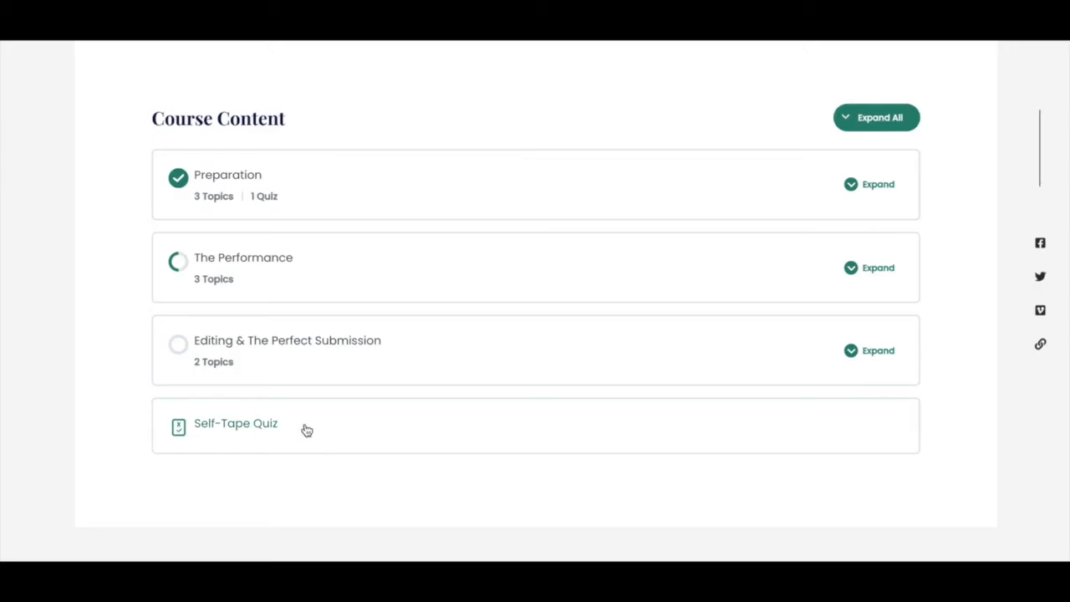
Start the Self-Tape Quiz from the course content so its first question shows.
click(236, 424)
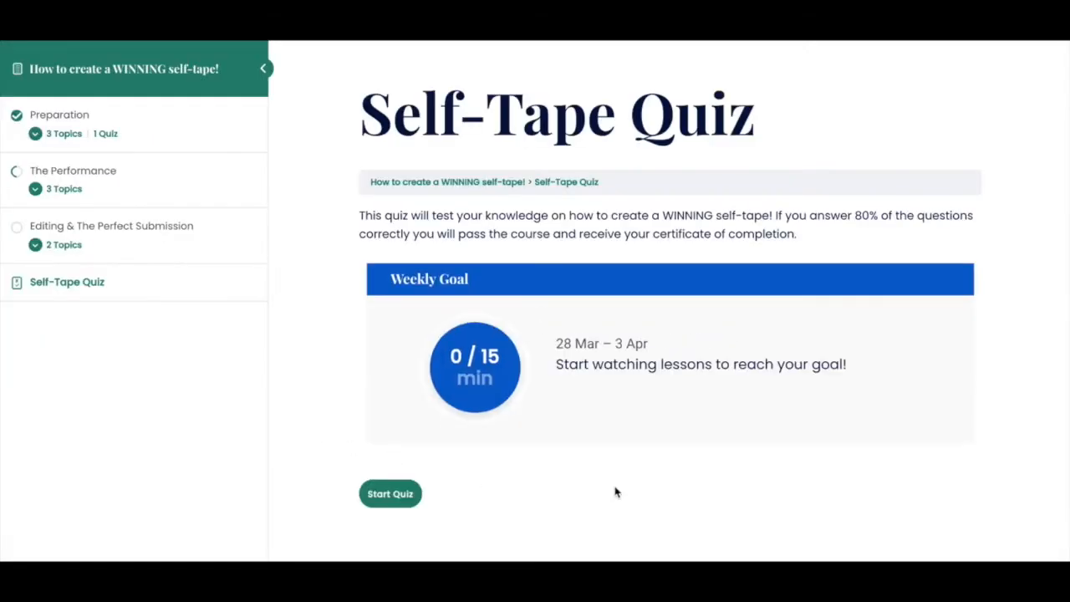
click(389, 494)
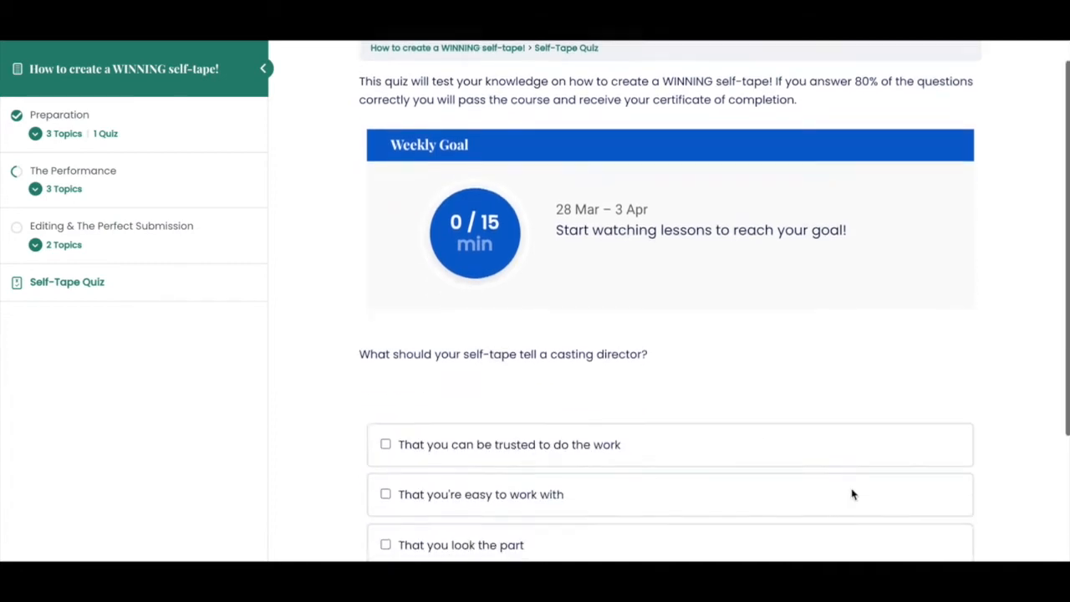
click(385, 445)
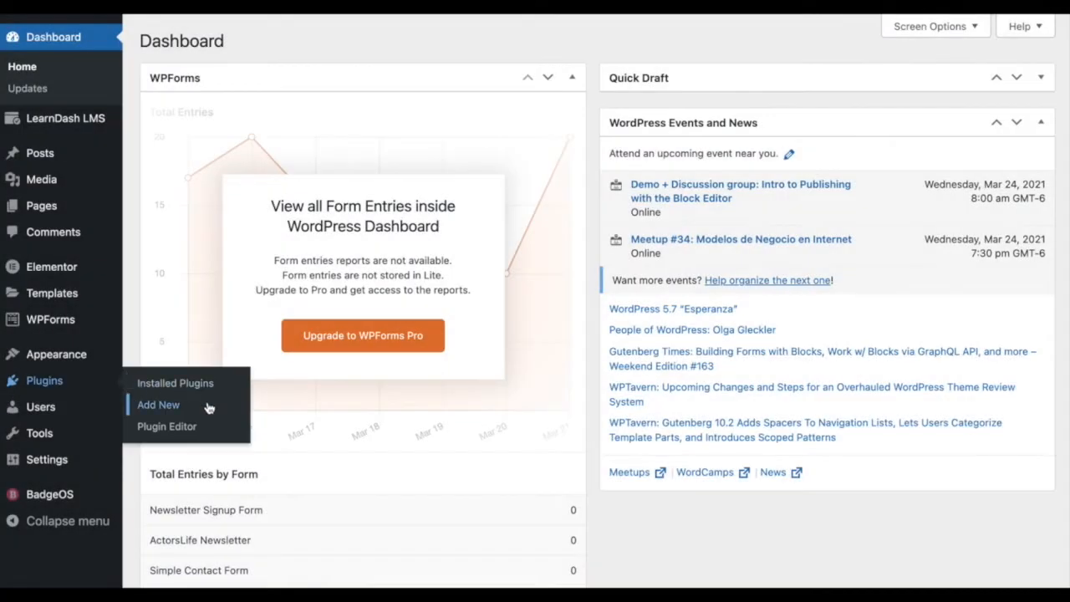
Install the Quiz Import/Export add-on from its uploaded zip on the Add Plugins page.
click(157, 405)
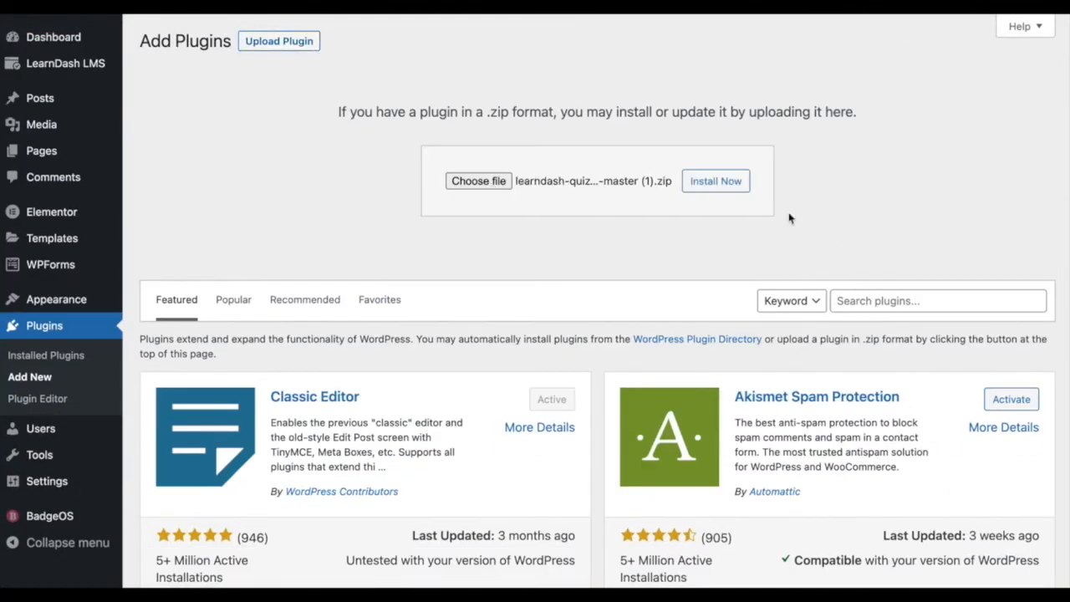
click(715, 181)
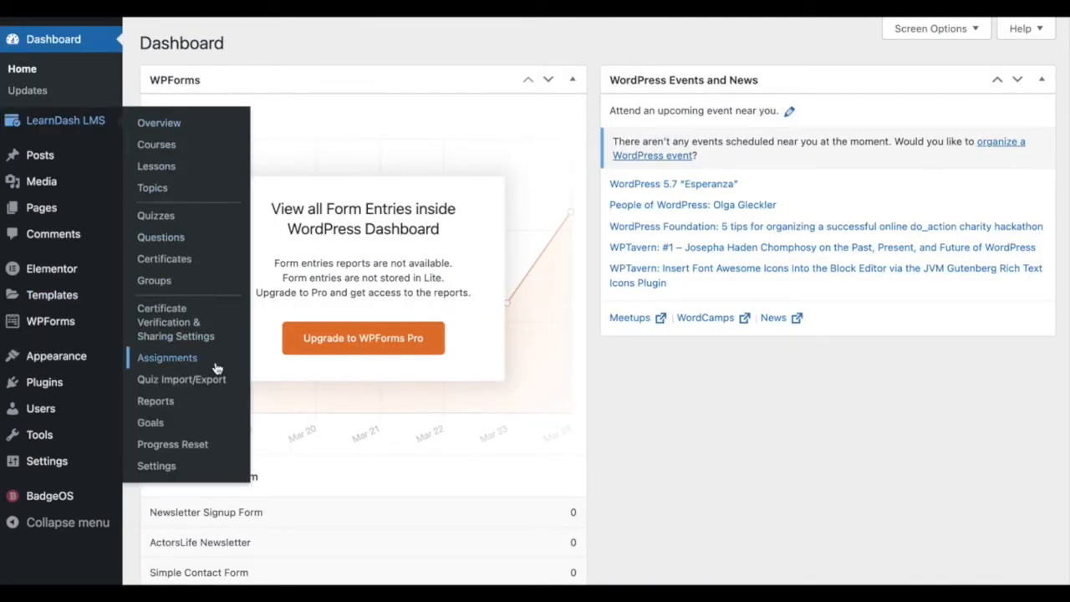
mouse_move(180, 380)
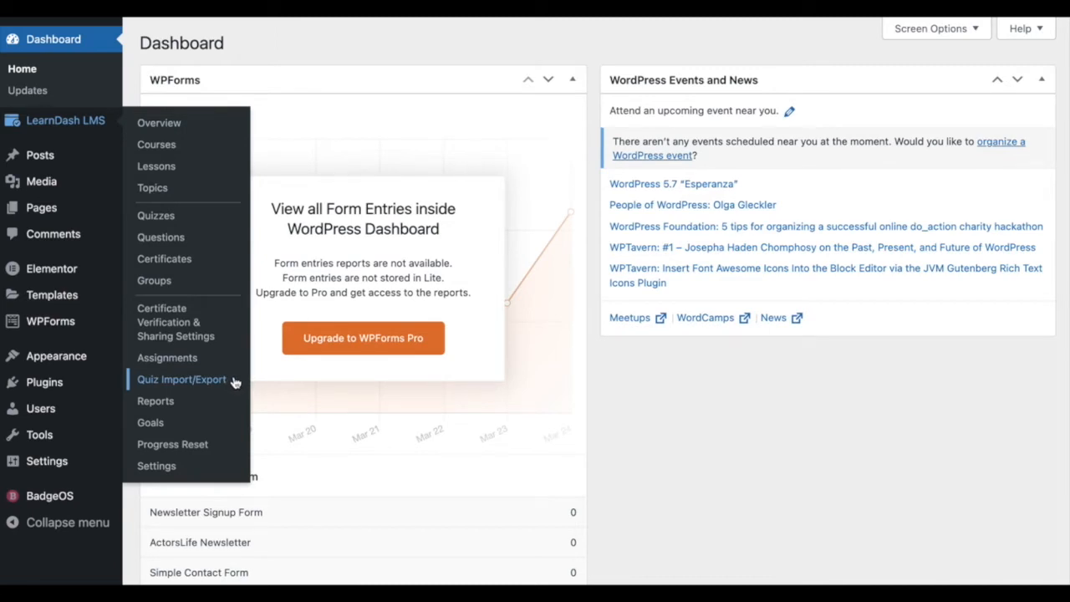
mouse_move(234, 281)
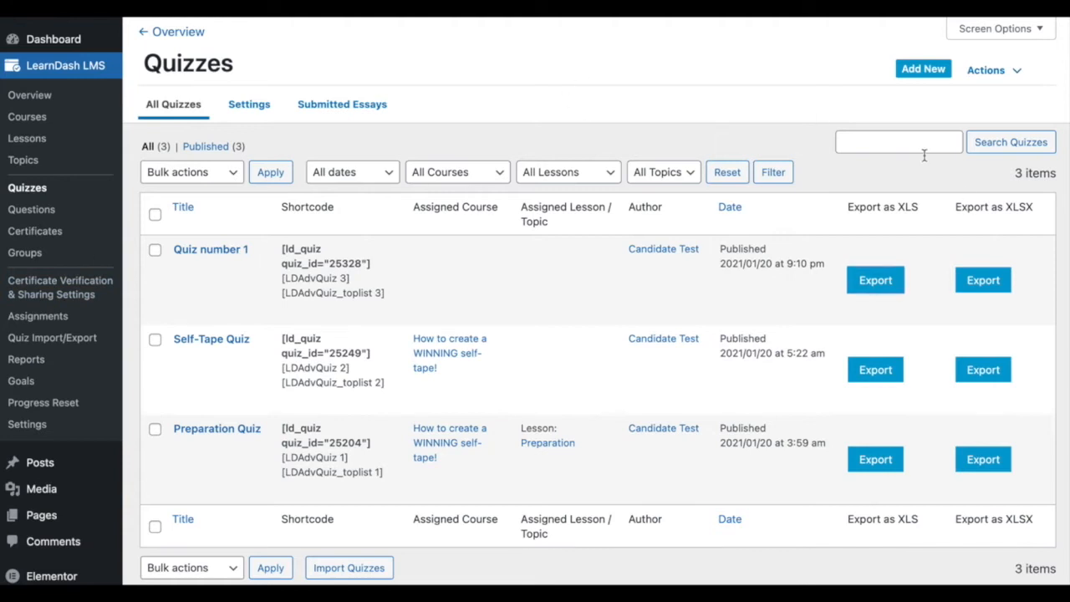
mouse_move(211, 248)
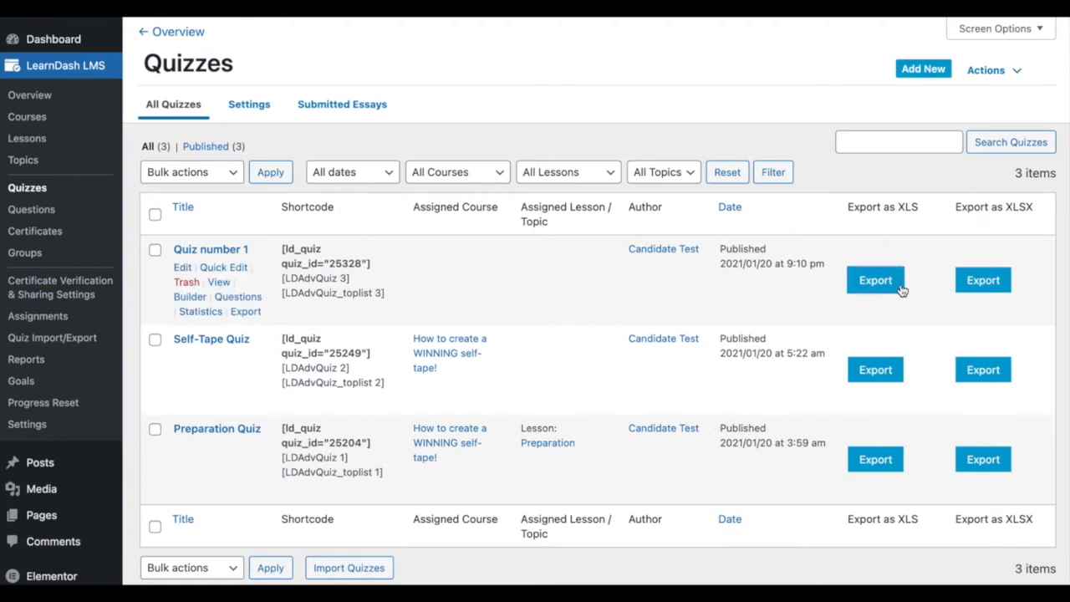
mouse_move(960, 250)
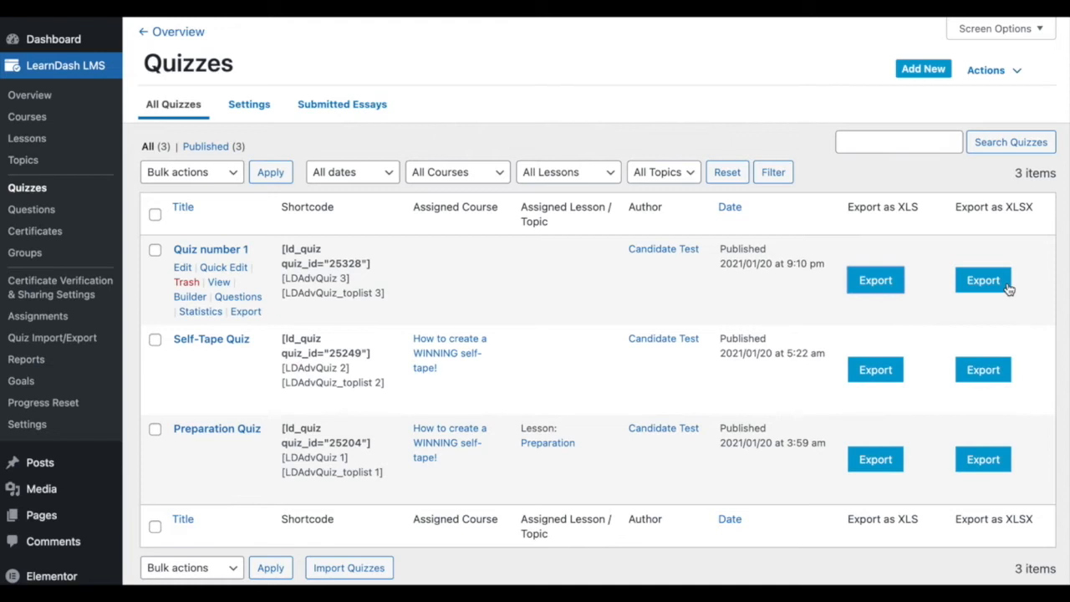
mouse_move(491, 326)
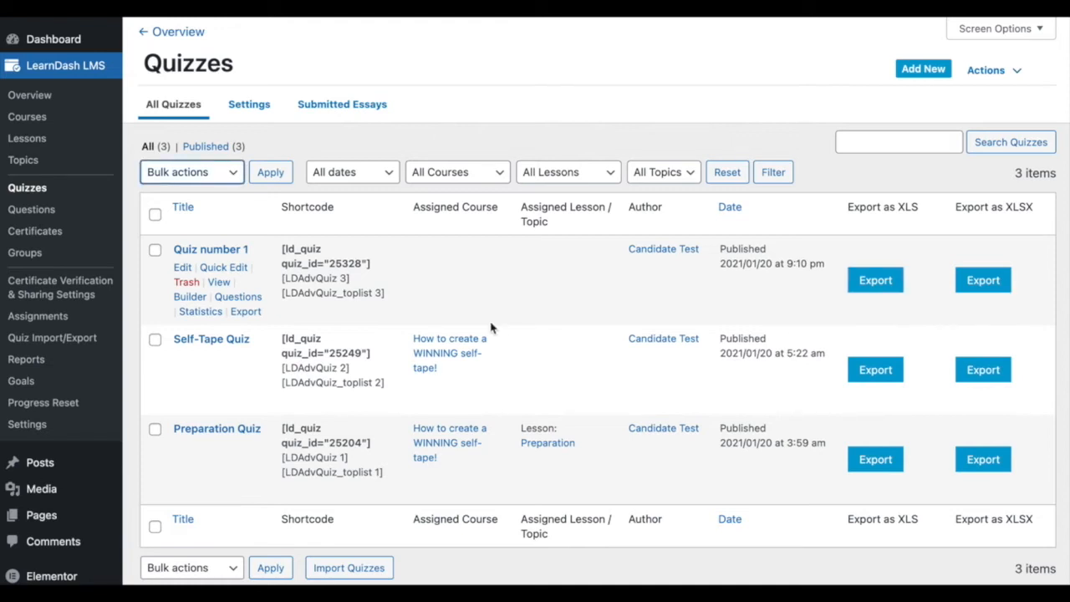
Select all three LearnDash quizzes and list the bulk Export as XLS/XLSX action.
click(154, 249)
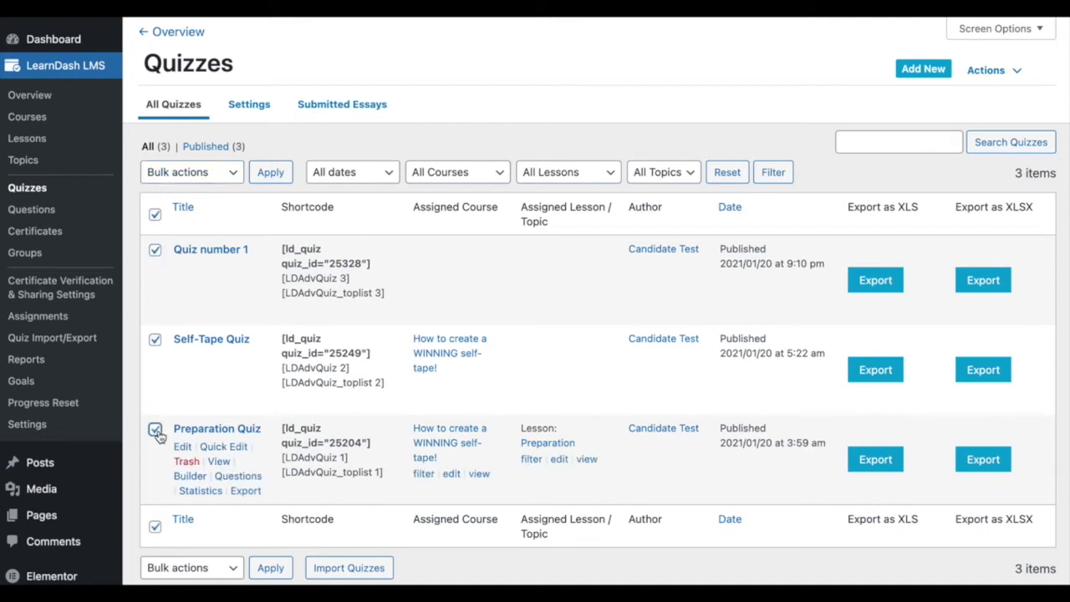
click(191, 172)
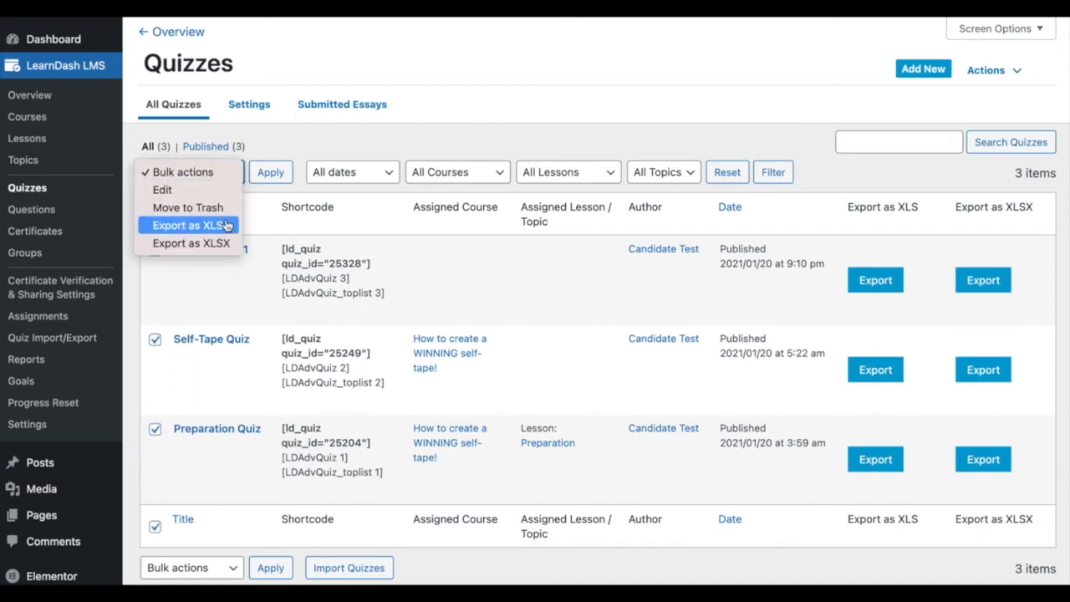
mouse_move(191, 243)
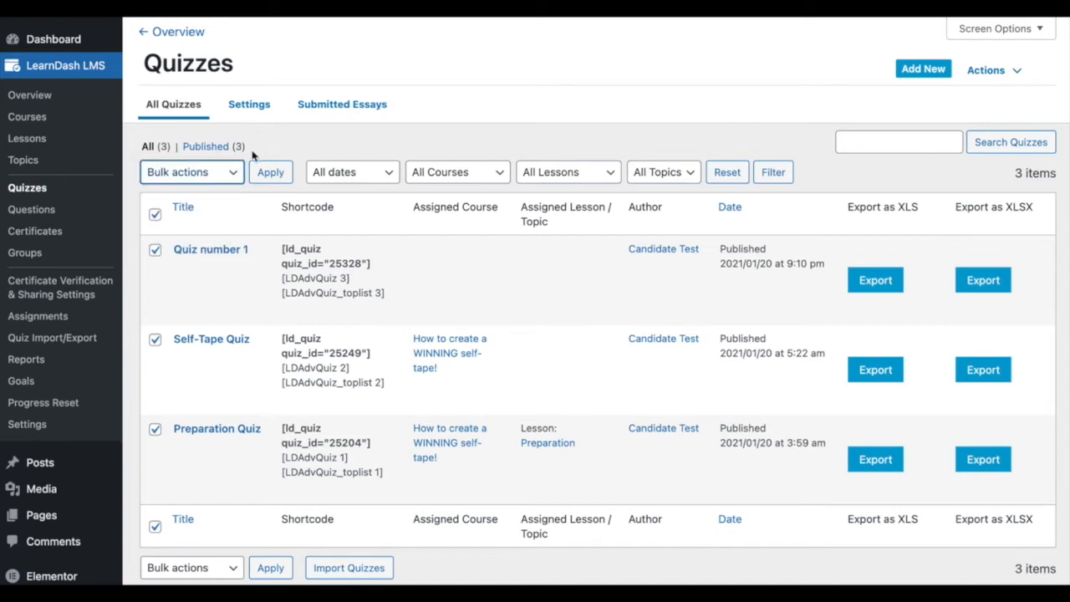
mouse_move(52, 342)
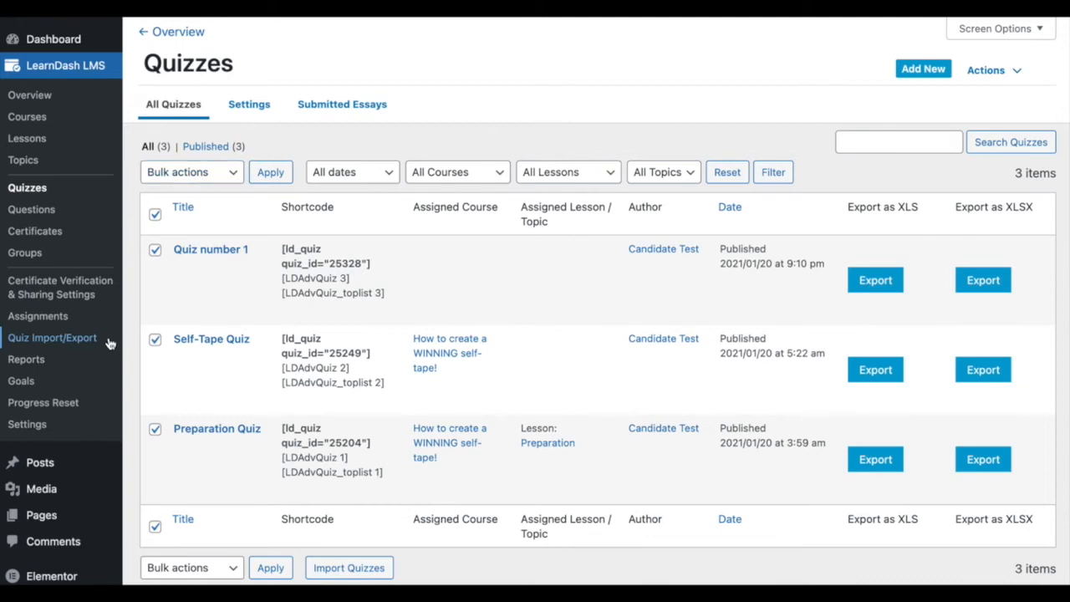
Load quiz 1.xls into the Quiz Import/Export import step and continue to processing.
click(54, 338)
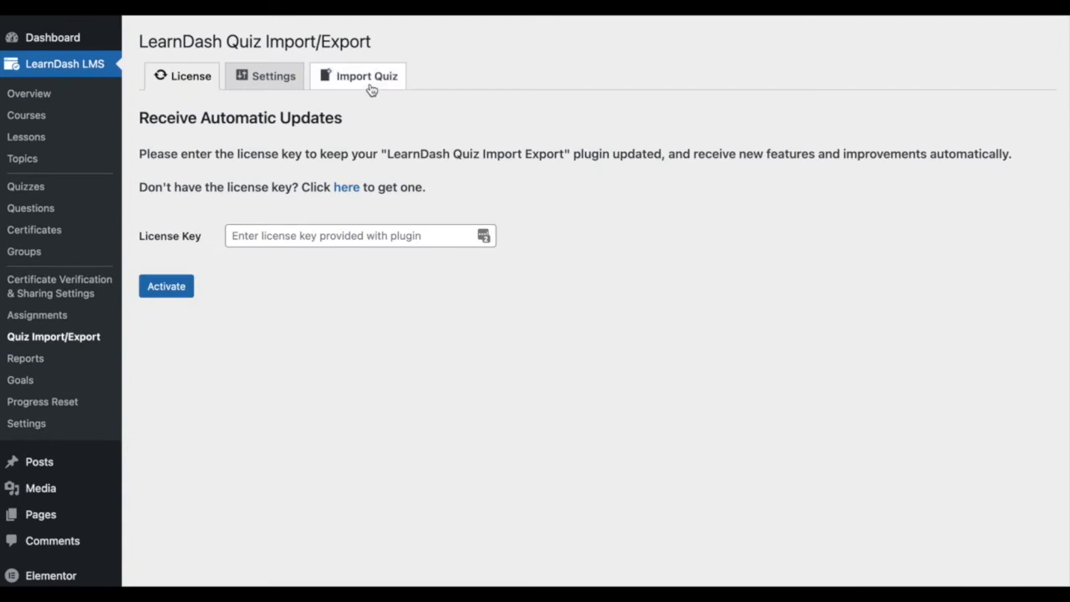
click(366, 77)
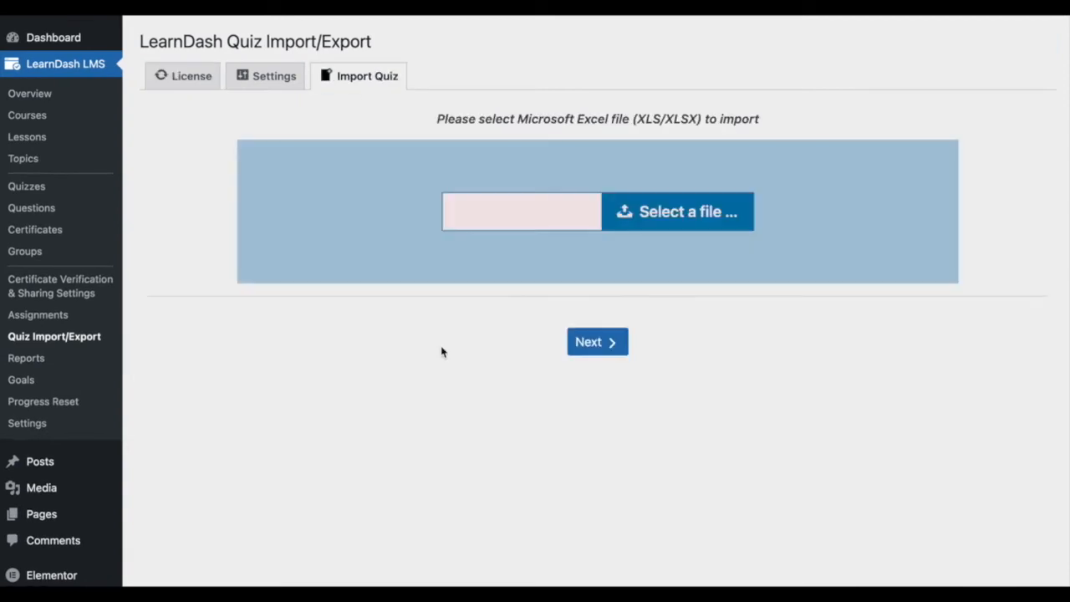
mouse_move(723, 220)
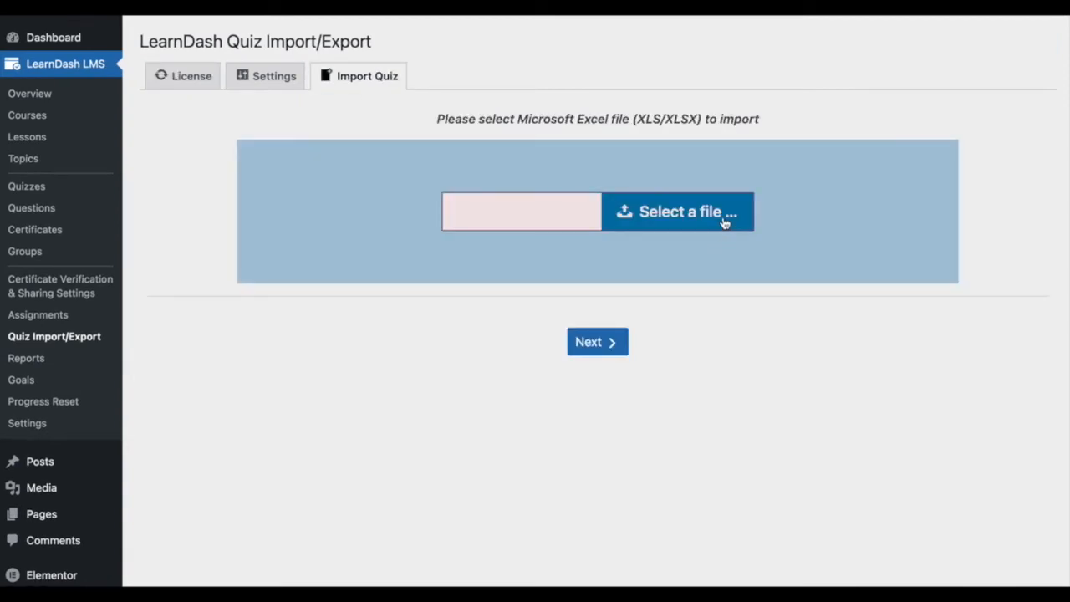
click(679, 211)
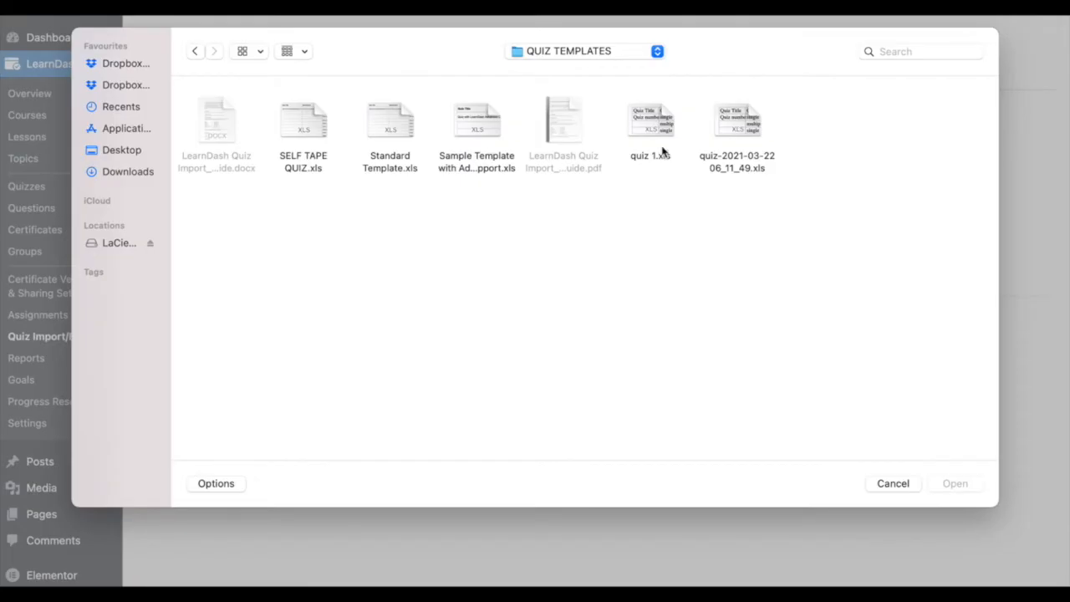
click(649, 120)
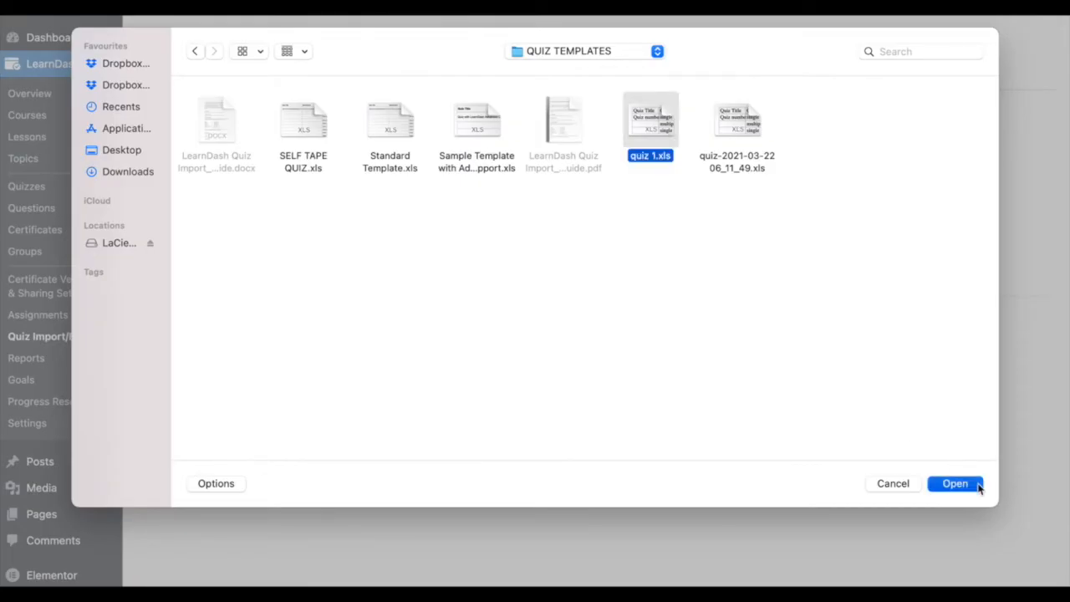
click(955, 484)
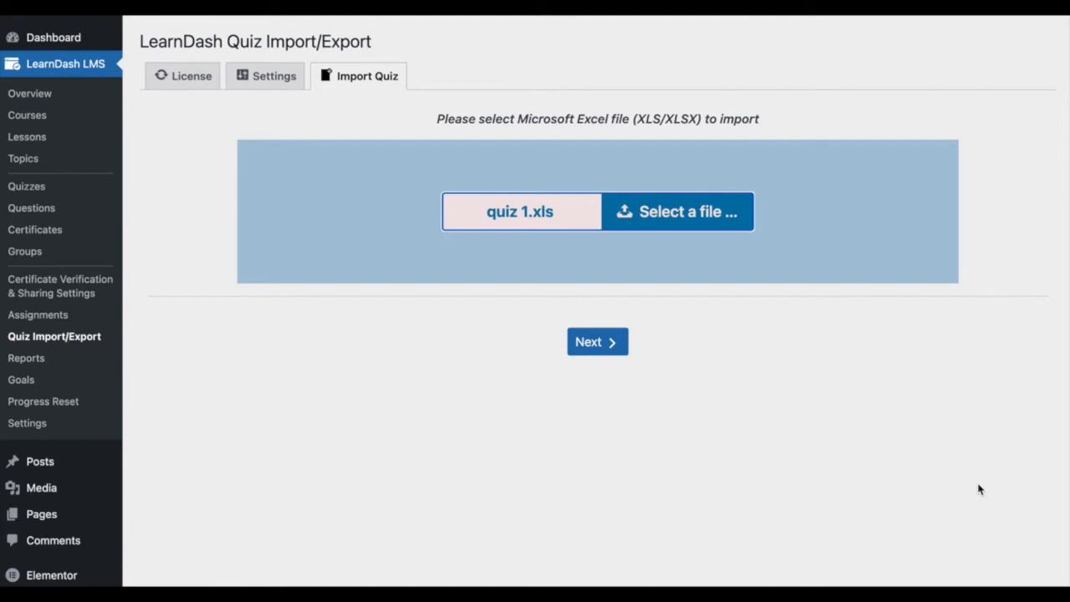
mouse_move(940, 471)
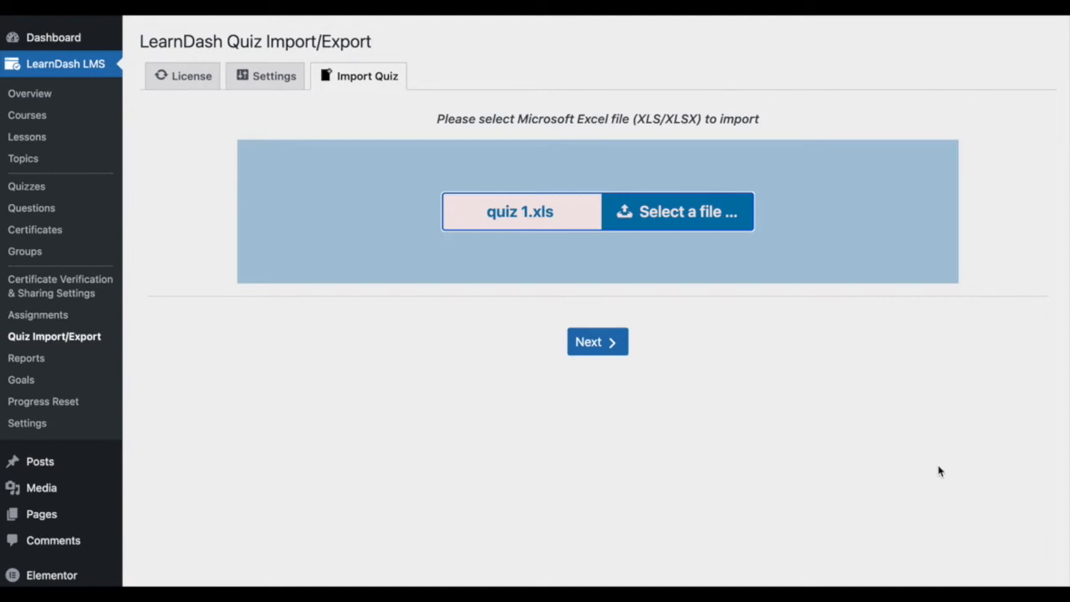
click(597, 341)
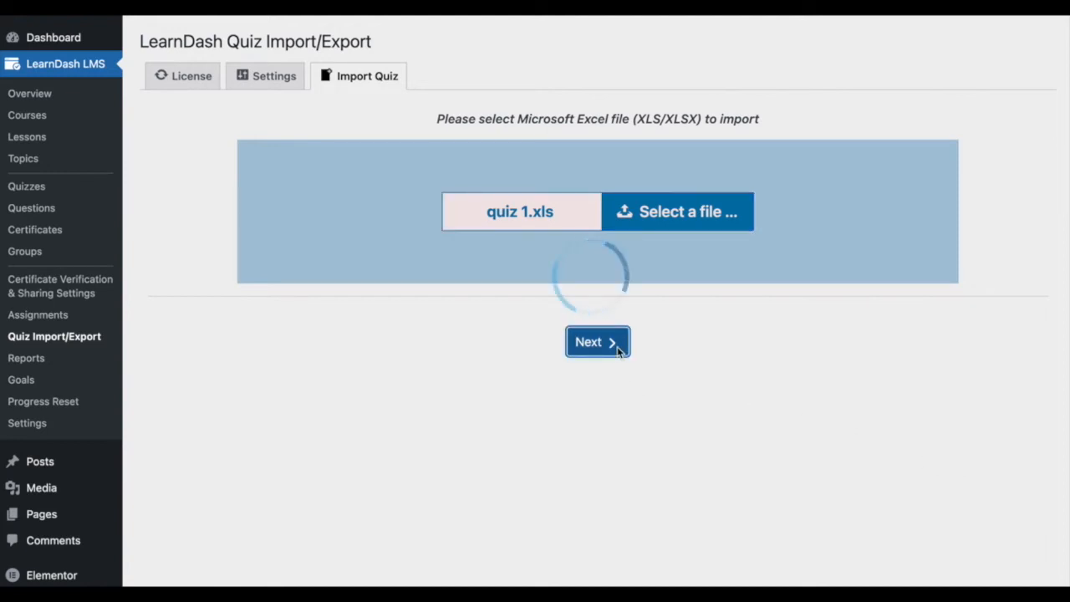
Assign Quiz number 1 to the WINNING self-tape course, The Performance topic and Certificate 2.
click(597, 341)
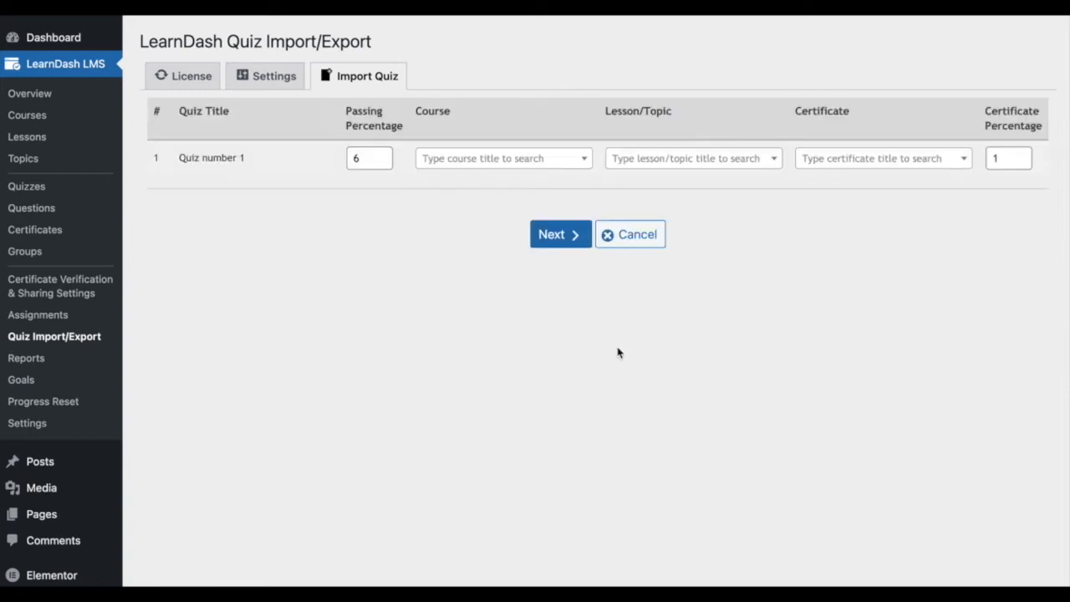
click(503, 157)
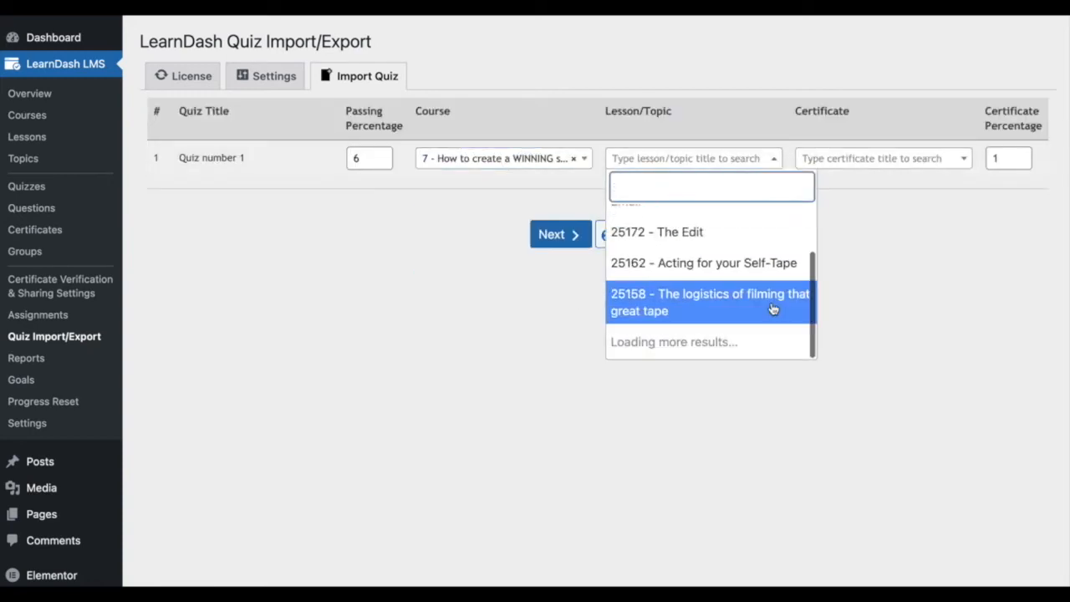
scroll(down, 3)
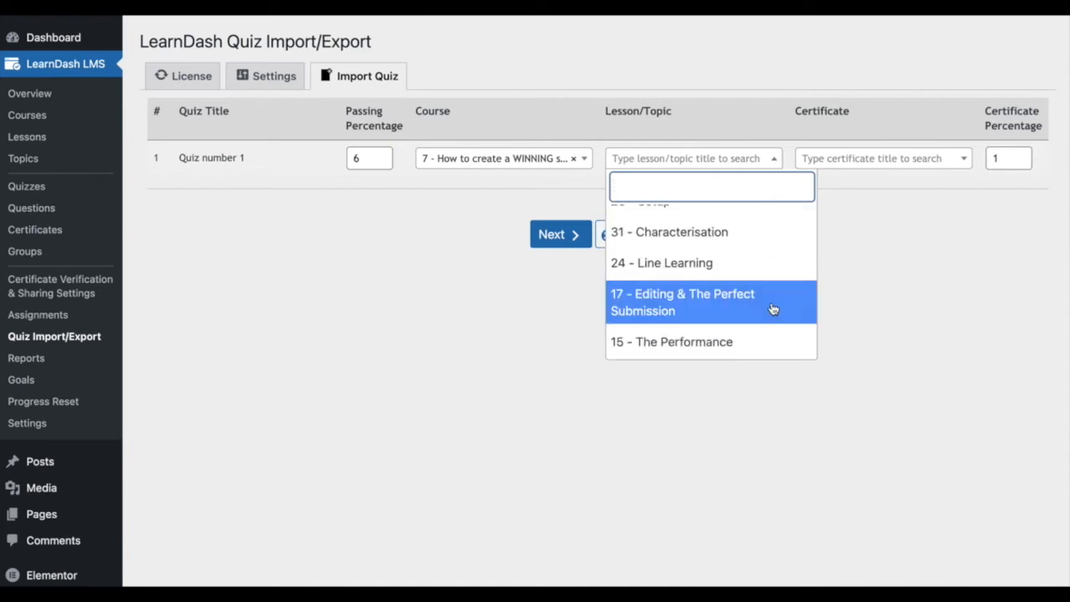
click(672, 342)
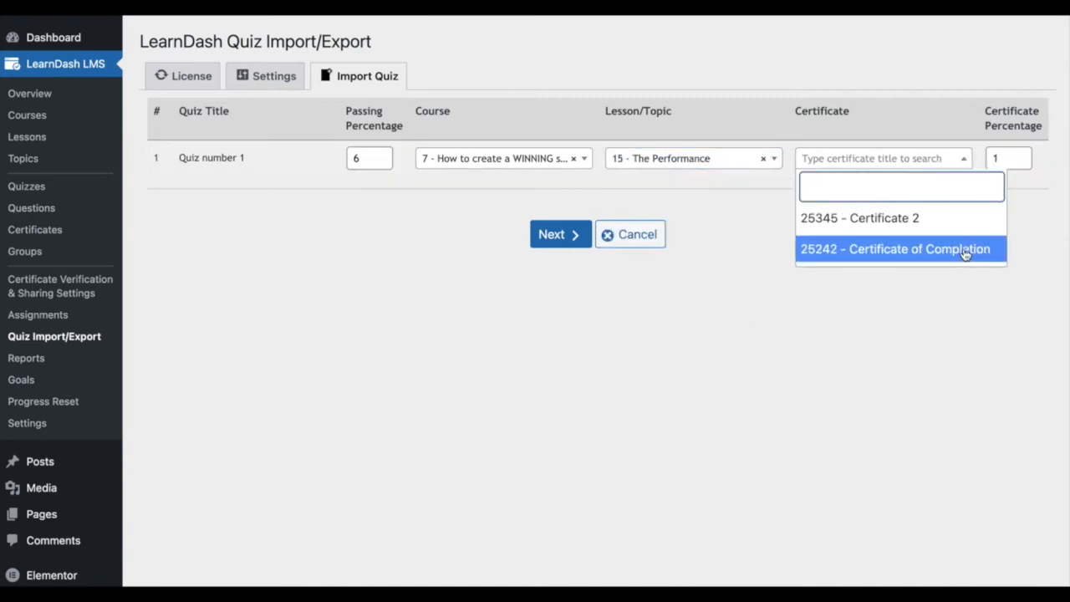
click(860, 217)
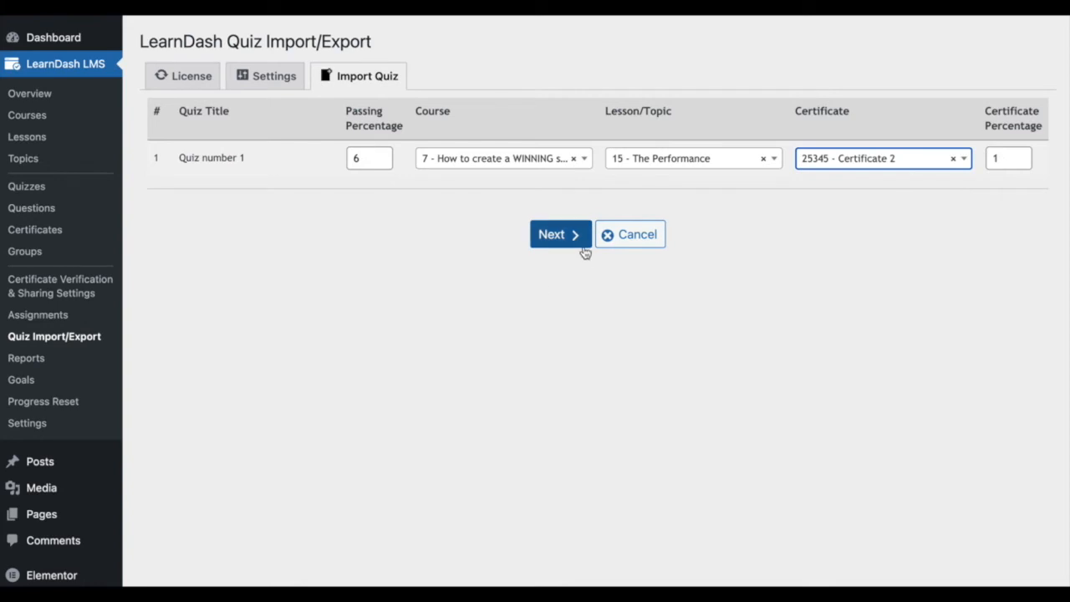
Attach question 7 (1 point) to Quiz number 1 and upload the quizzes.
click(552, 234)
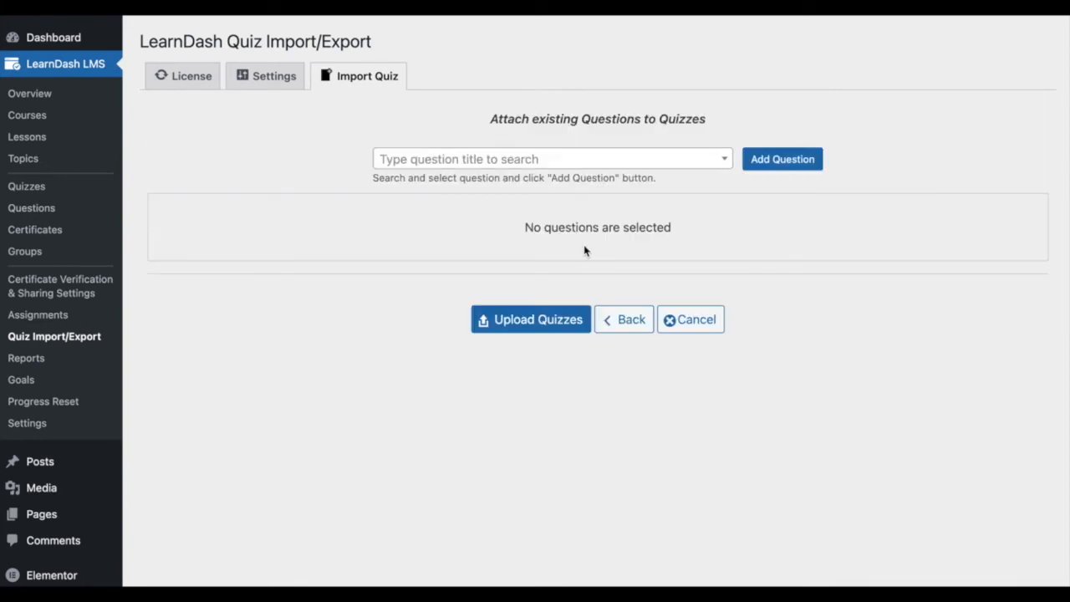
mouse_move(733, 237)
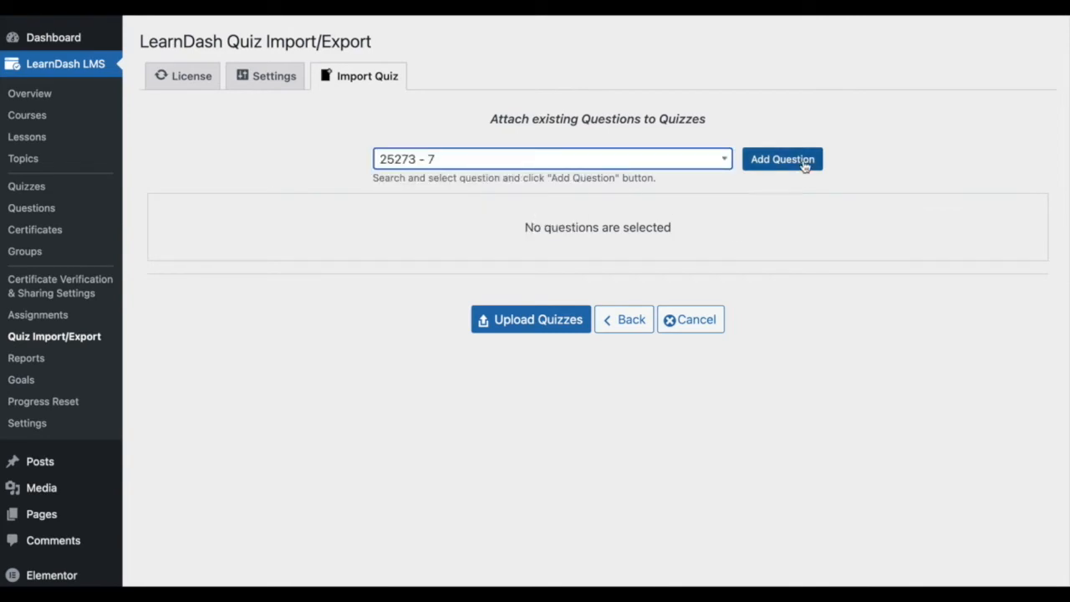
click(782, 159)
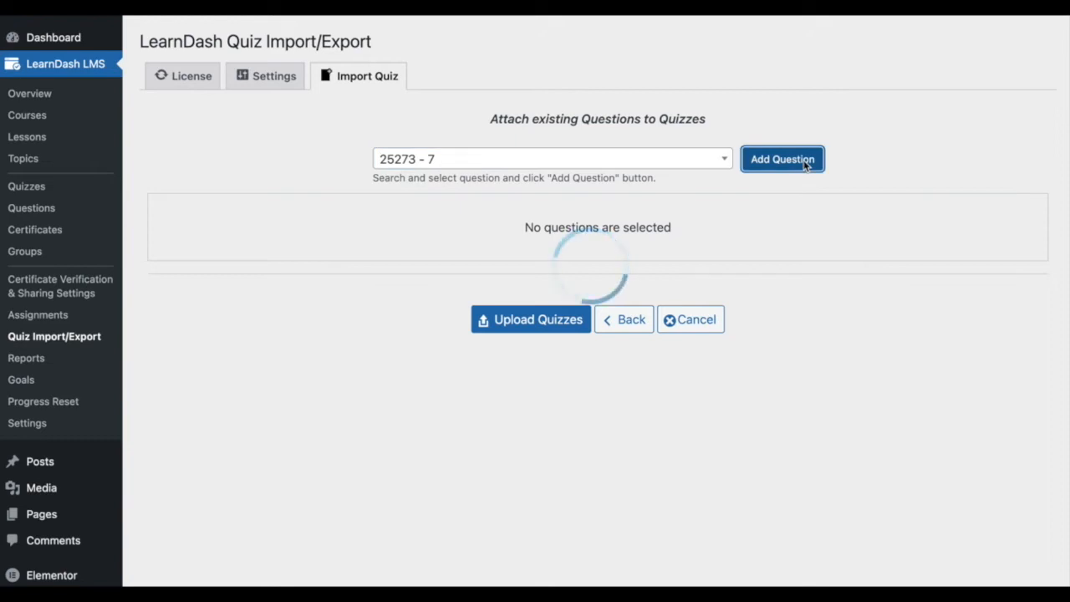
click(782, 159)
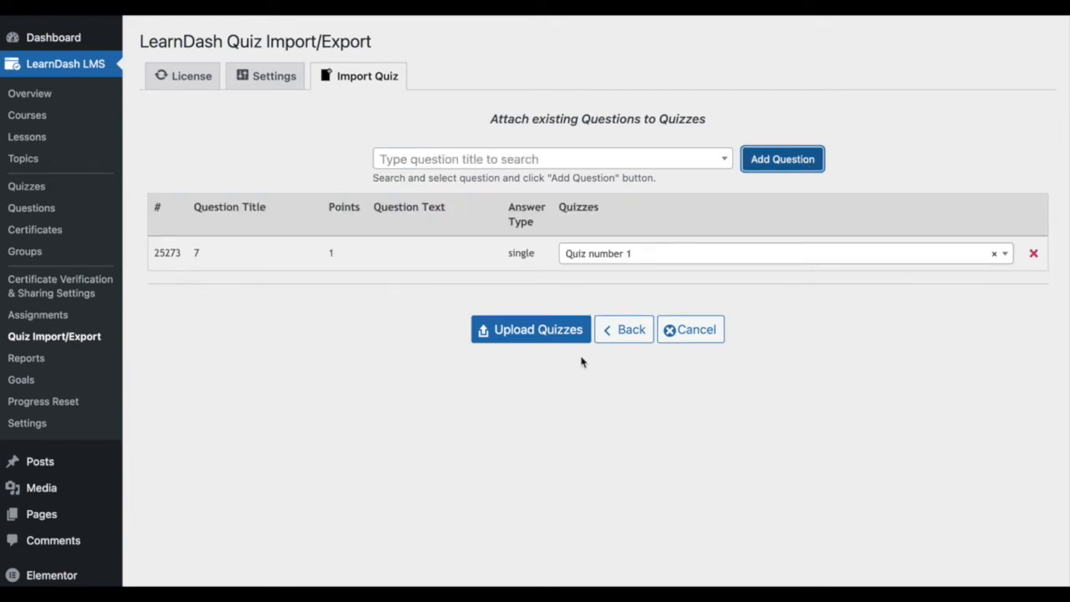
click(531, 328)
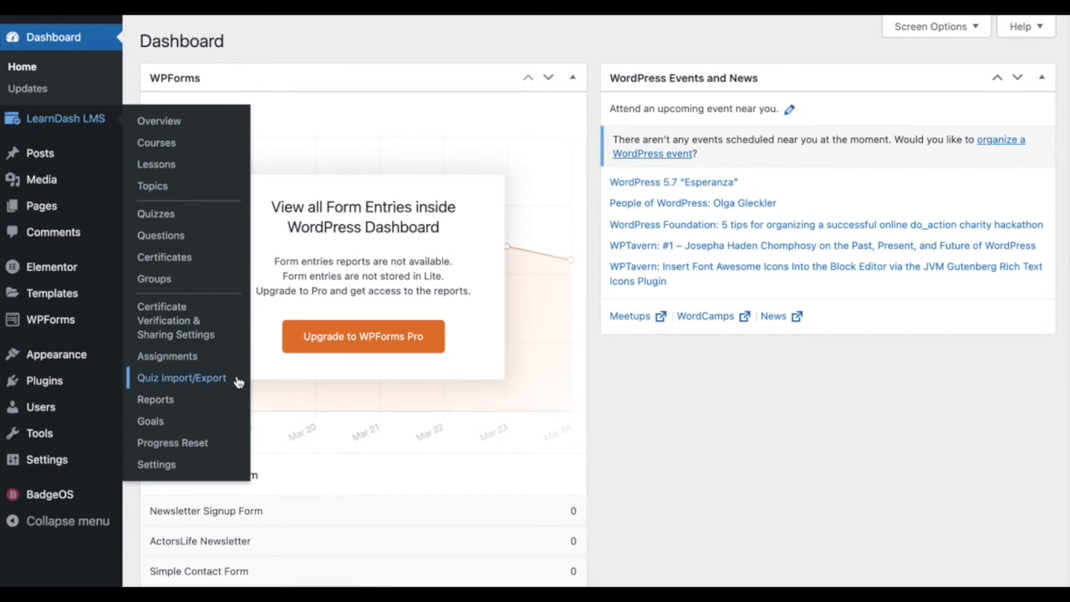
Copy settings from Self-Tape Quiz and keep Administrator as the minimum import role.
click(181, 378)
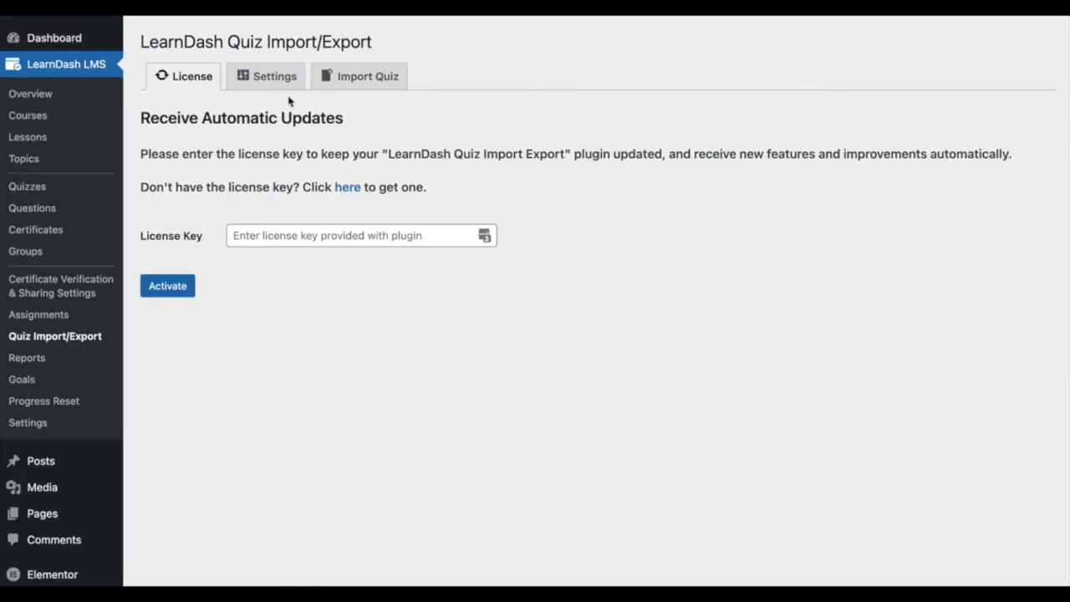
mouse_move(275, 77)
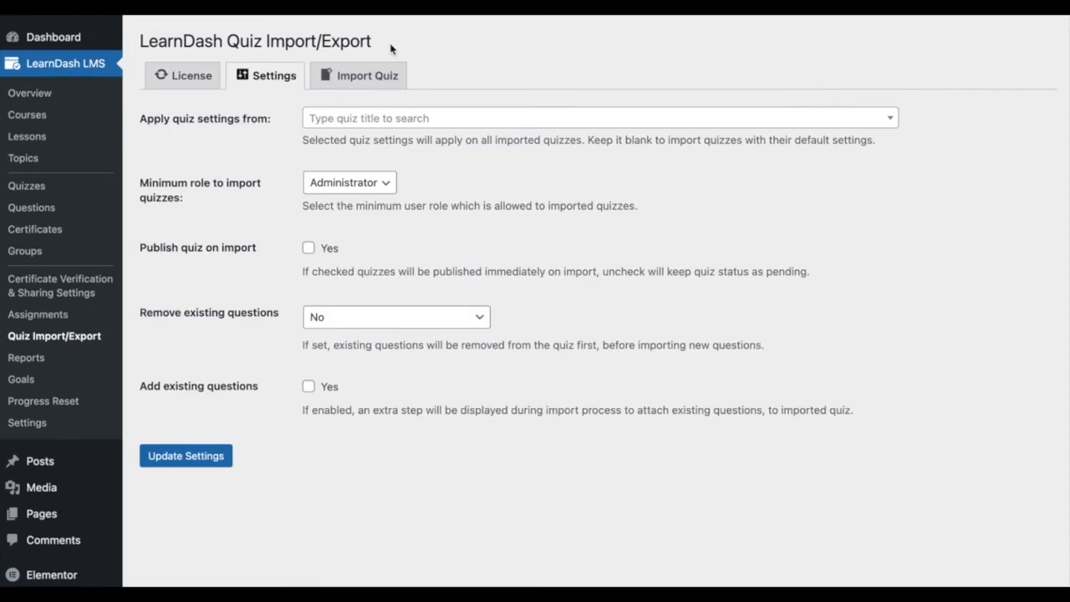
mouse_move(284, 127)
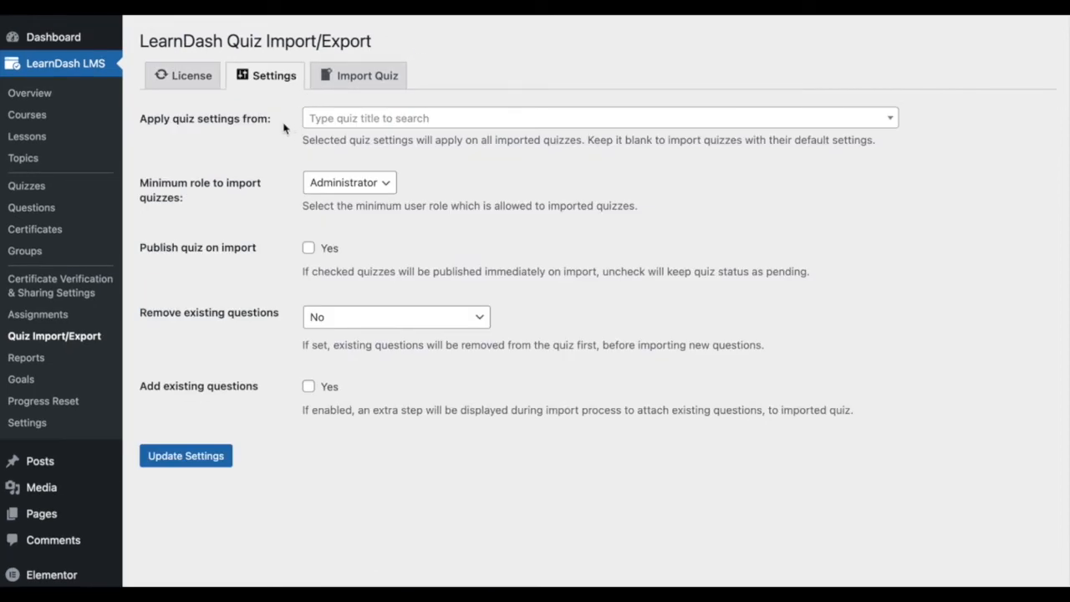
click(598, 117)
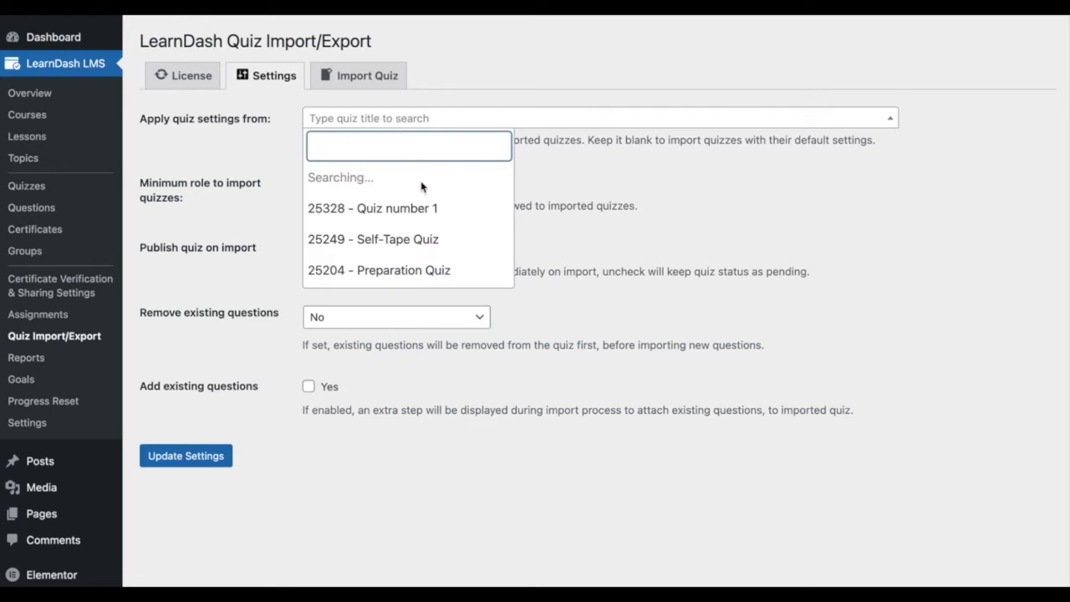
mouse_move(425, 207)
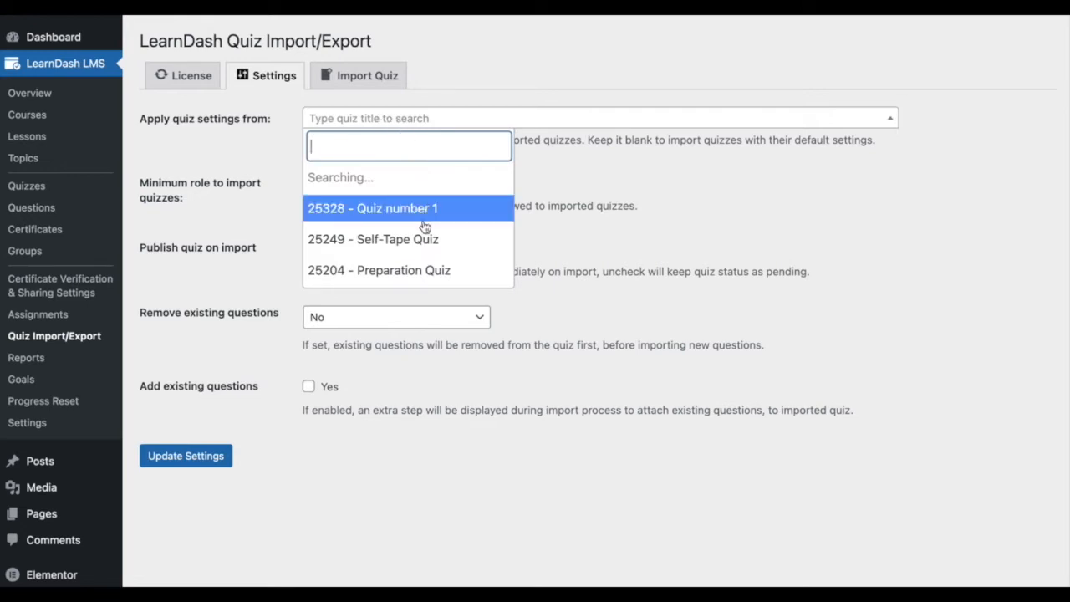
mouse_move(409, 239)
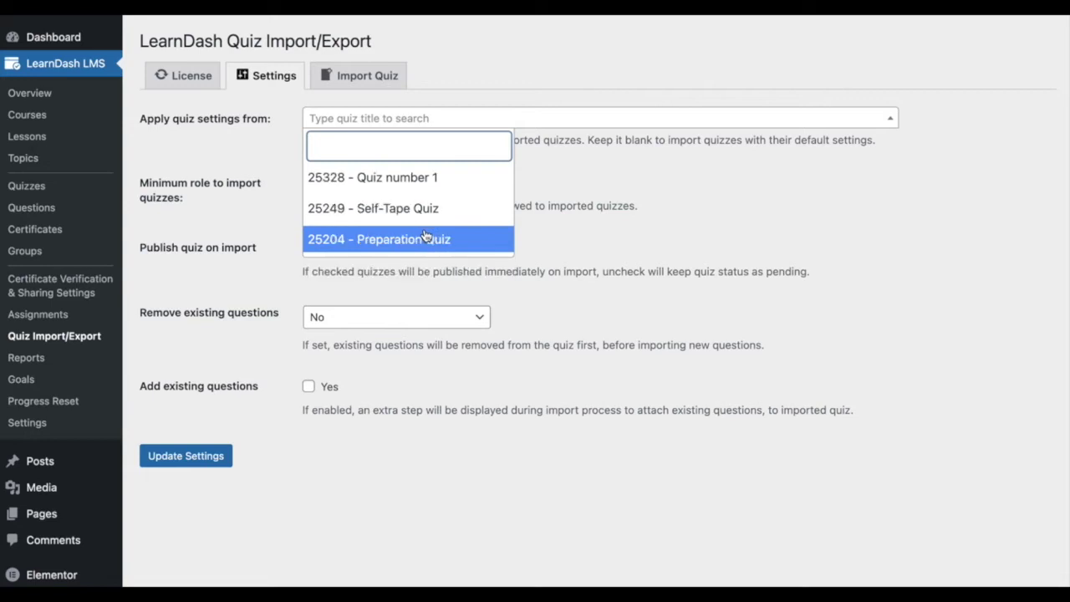
mouse_move(425, 207)
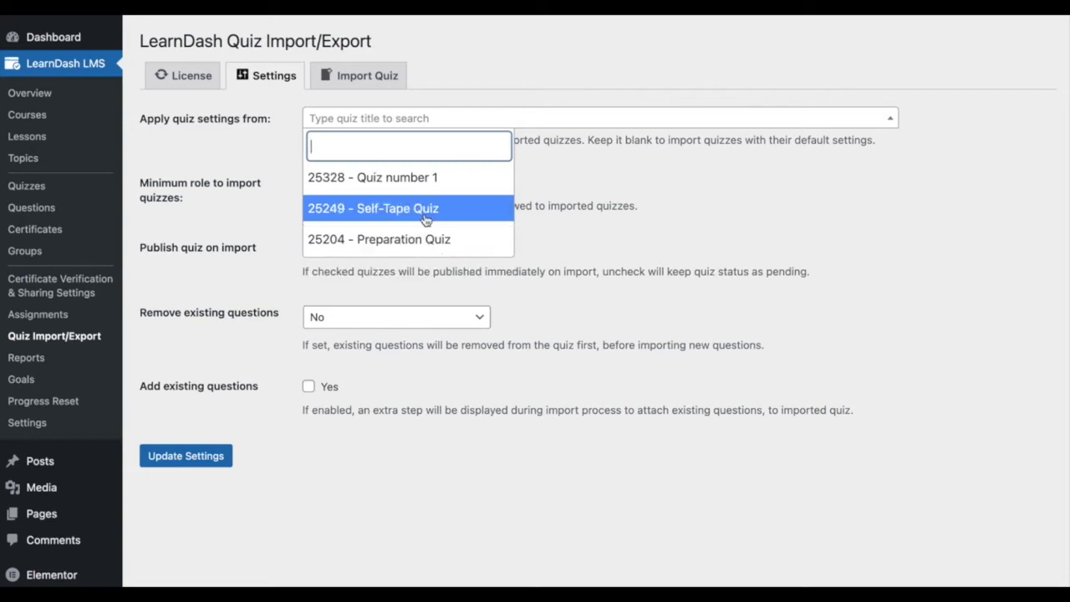
mouse_move(426, 207)
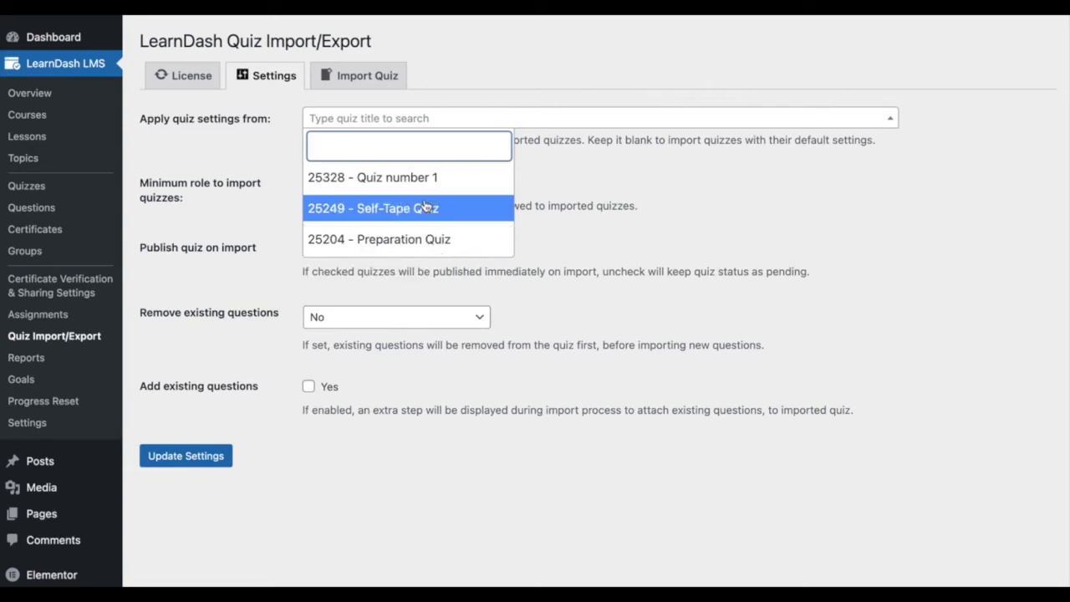
click(372, 208)
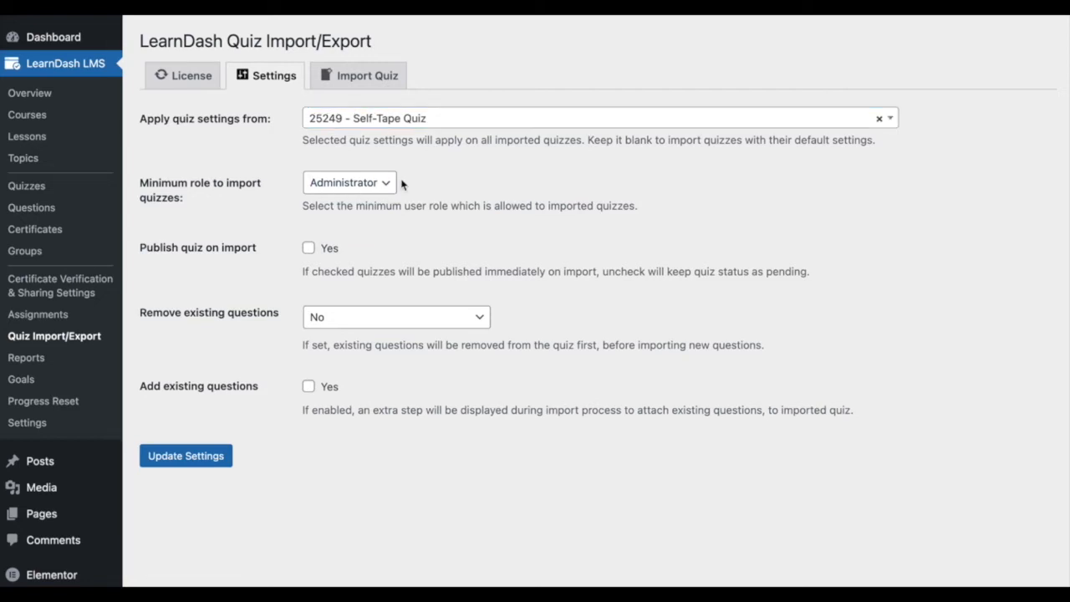
click(348, 182)
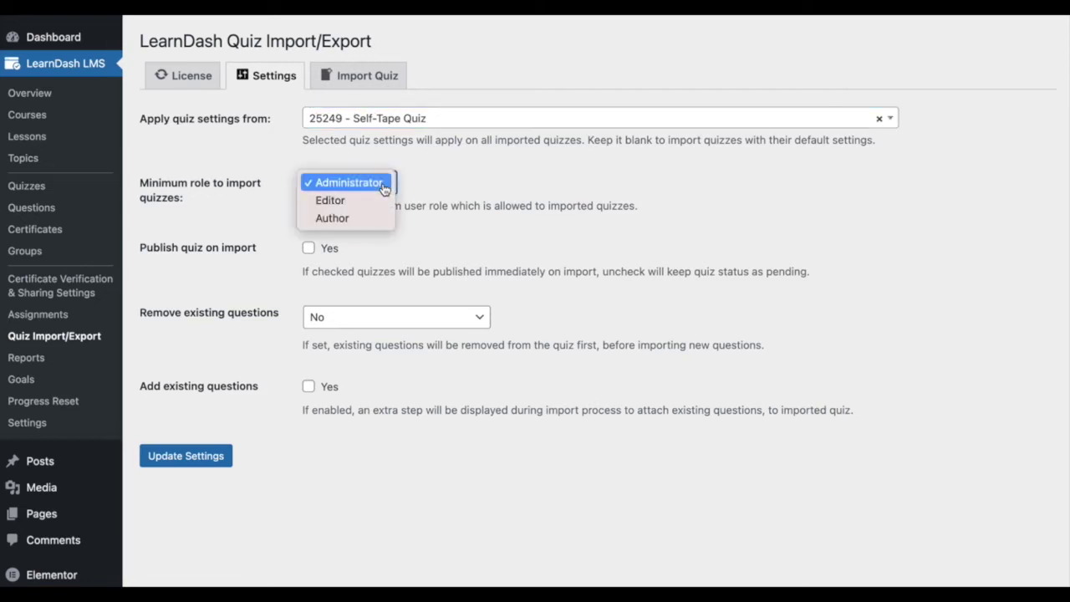
mouse_move(332, 201)
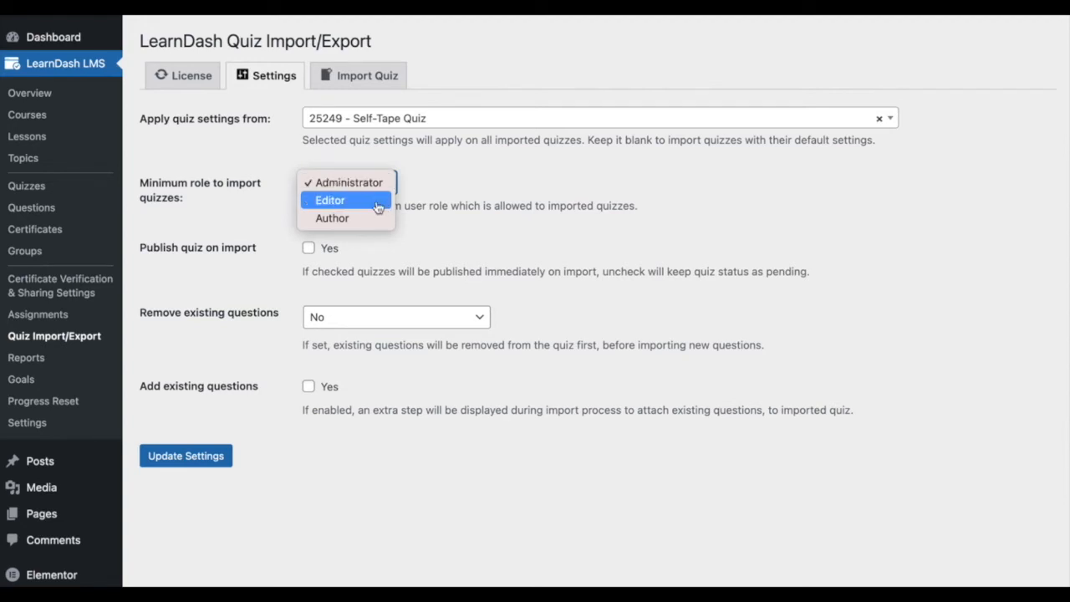
mouse_move(442, 189)
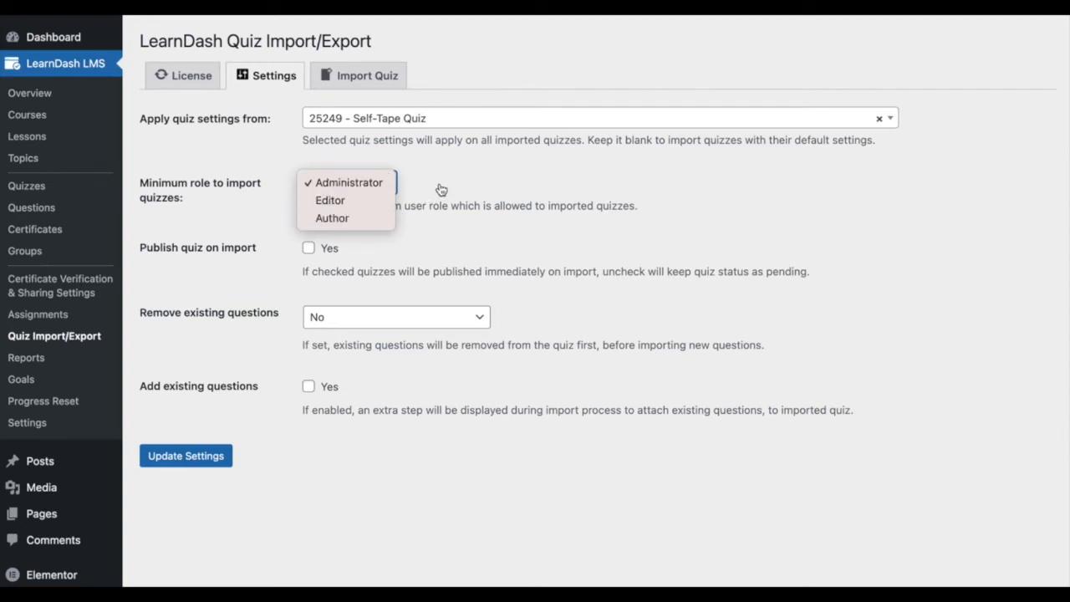
click(348, 182)
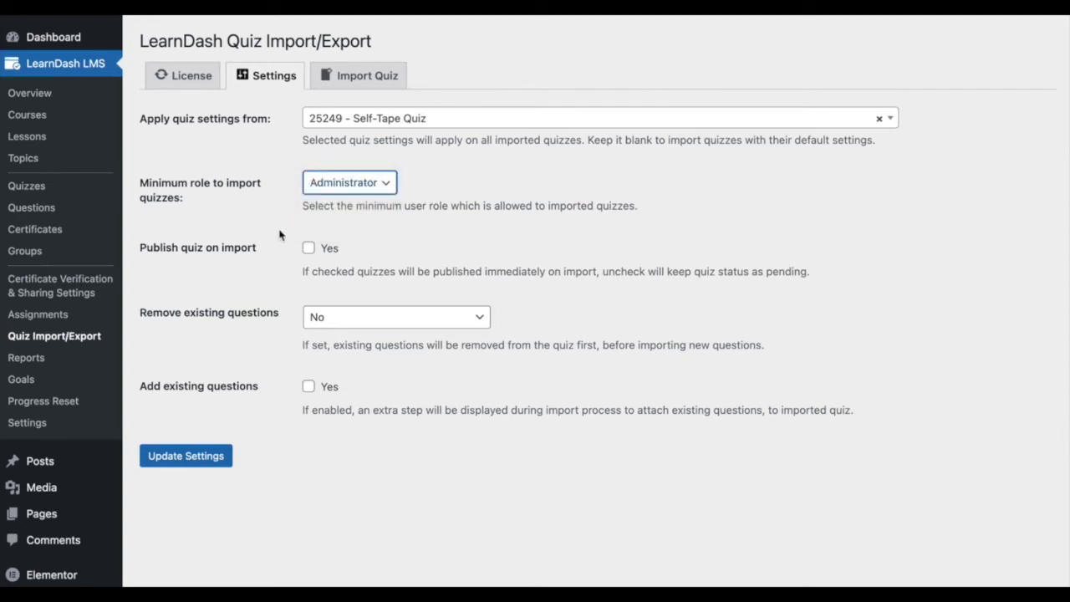
mouse_move(274, 254)
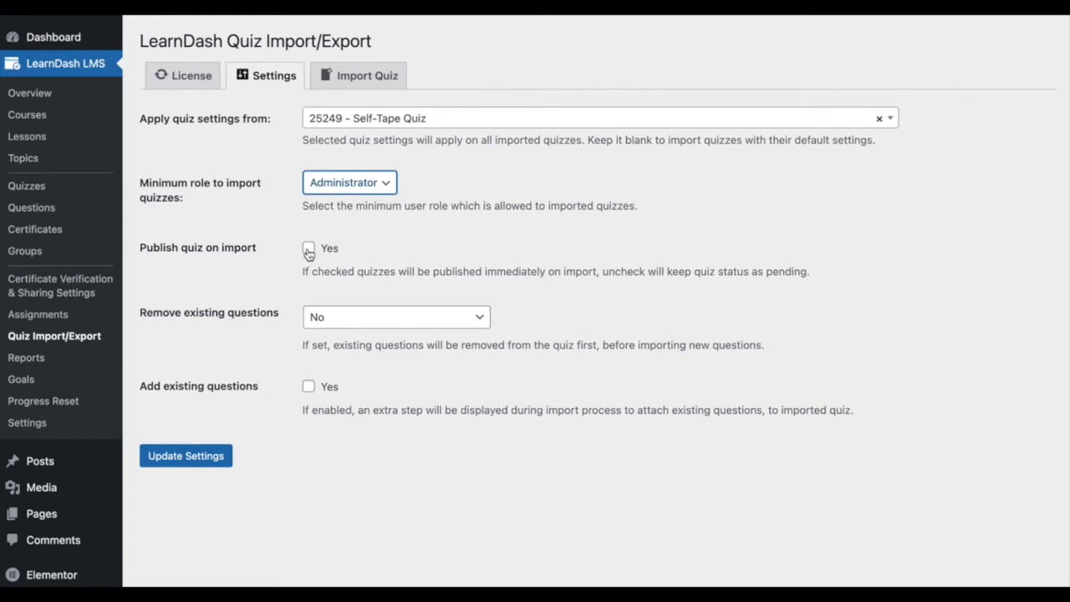
Publish on import, remove existing questions from quiz only, and add existing questions.
click(308, 248)
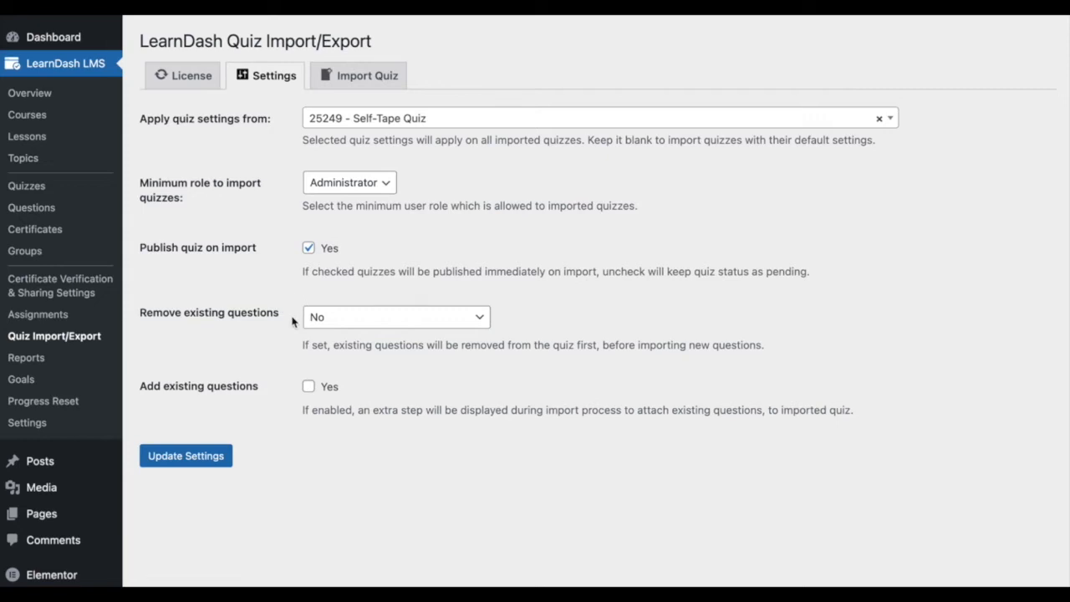
click(395, 316)
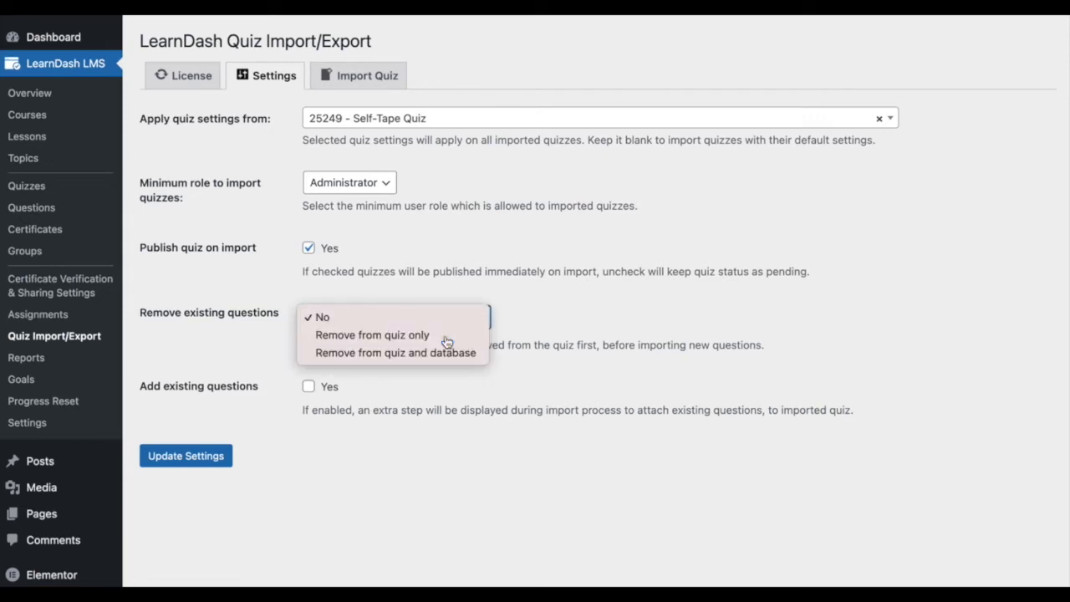
click(372, 335)
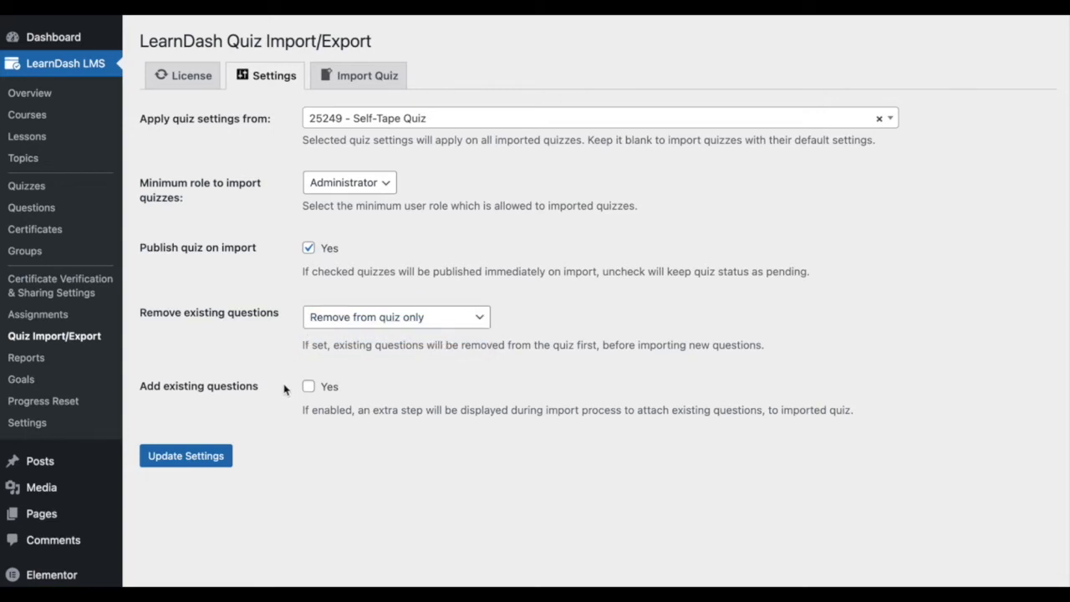
click(308, 386)
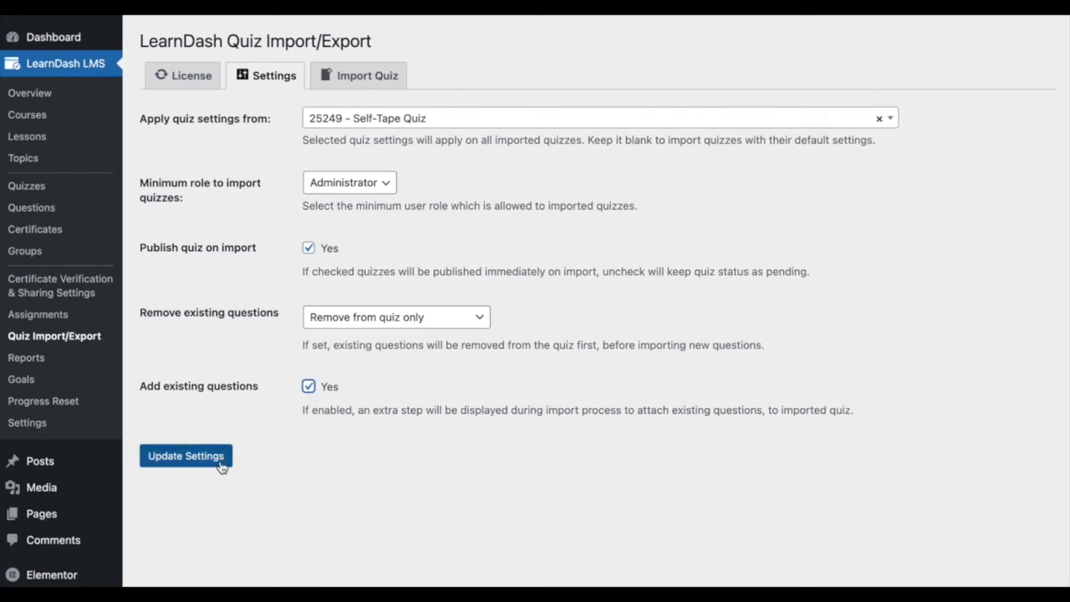
Save the import settings and attach question 25271 - 6 to Quiz number 1.
click(184, 455)
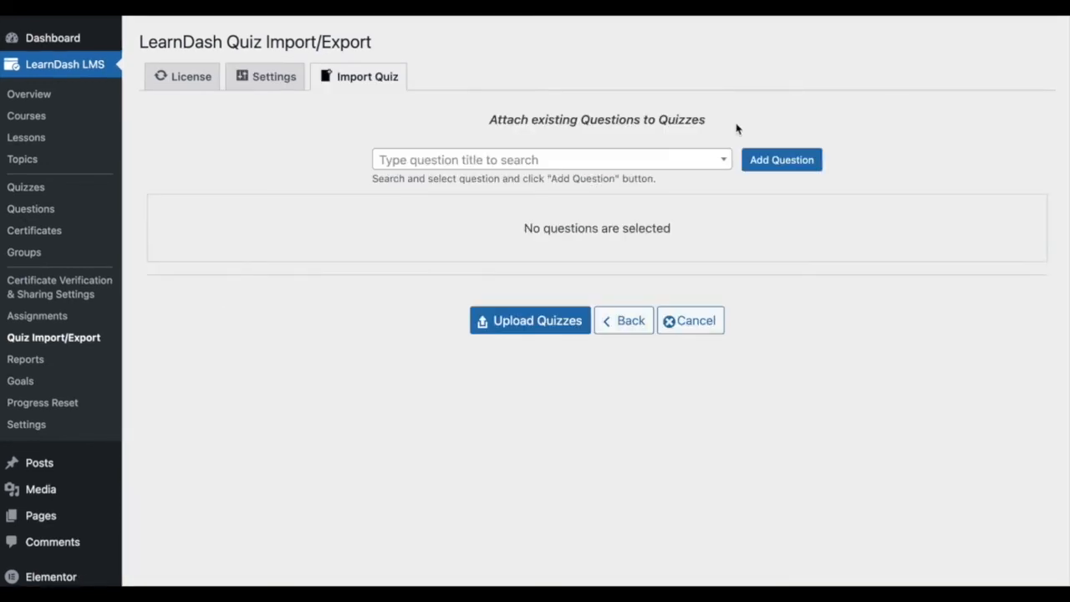
click(552, 160)
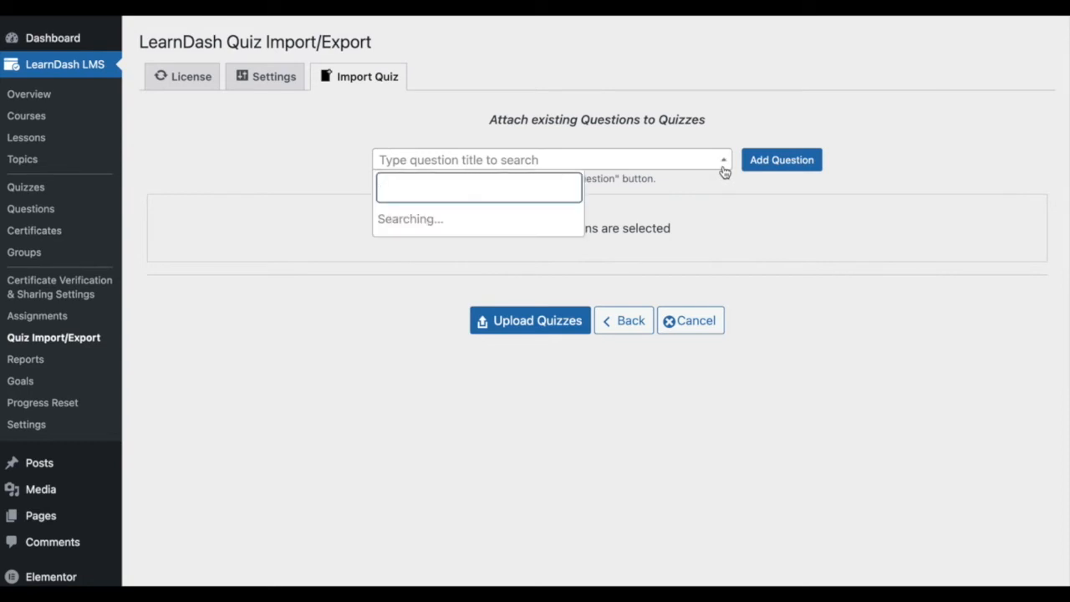
mouse_move(536, 249)
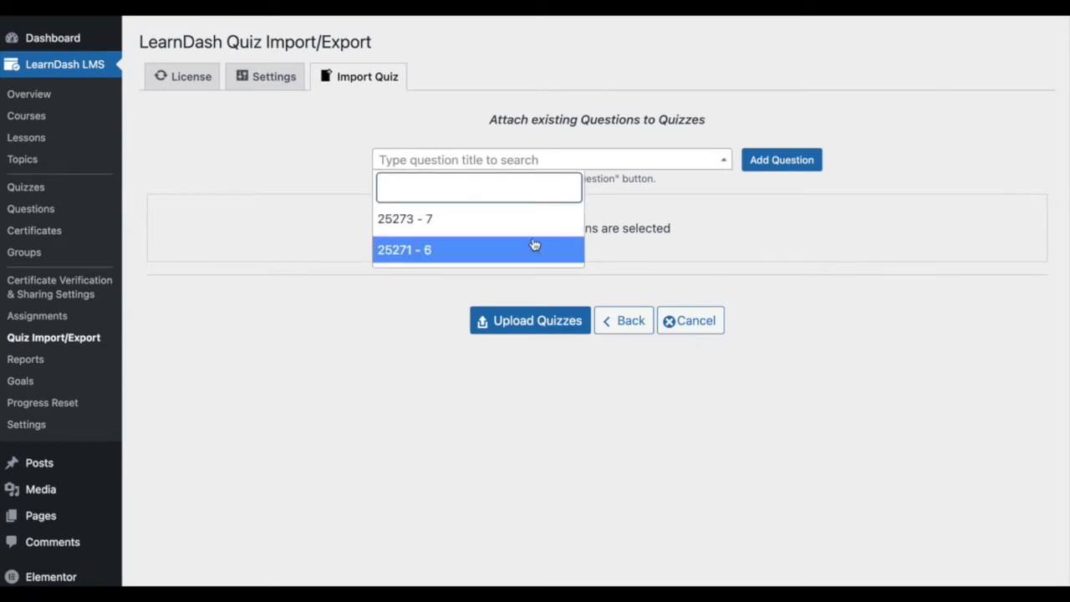
click(478, 250)
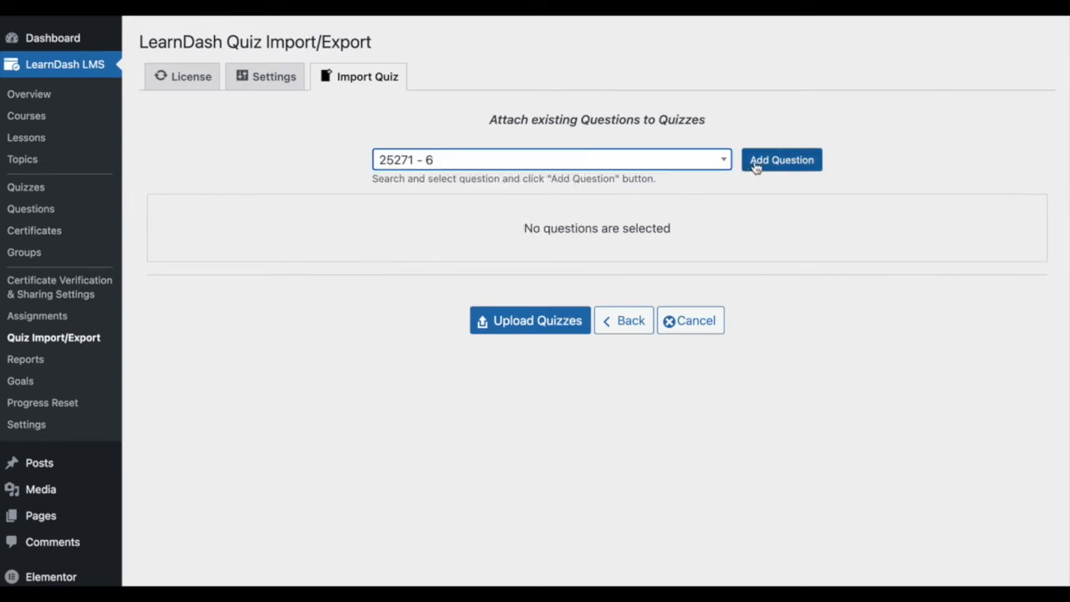
click(781, 160)
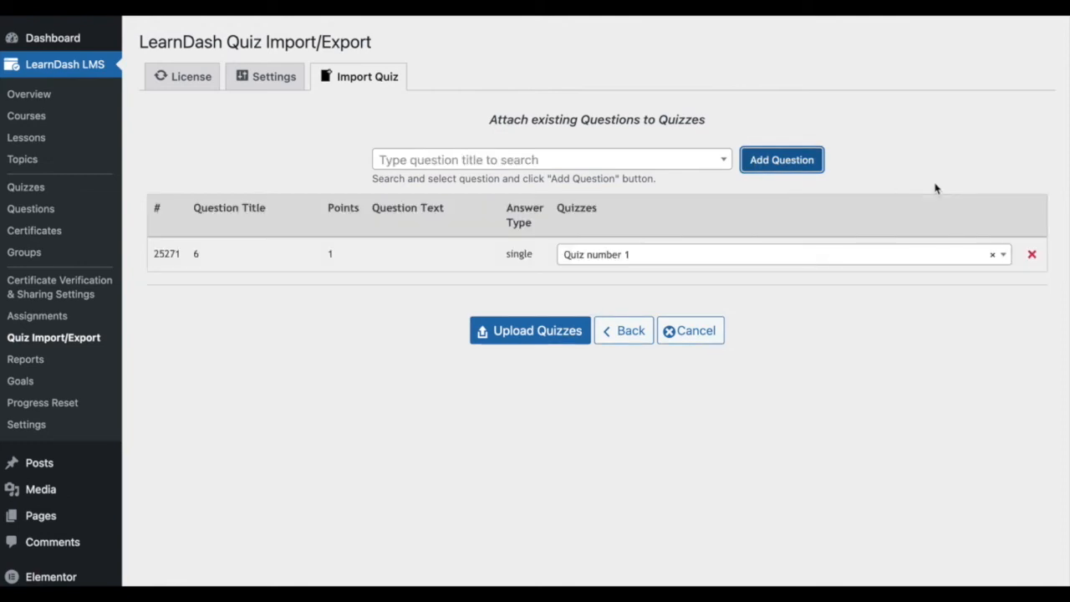
Attach question 25273 - 7 to Quiz number 1 as well.
click(551, 161)
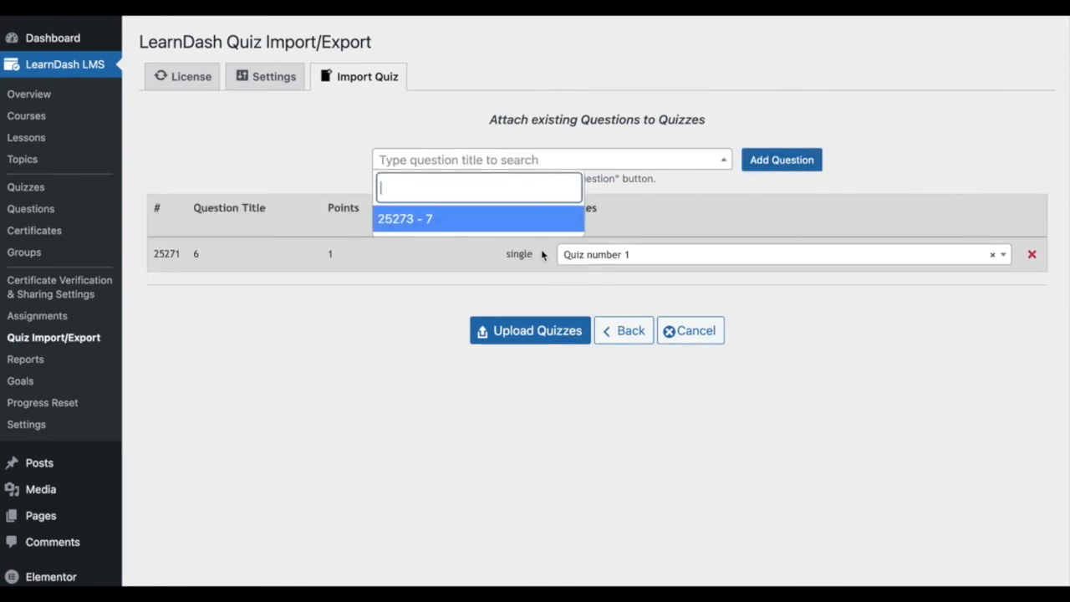
click(478, 218)
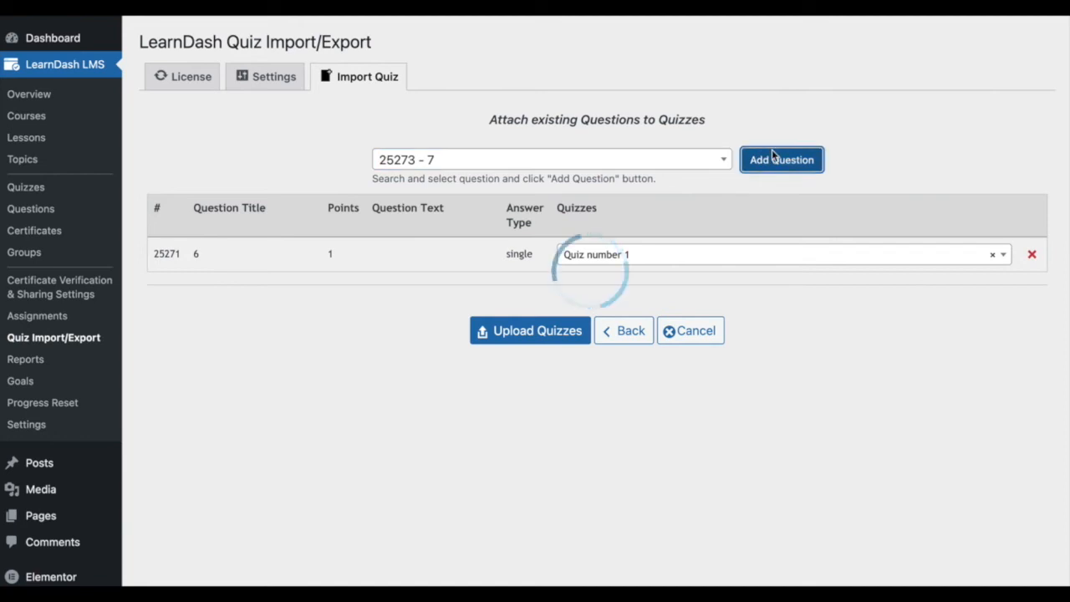
click(781, 160)
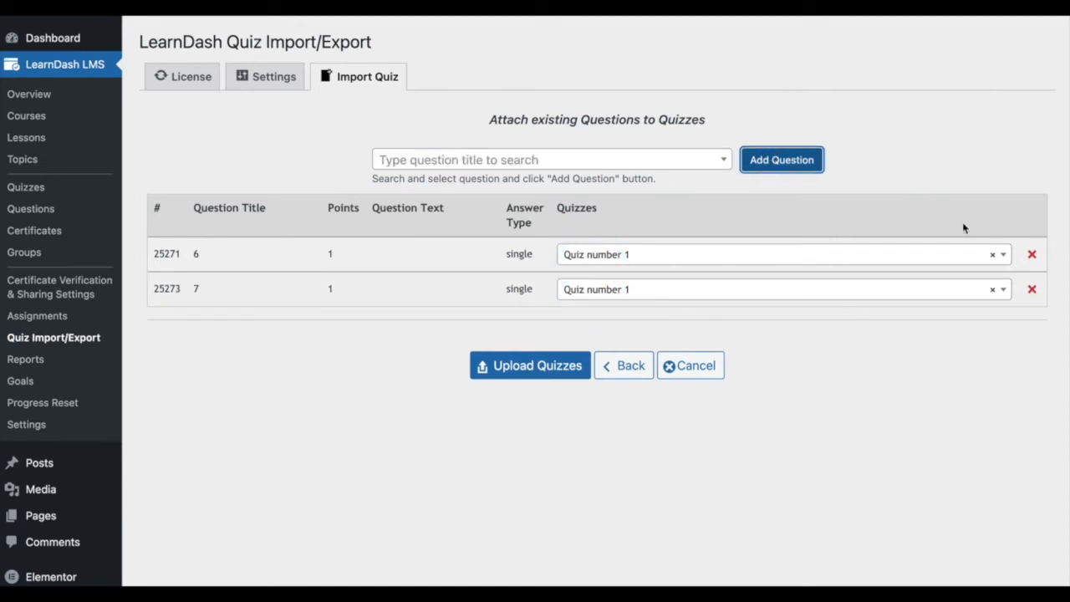
click(530, 365)
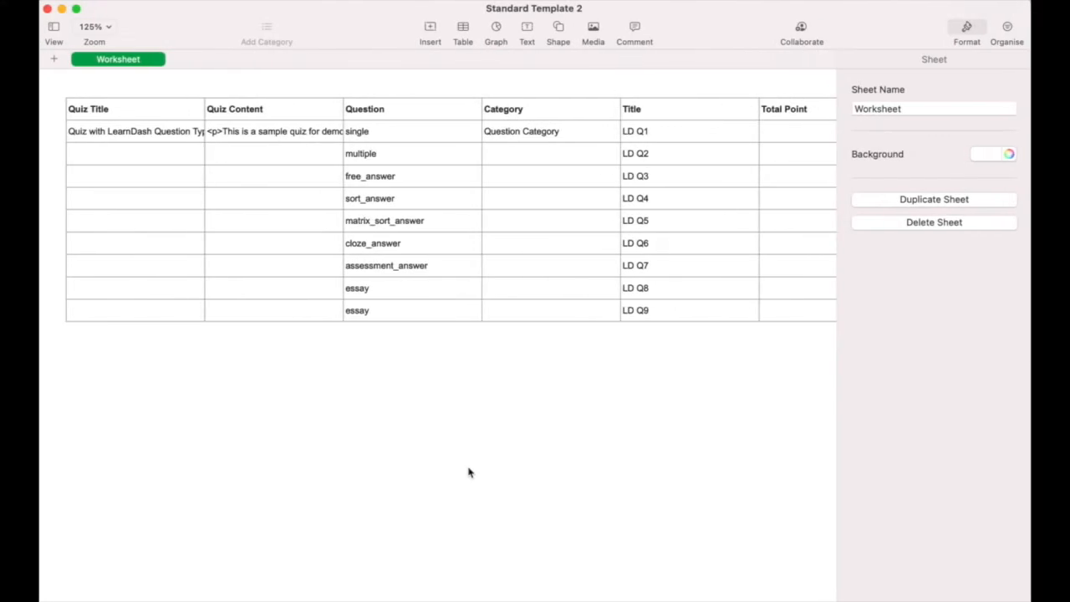
mouse_move(254, 307)
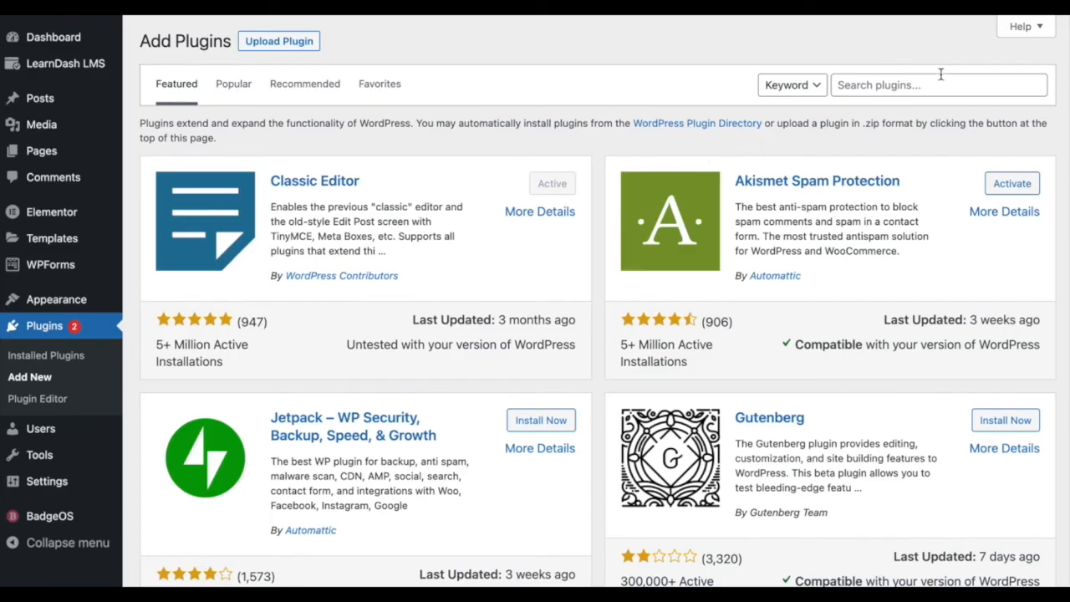
Search the Add Plugins page for 'MathJax LaTeX' to list matching plugins.
click(937, 84)
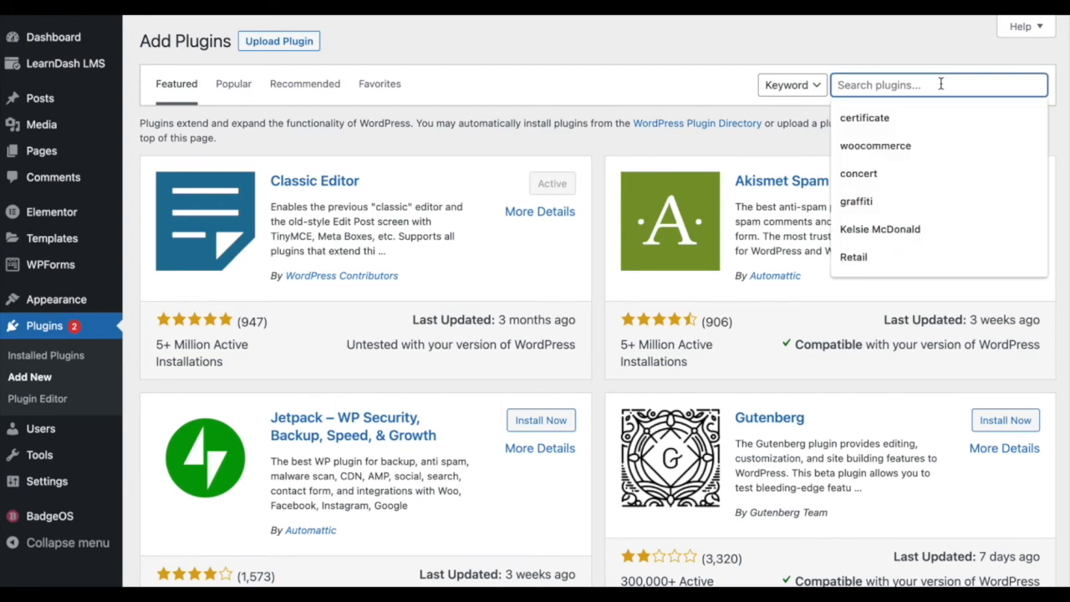
text(MathJax LaTeX)
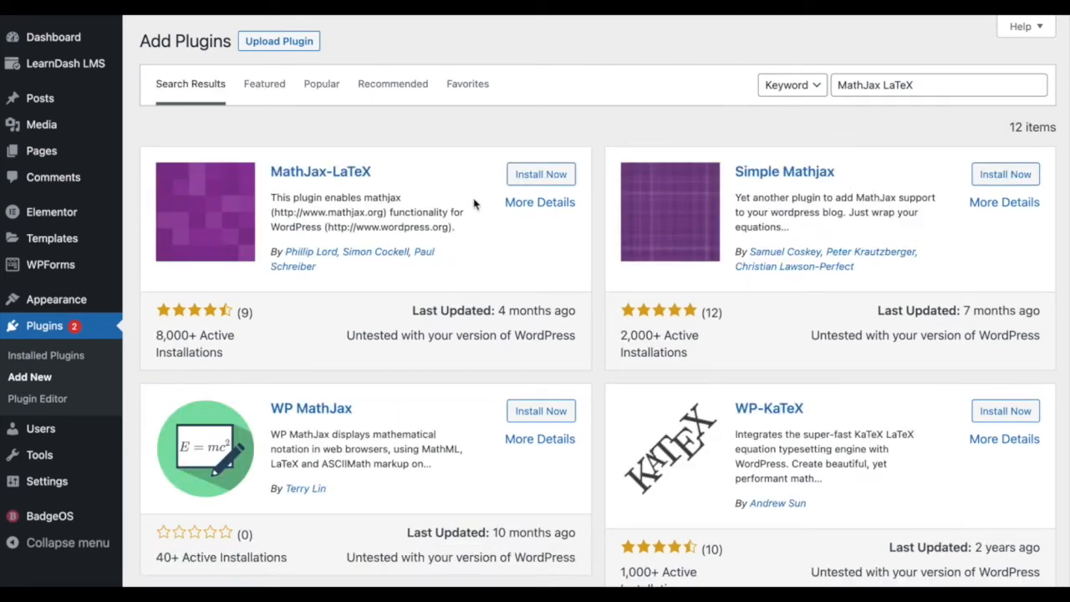
mouse_move(398, 173)
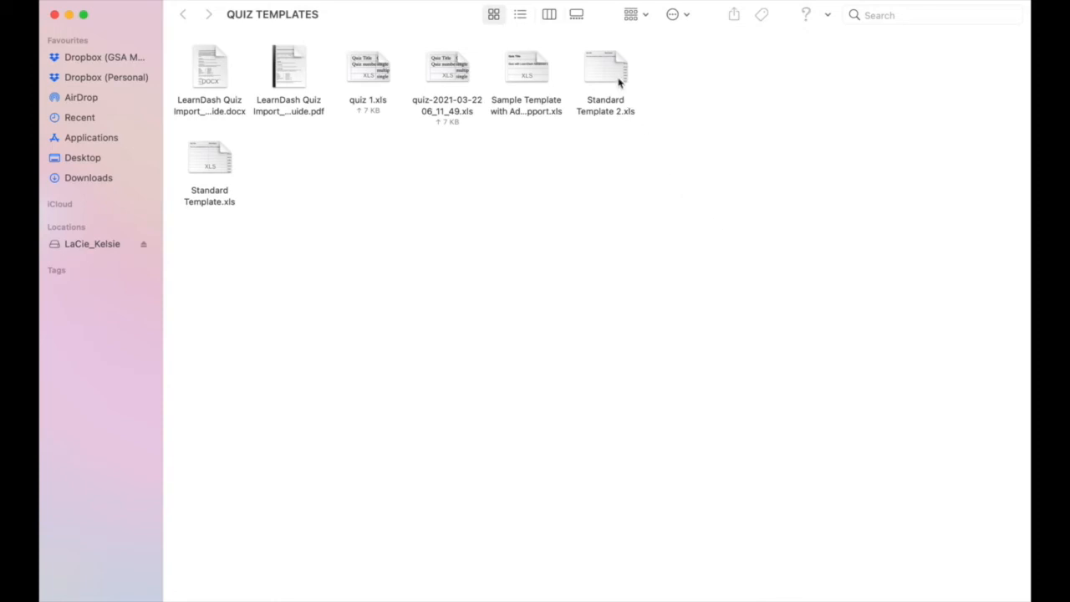
Open Standard Template.xls from the QUIZ TEMPLATES folder.
double_click(605, 70)
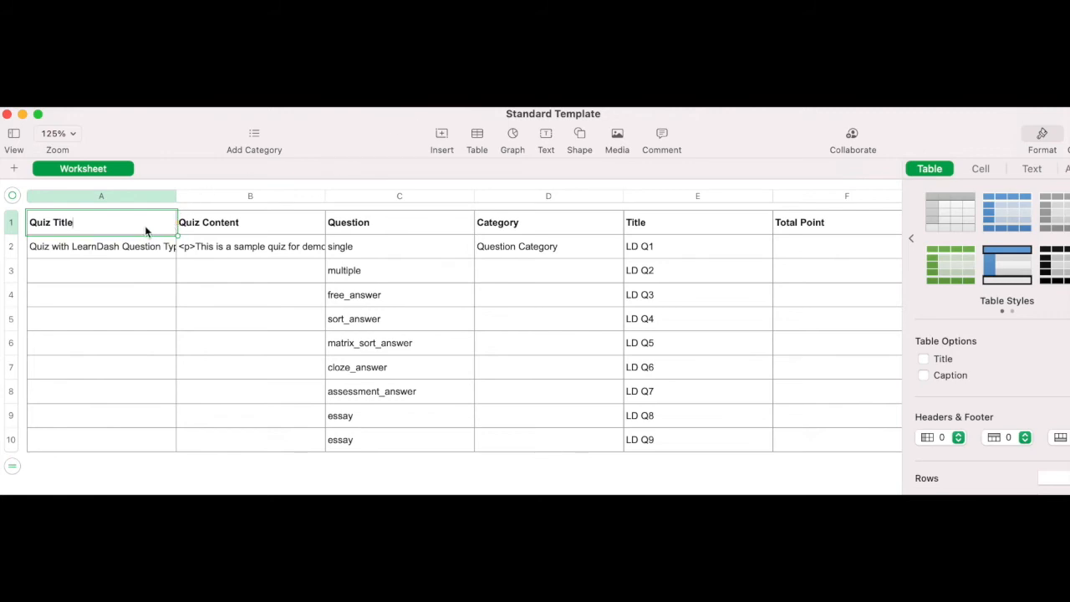
click(398, 220)
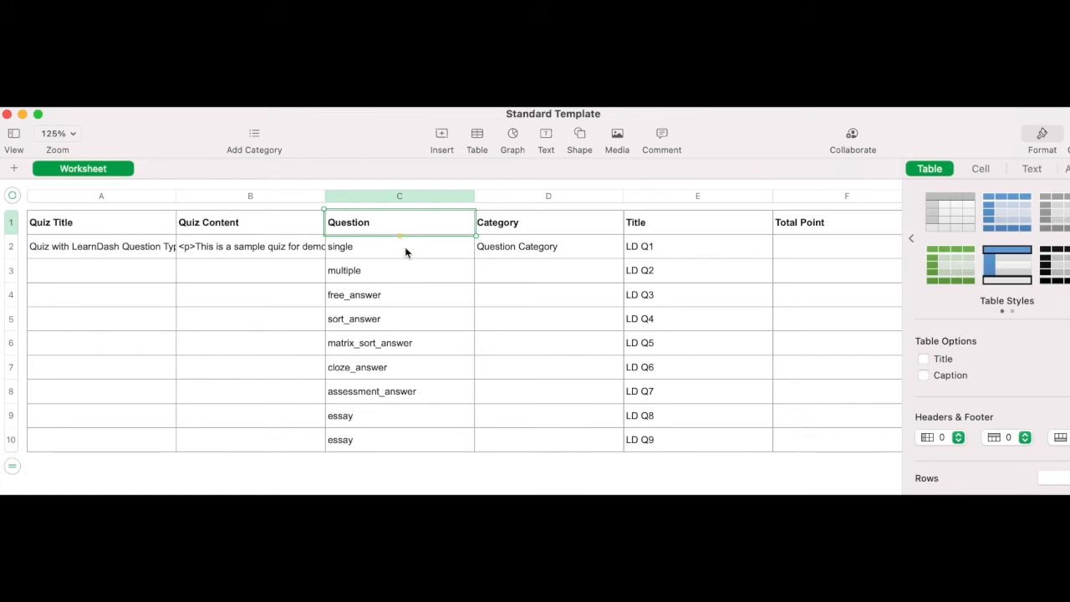
click(398, 271)
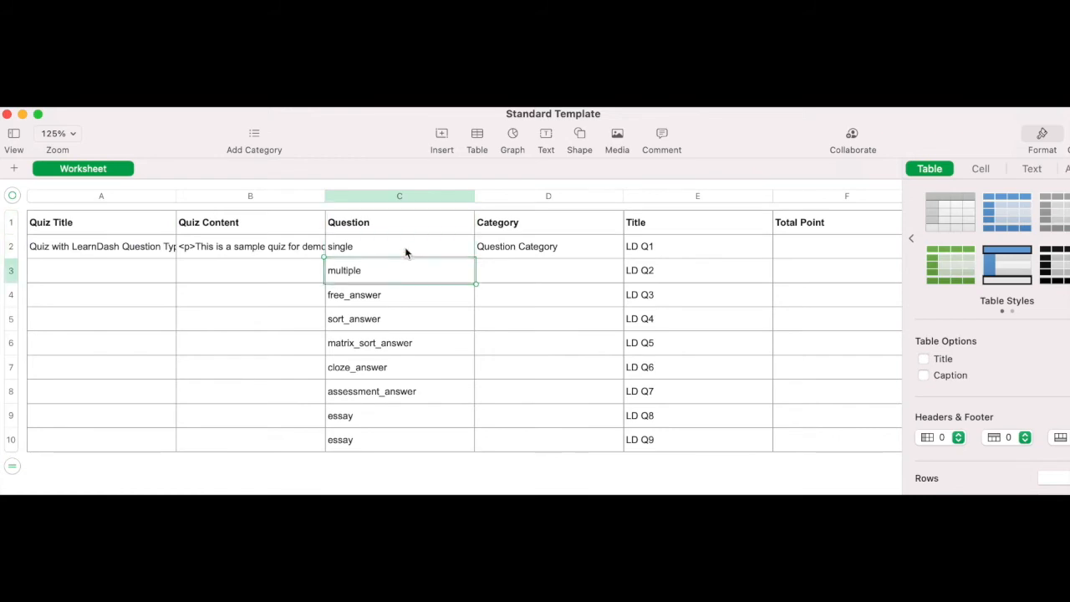
click(398, 295)
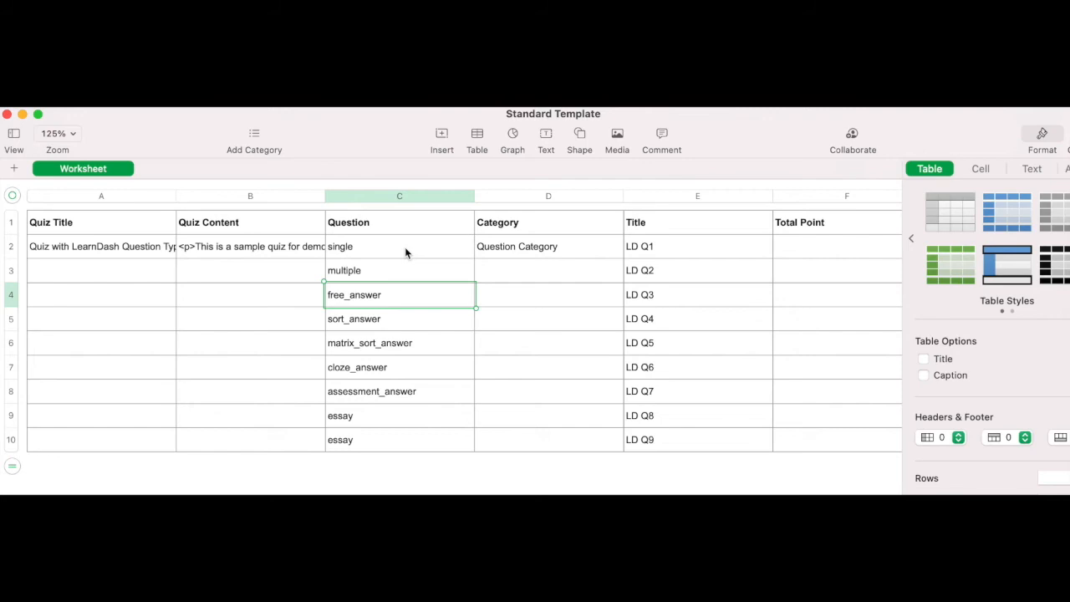
click(398, 343)
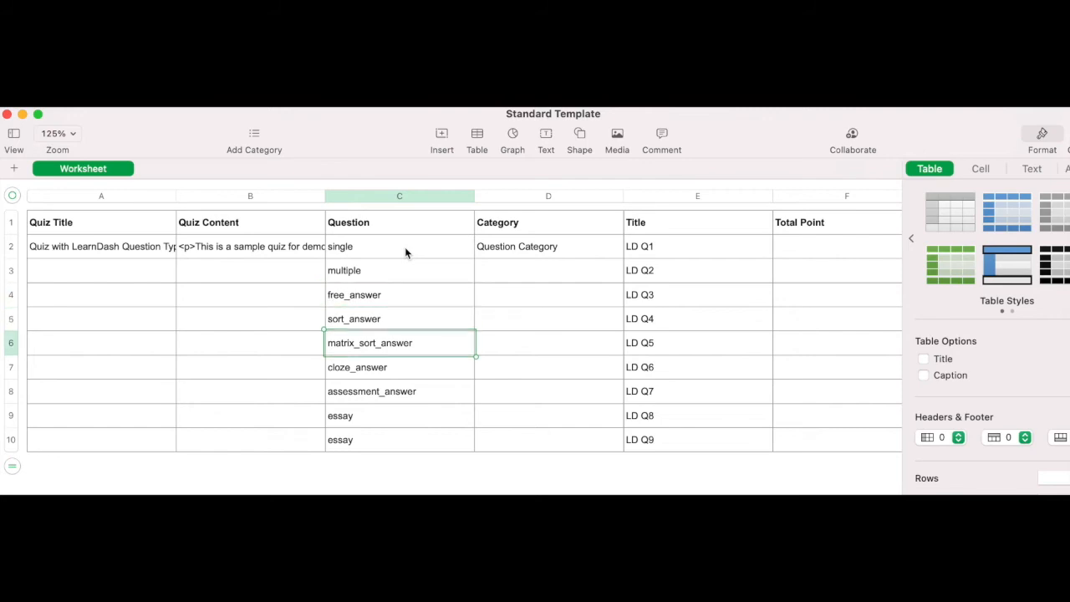
click(398, 392)
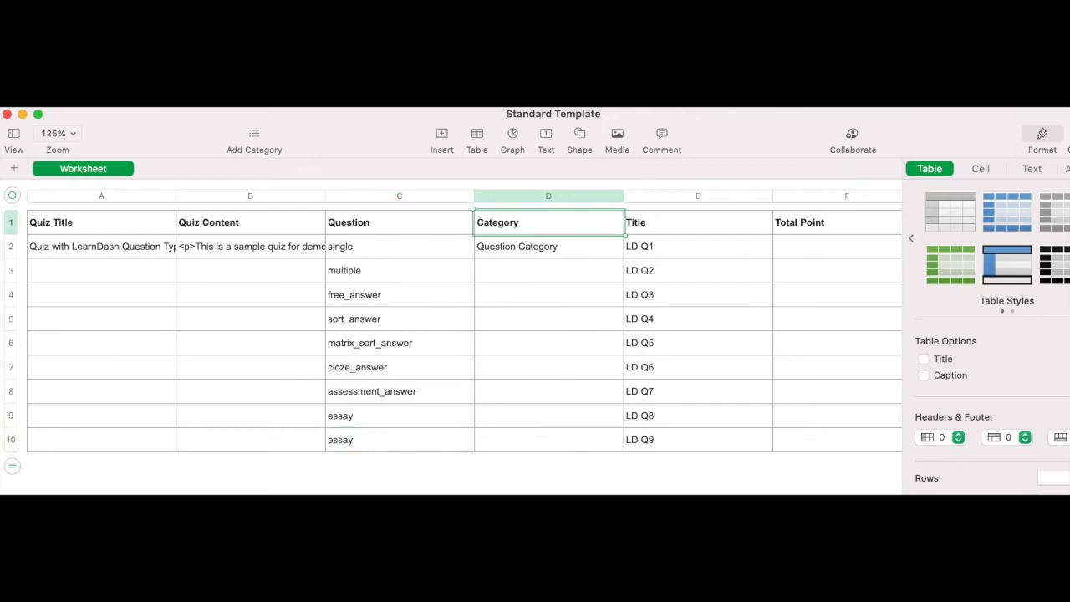
click(698, 246)
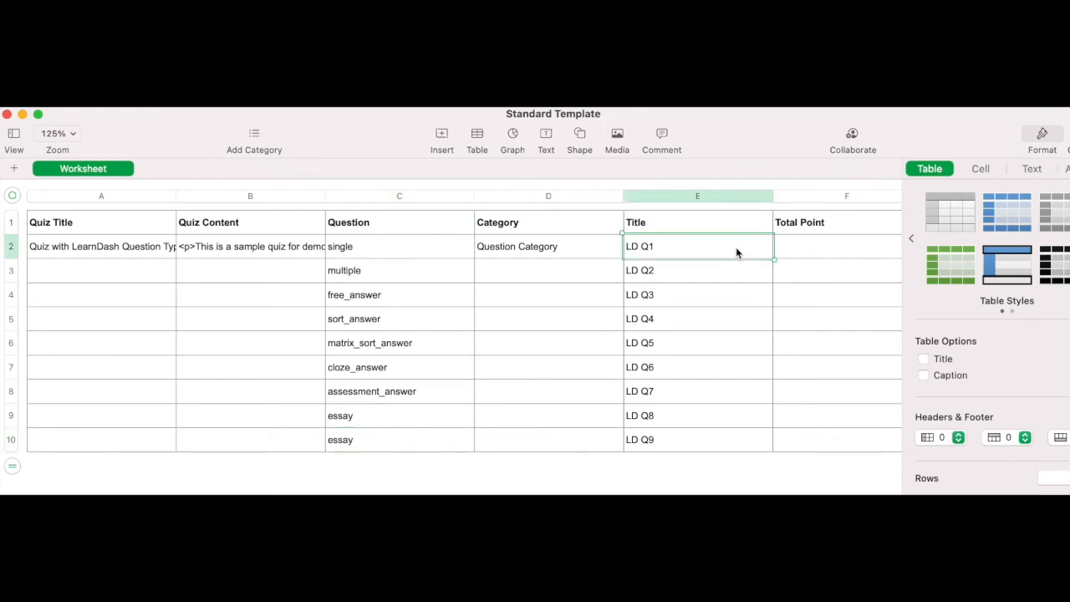
click(697, 438)
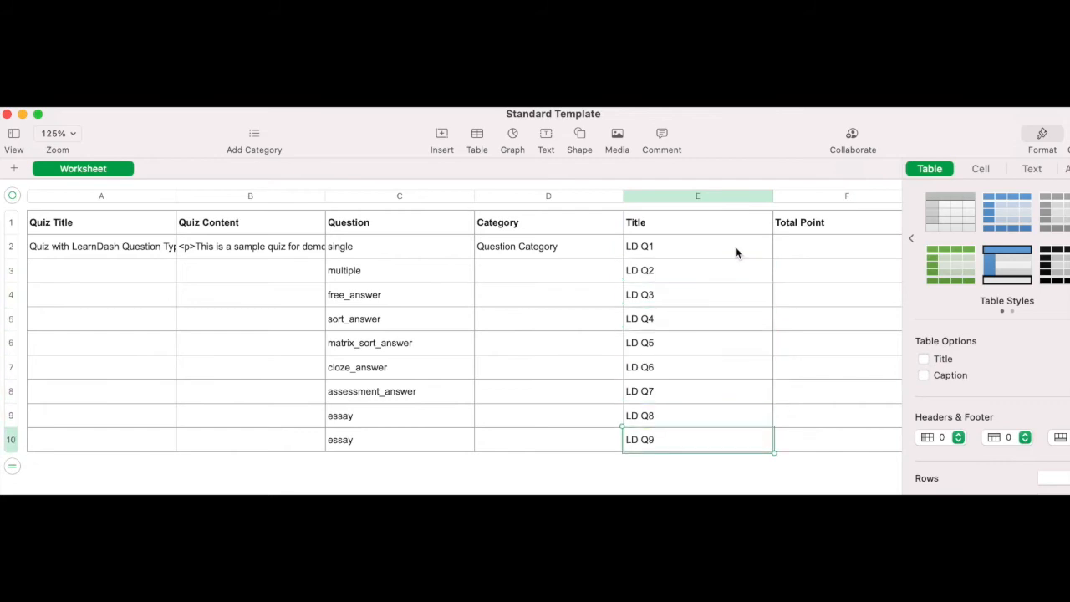
scroll(right, 3)
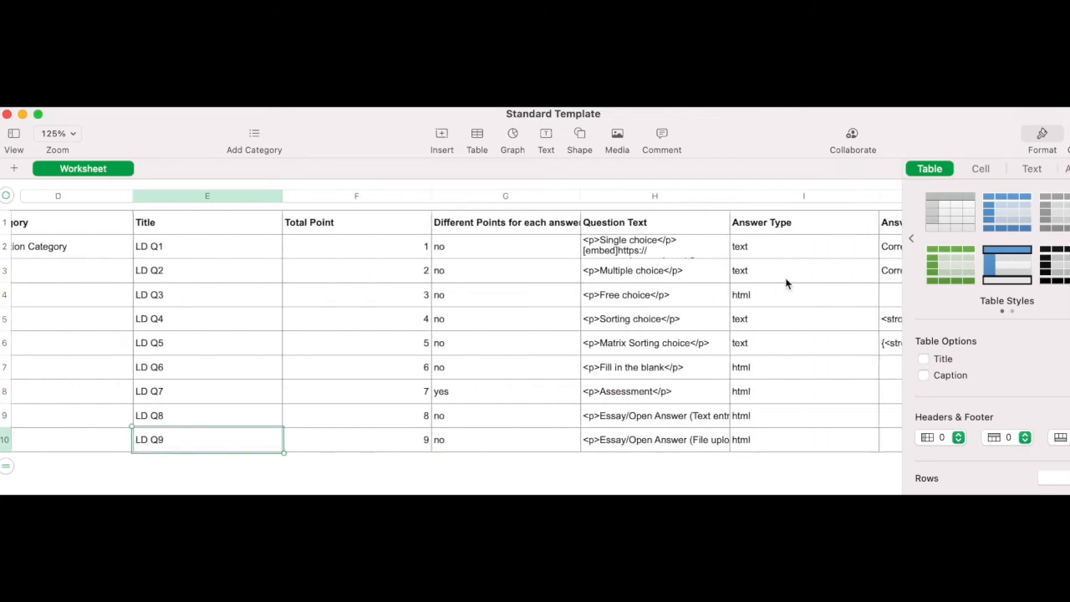
scroll(right, 3)
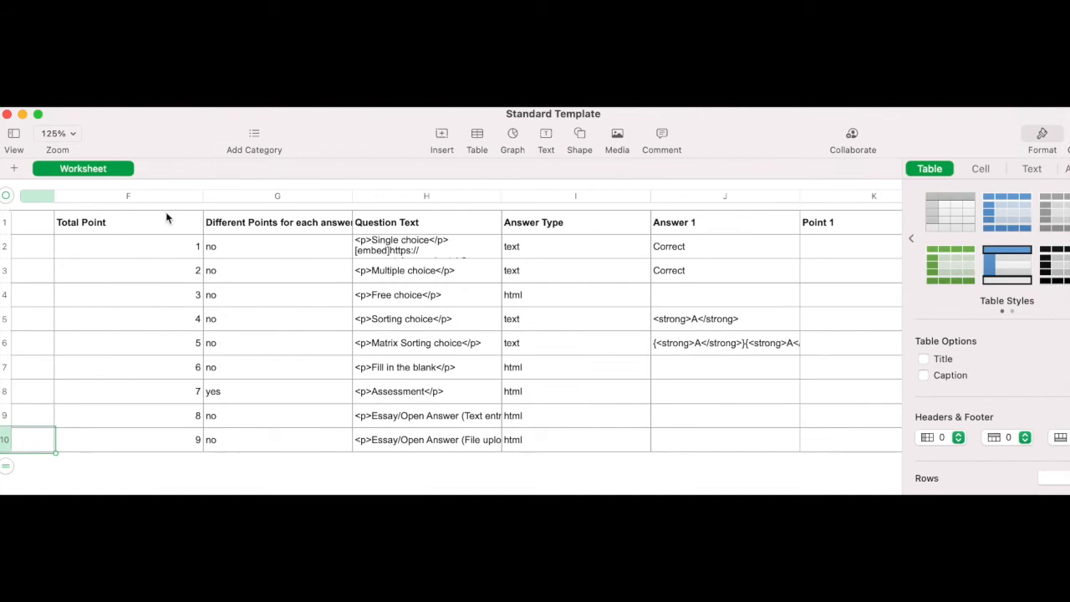
click(127, 246)
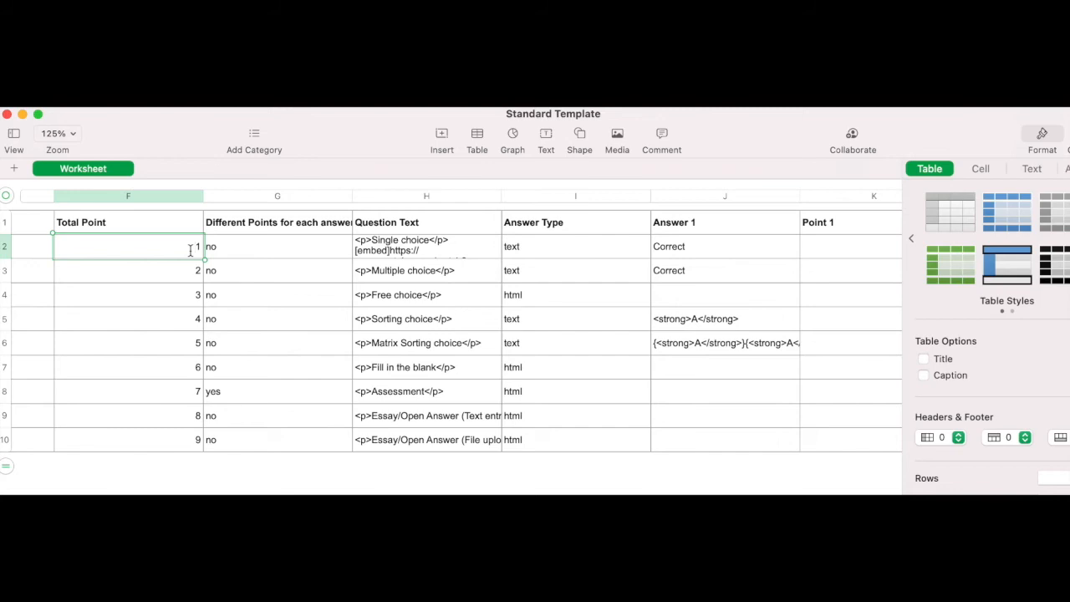
mouse_move(314, 229)
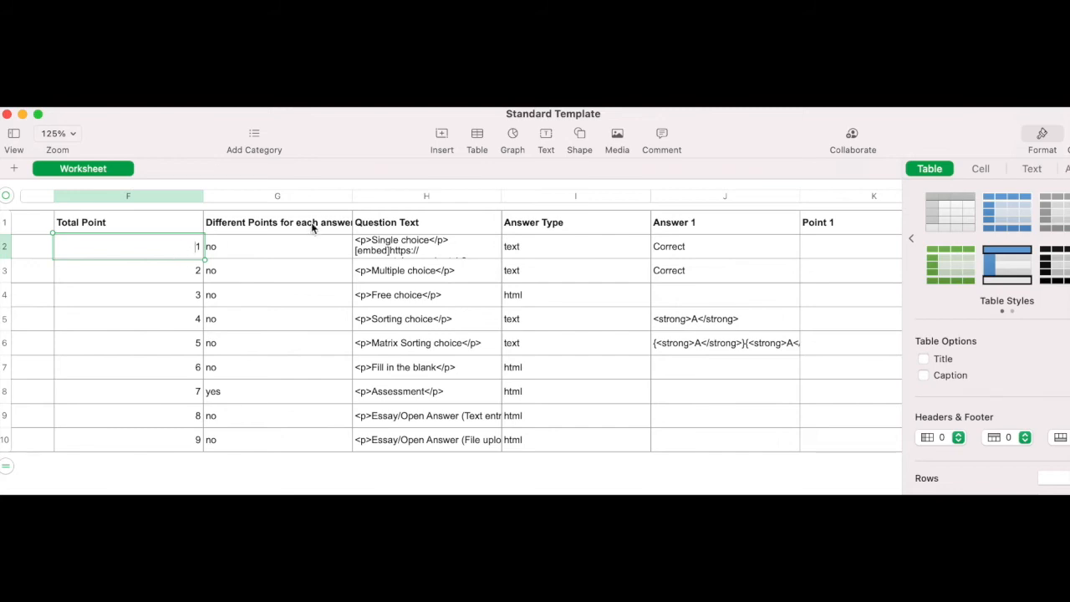
click(278, 220)
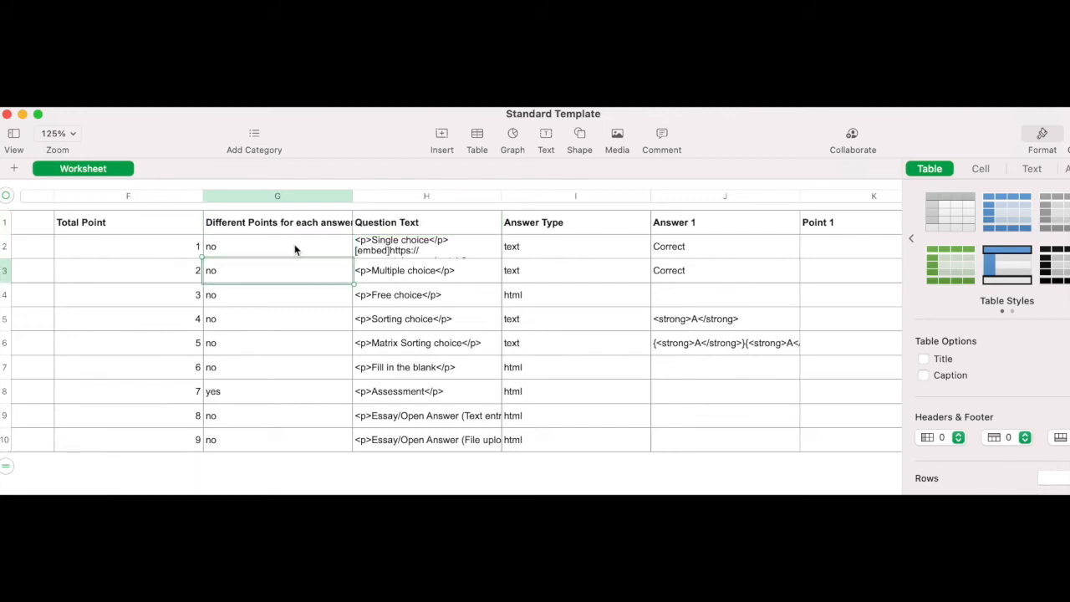
click(278, 317)
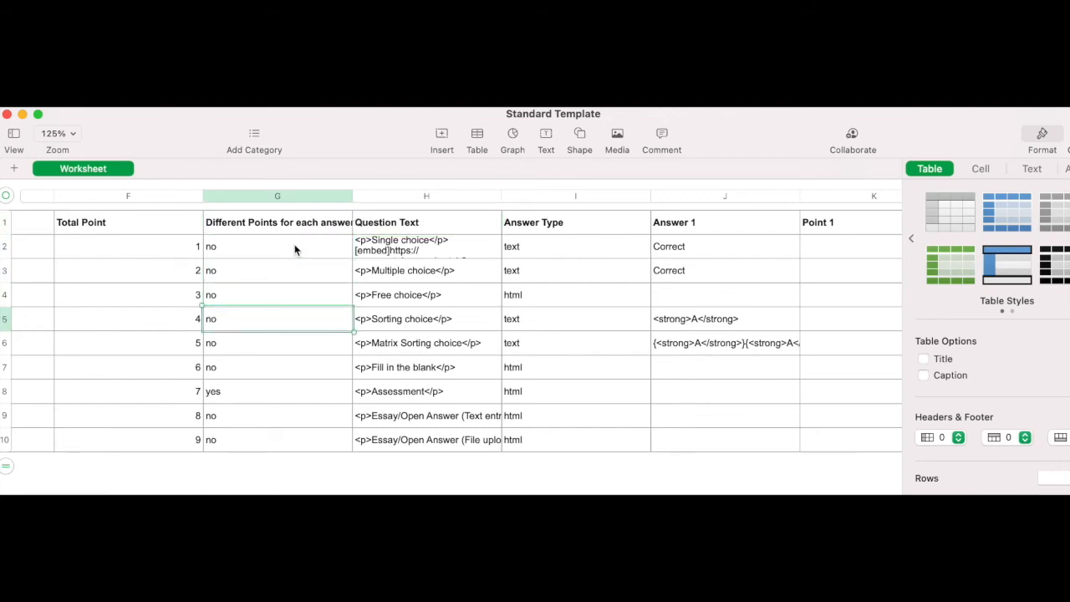
click(278, 343)
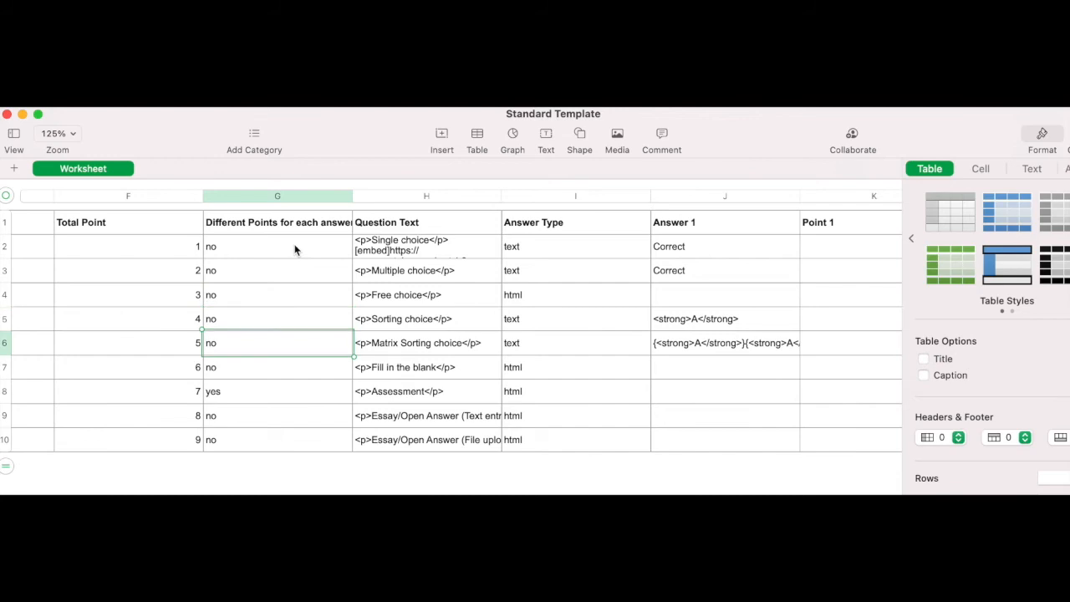
click(278, 392)
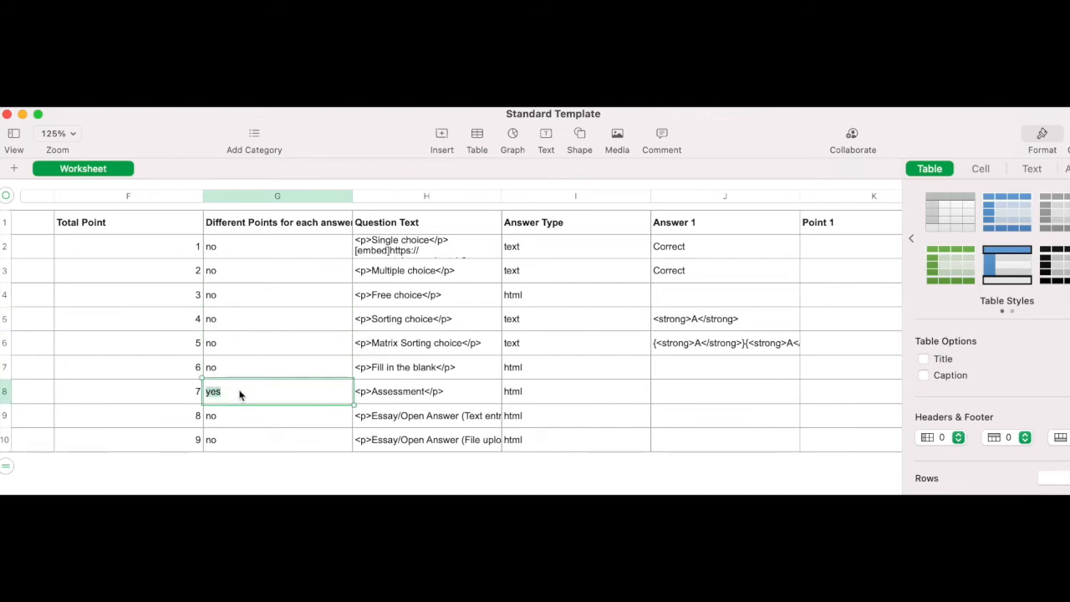
scroll(right, 3)
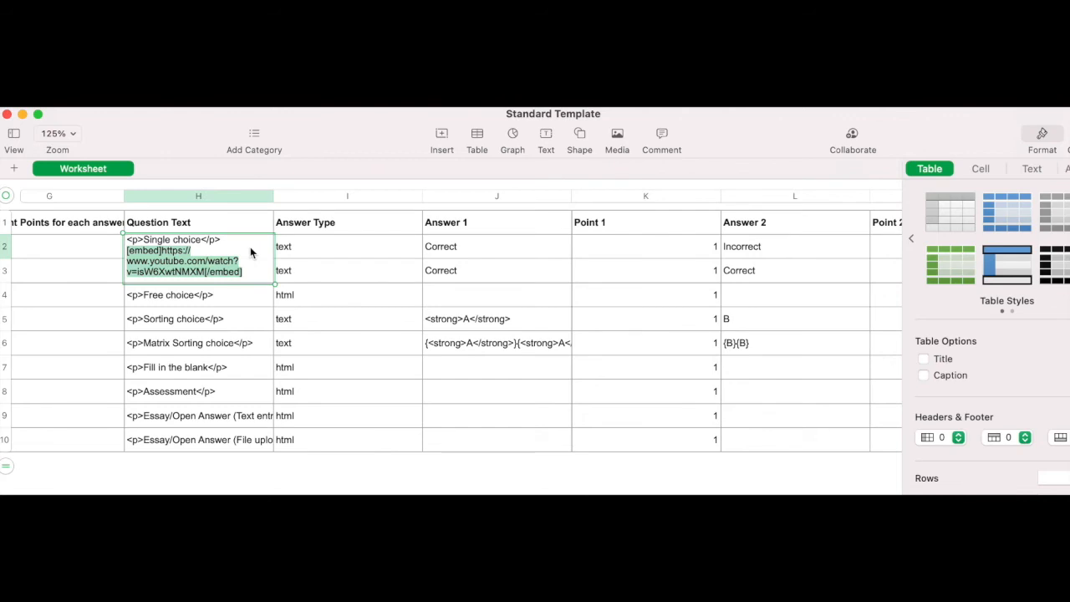
click(348, 221)
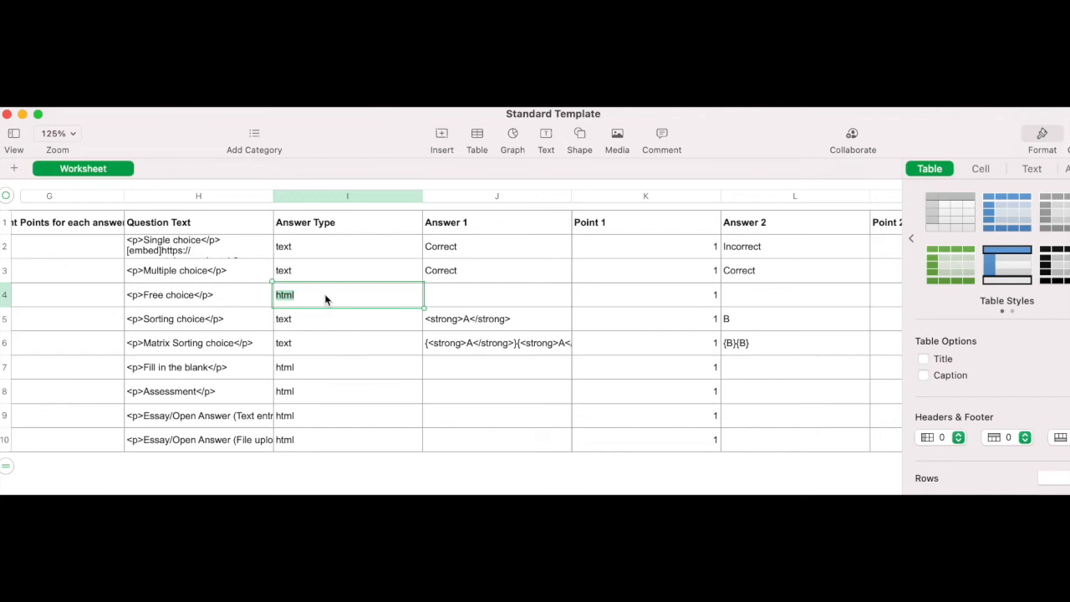
click(348, 246)
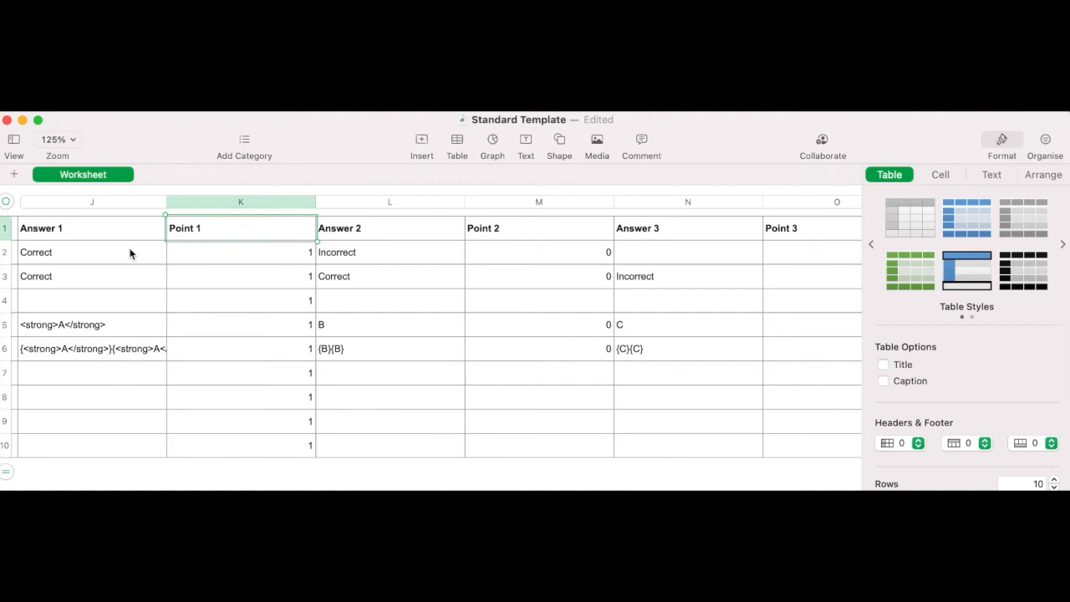
Point out each question type's sample answer, then the Point 1 and Answer 2 column headers.
click(90, 251)
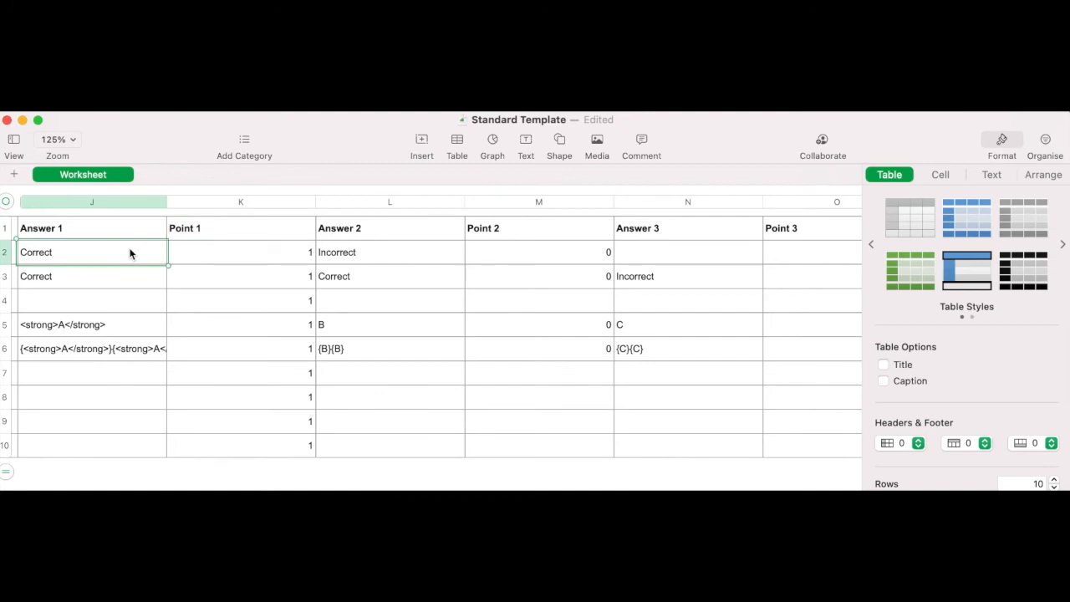
click(109, 301)
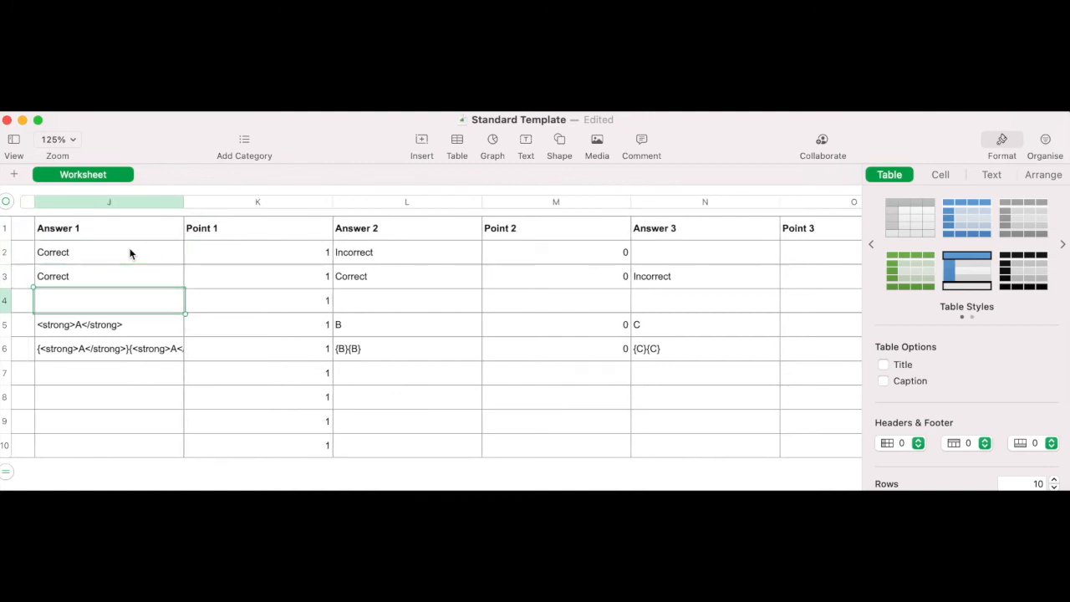
click(108, 349)
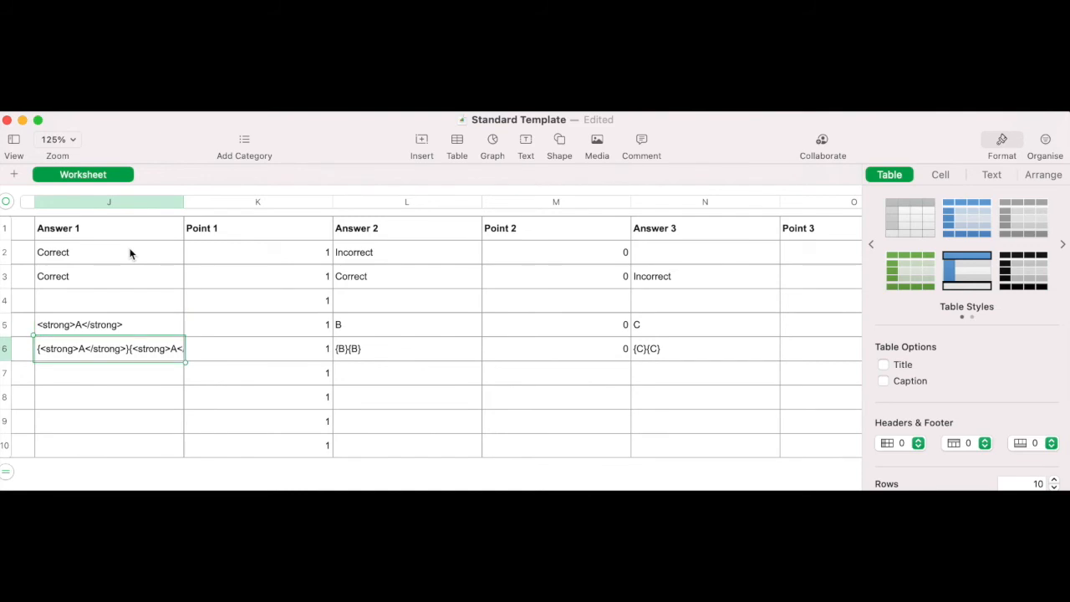
mouse_move(154, 248)
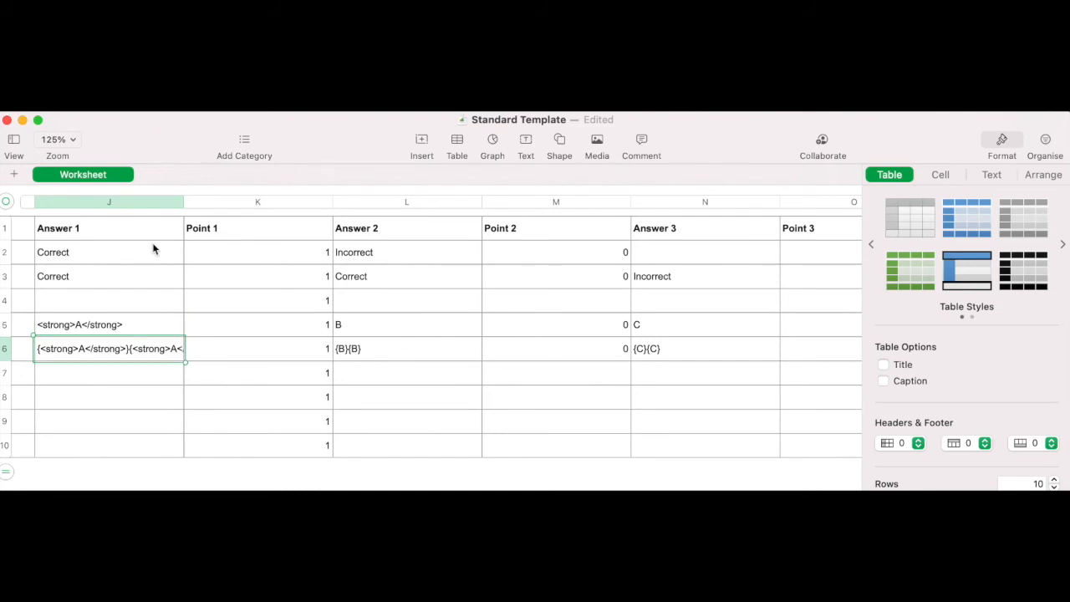
click(258, 227)
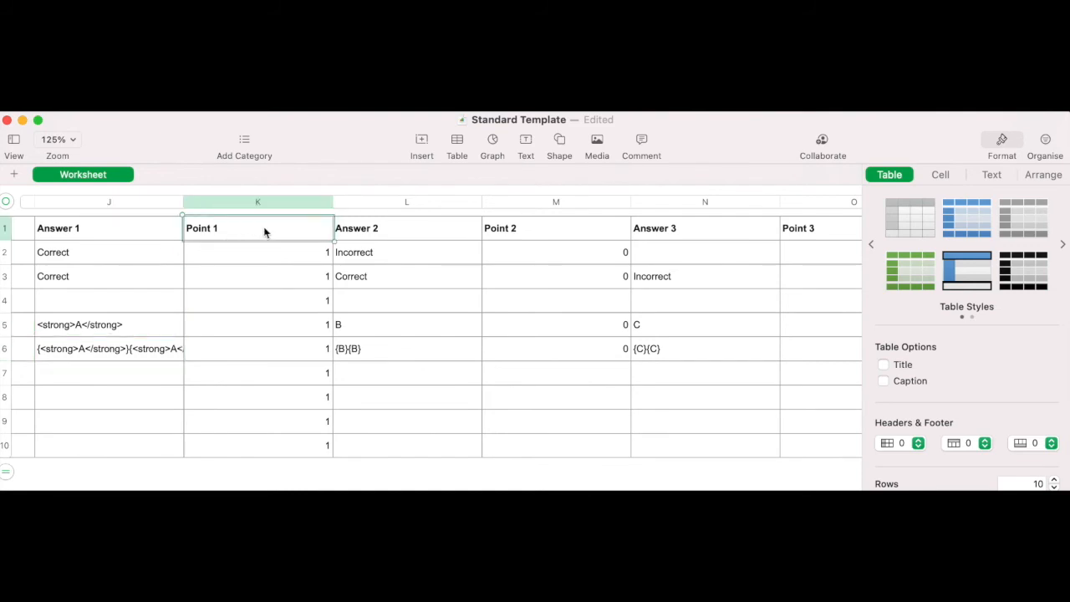
click(258, 349)
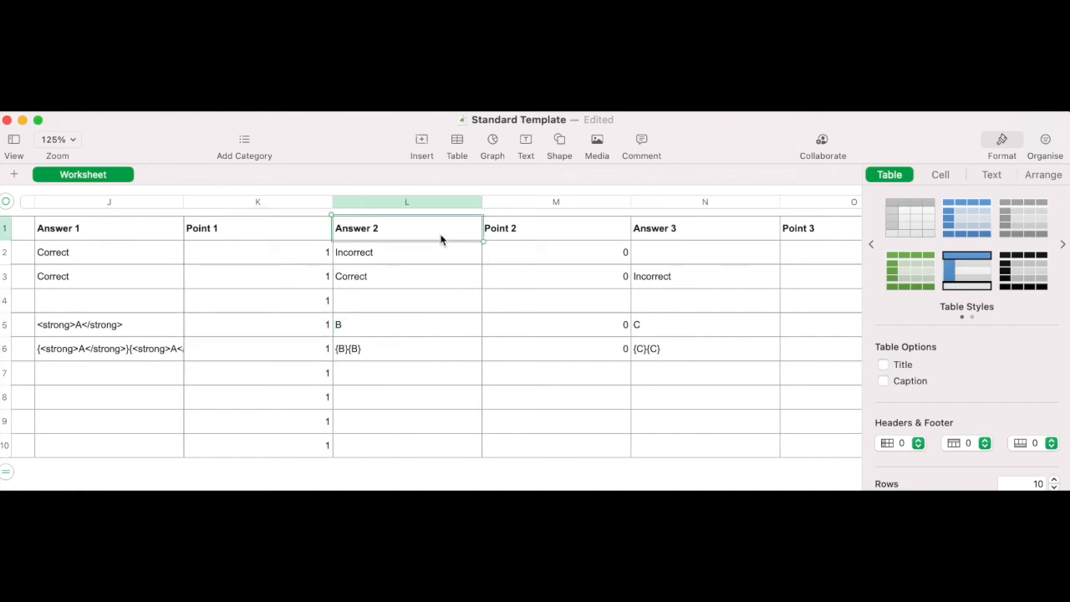
Bring the Answer 5 and Point 5 columns into view and select the Point 5 heading.
scroll(right, 3)
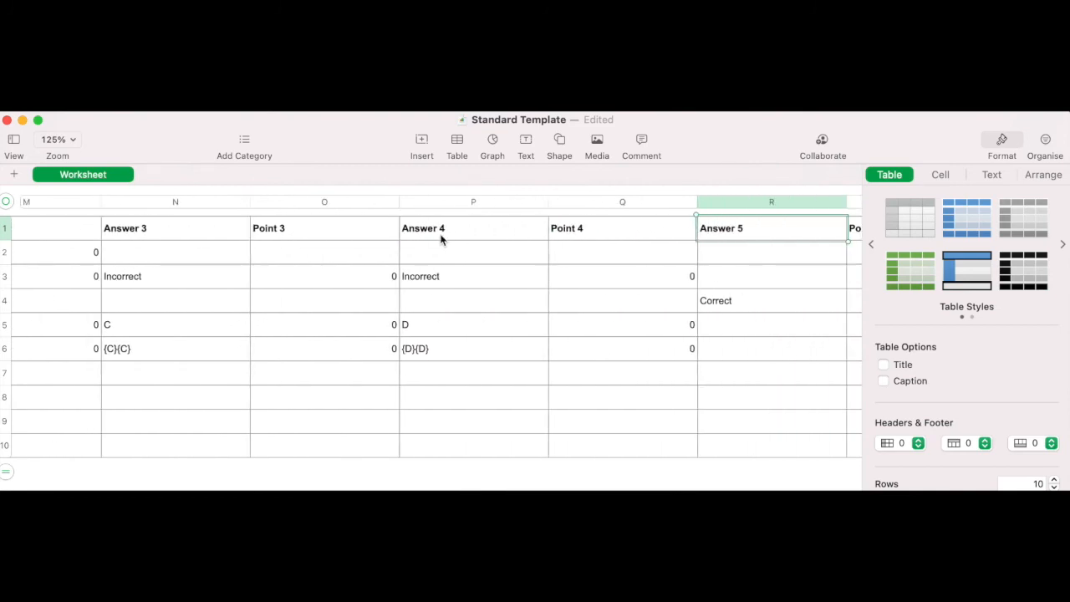
scroll(right, 3)
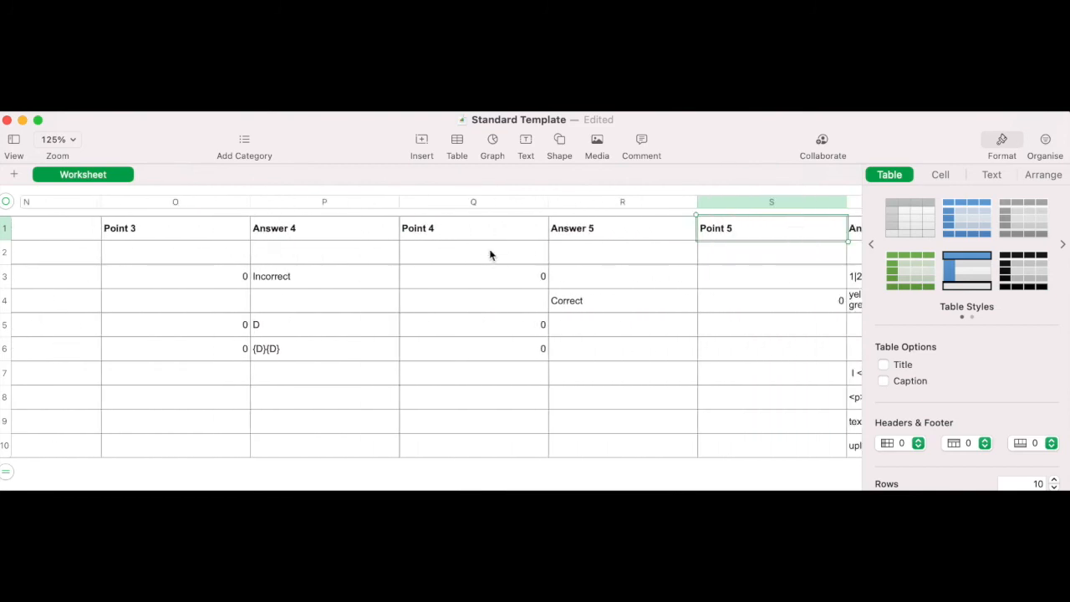
click(623, 228)
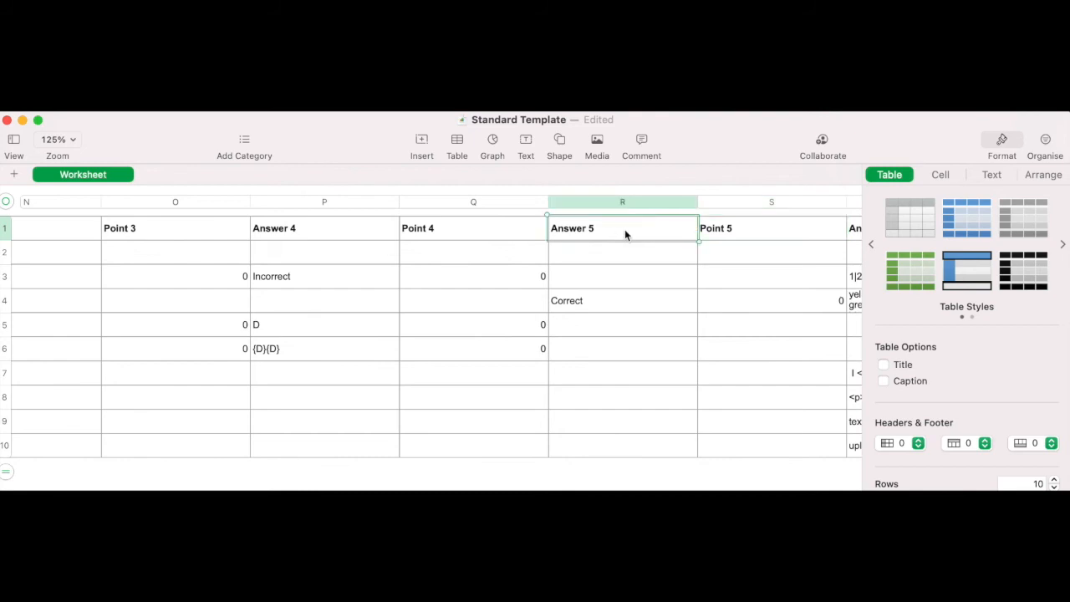
mouse_move(605, 234)
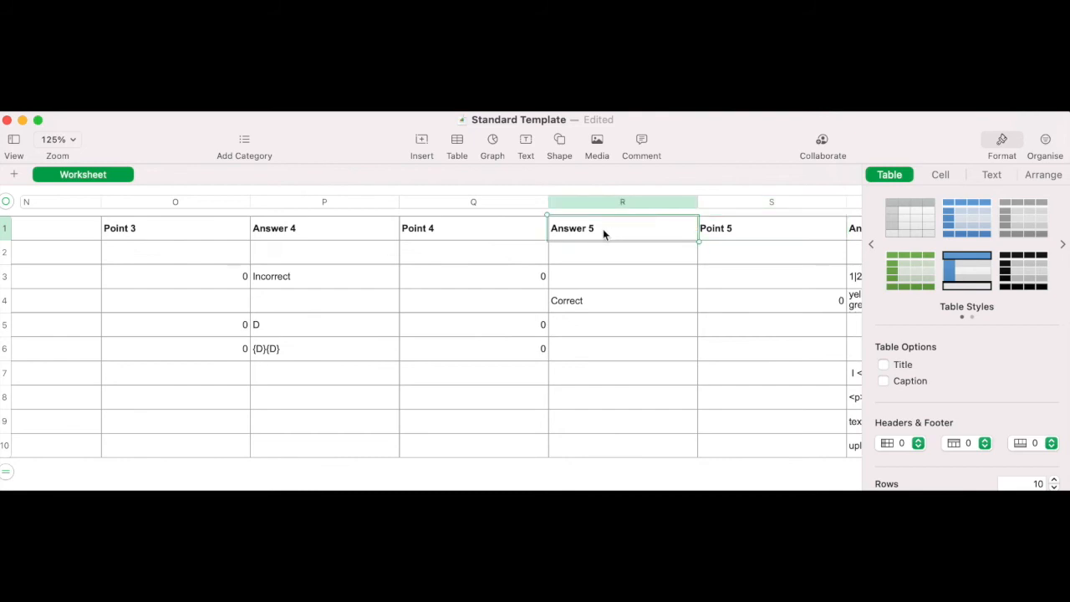
click(771, 228)
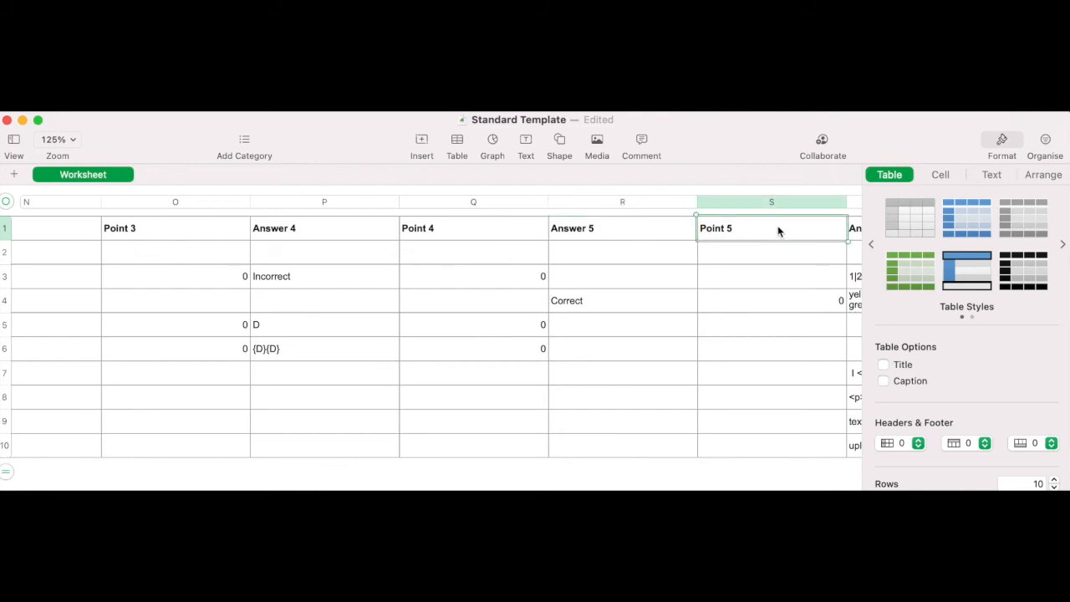
scroll(right, 3)
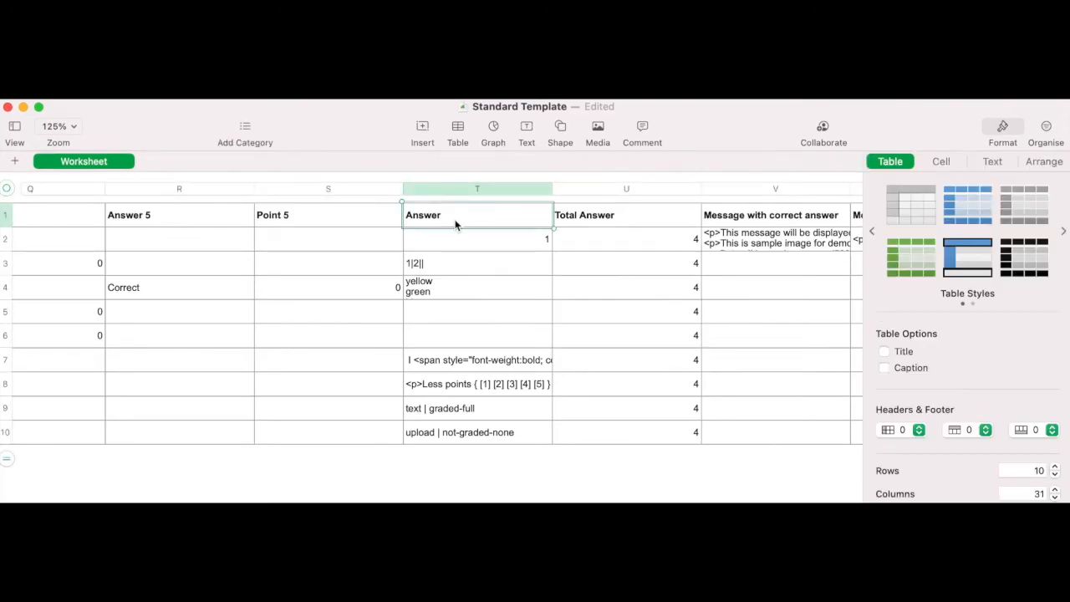
Select the Answer column's sample answers in rows 3 and 4 for review.
click(477, 263)
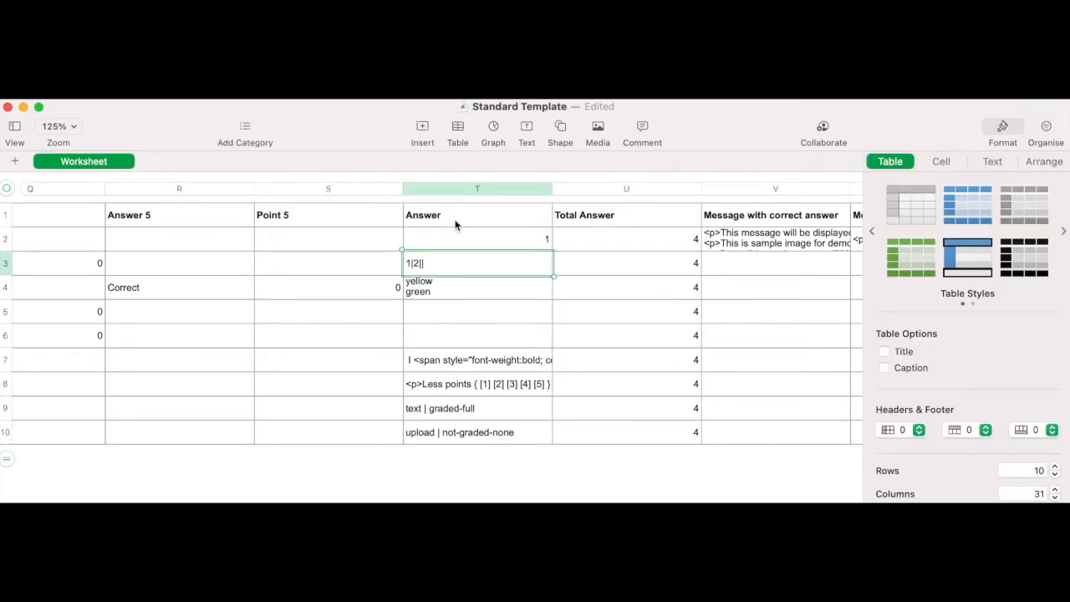
click(476, 311)
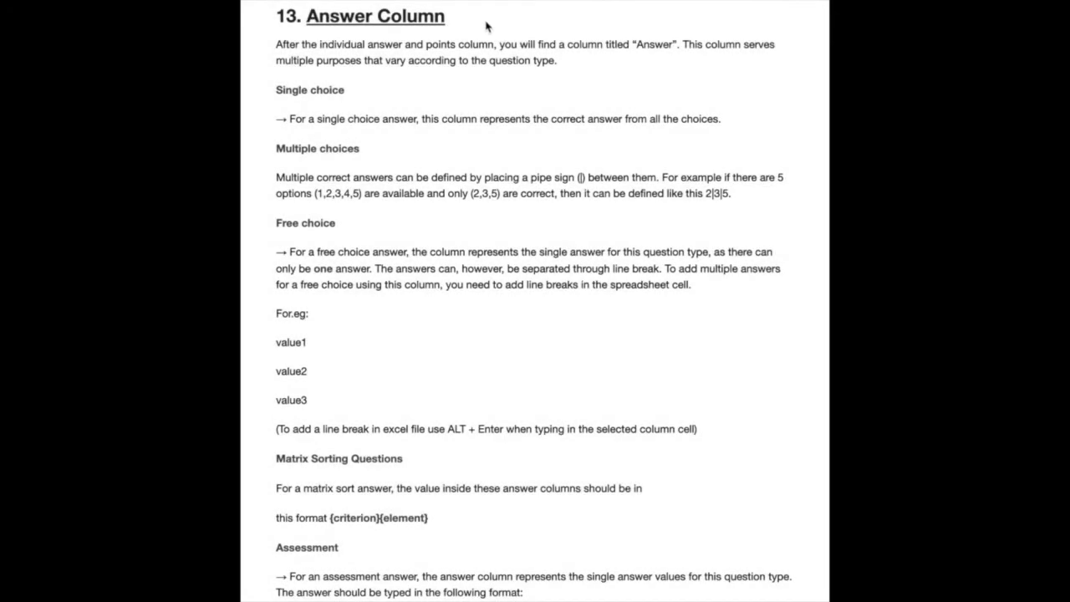
scroll(down, 3)
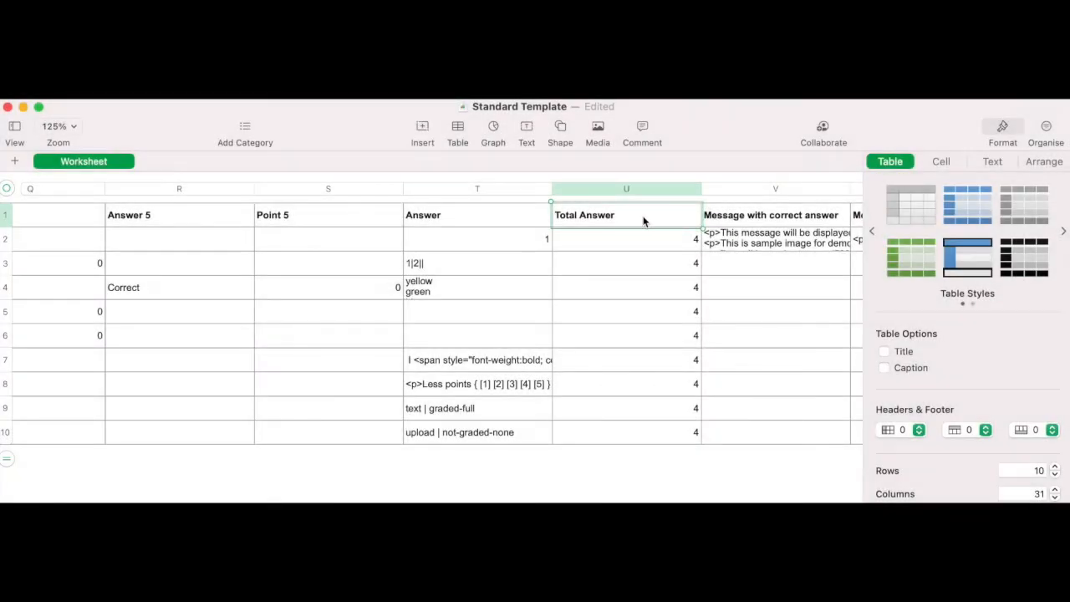
Review the Total Answer value and the correct and incorrect answer message samples, reaching the Hint column.
click(625, 239)
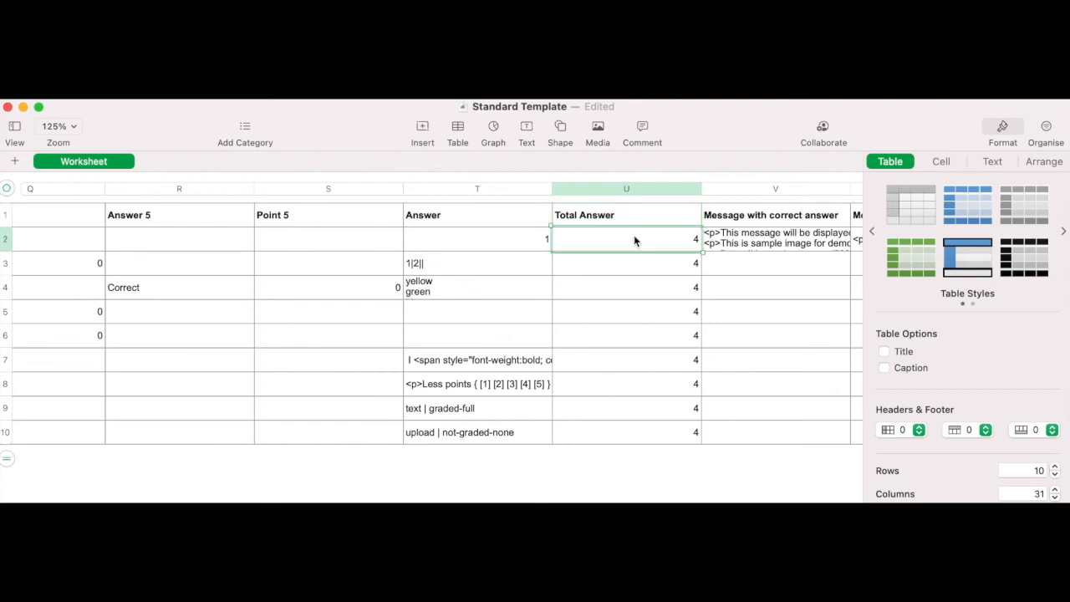
click(626, 311)
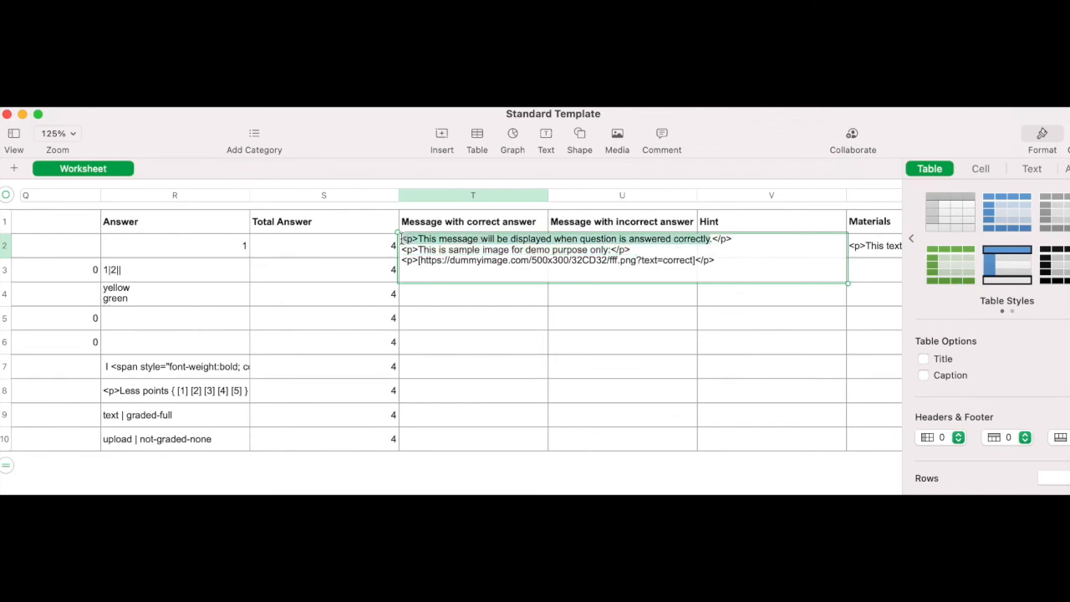
mouse_move(635, 226)
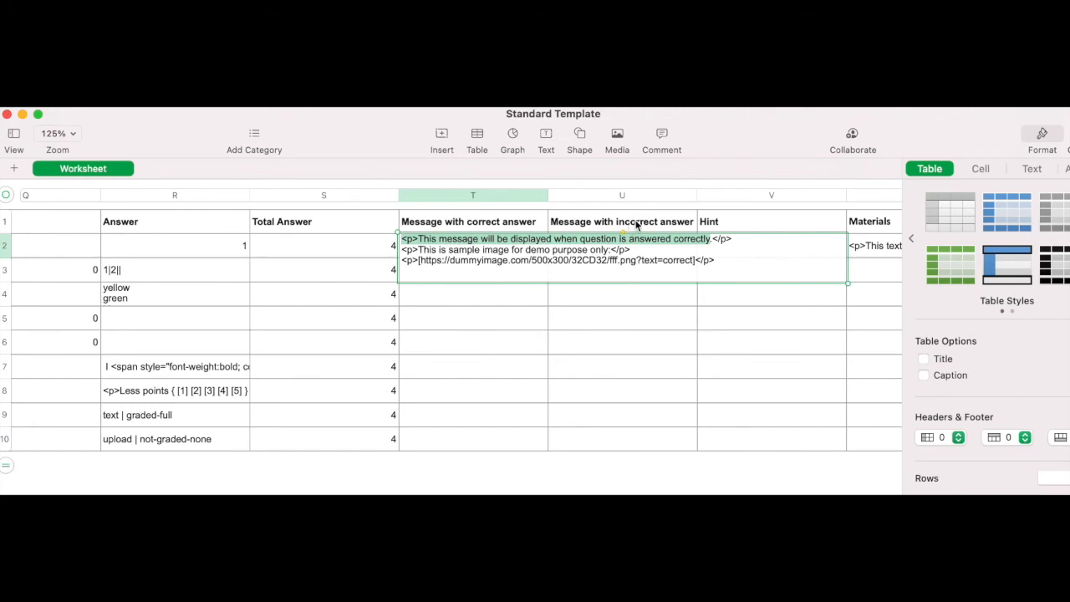
click(622, 246)
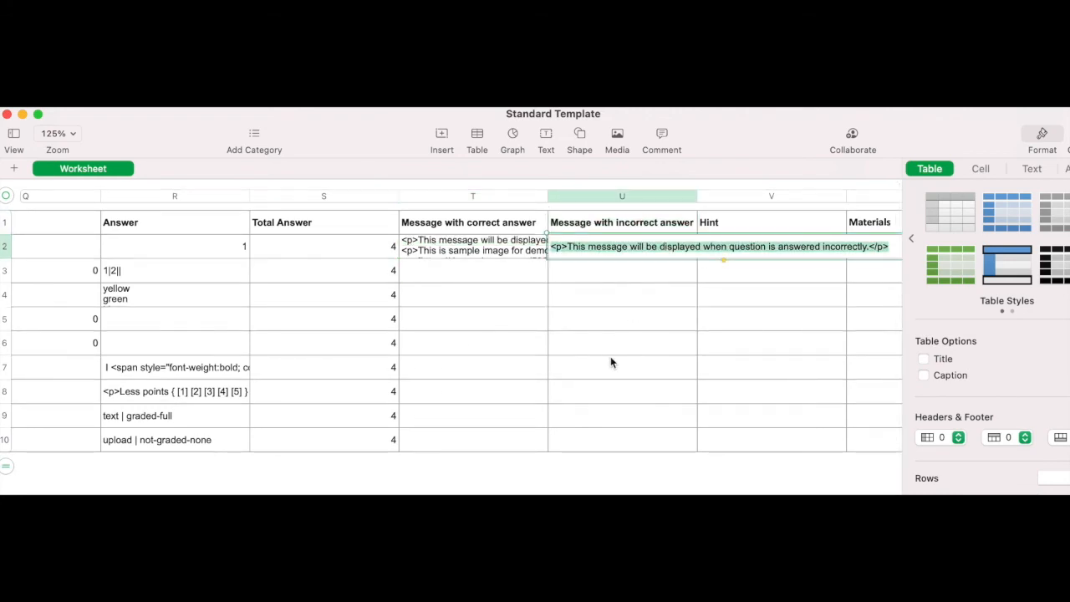
click(622, 343)
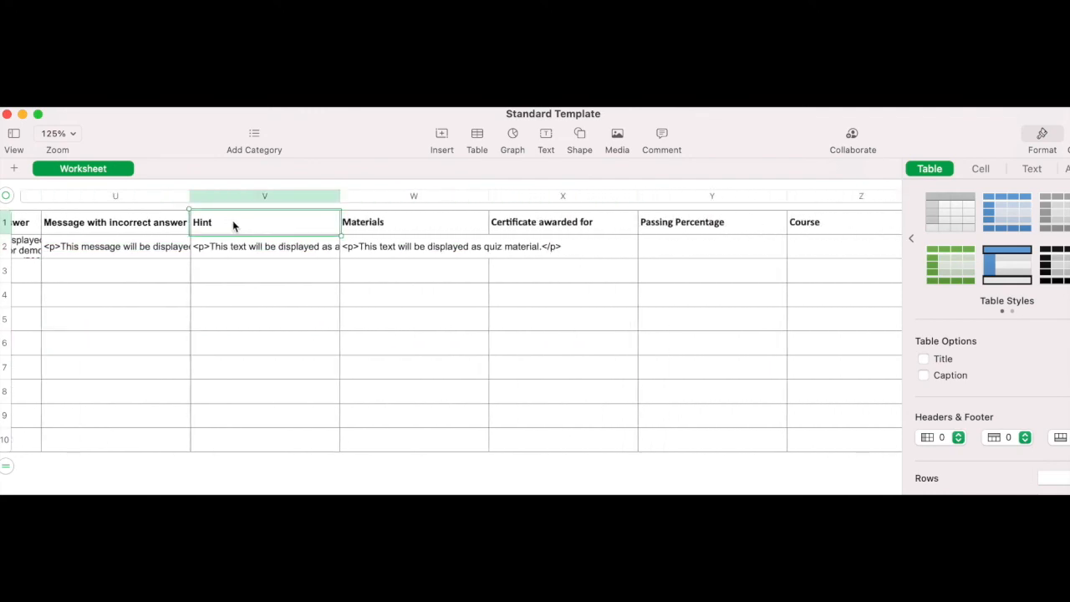
Review the sample Hint and Materials HTML text in row 2, then move to an empty cell.
click(264, 246)
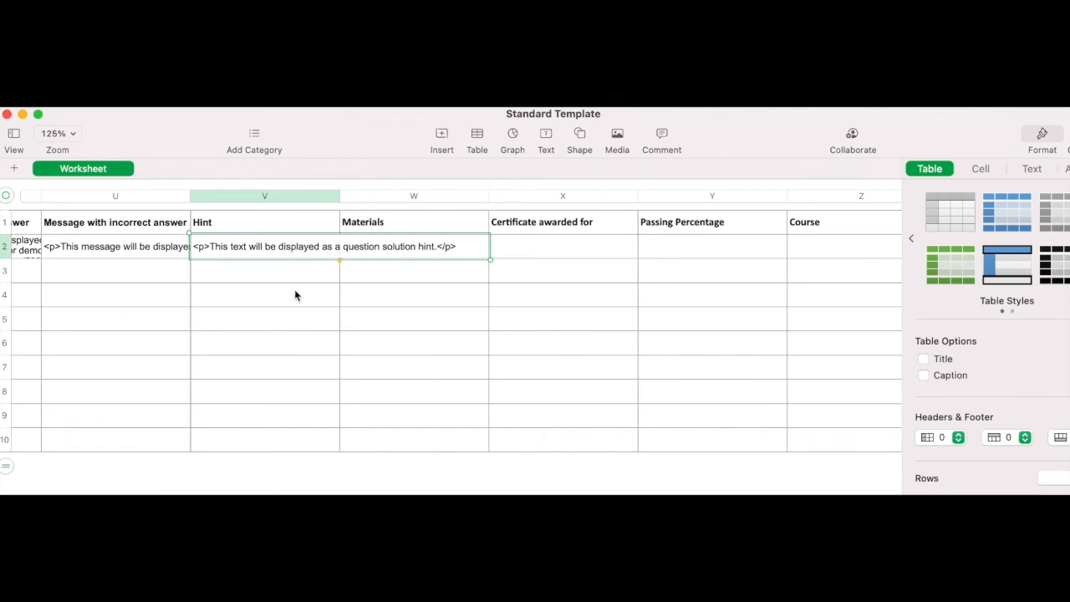
click(413, 246)
text(<p>This text will be displayed as quiz material.</p>)
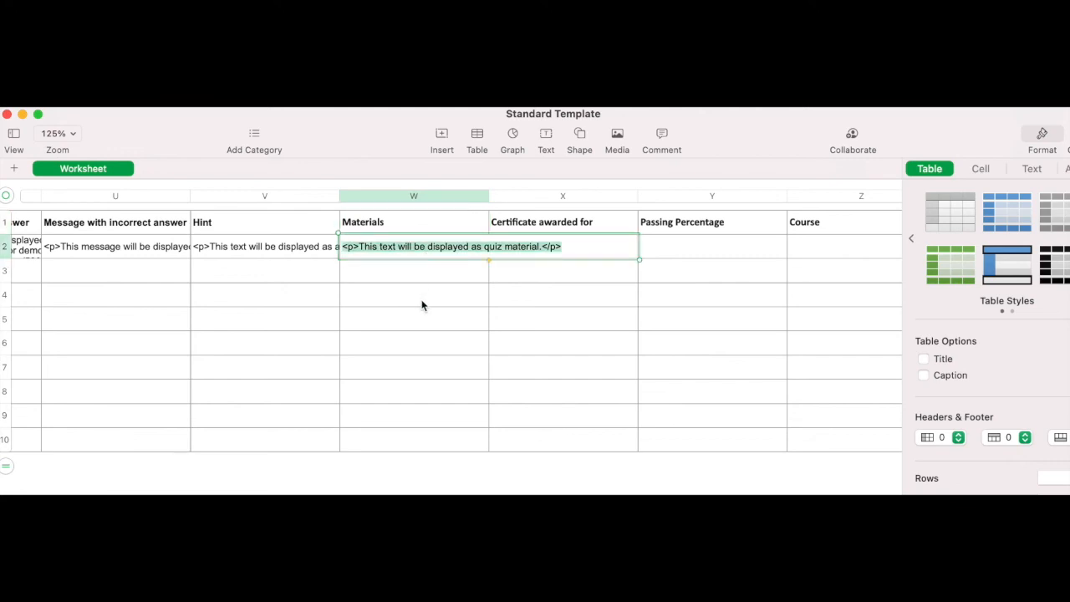
click(413, 295)
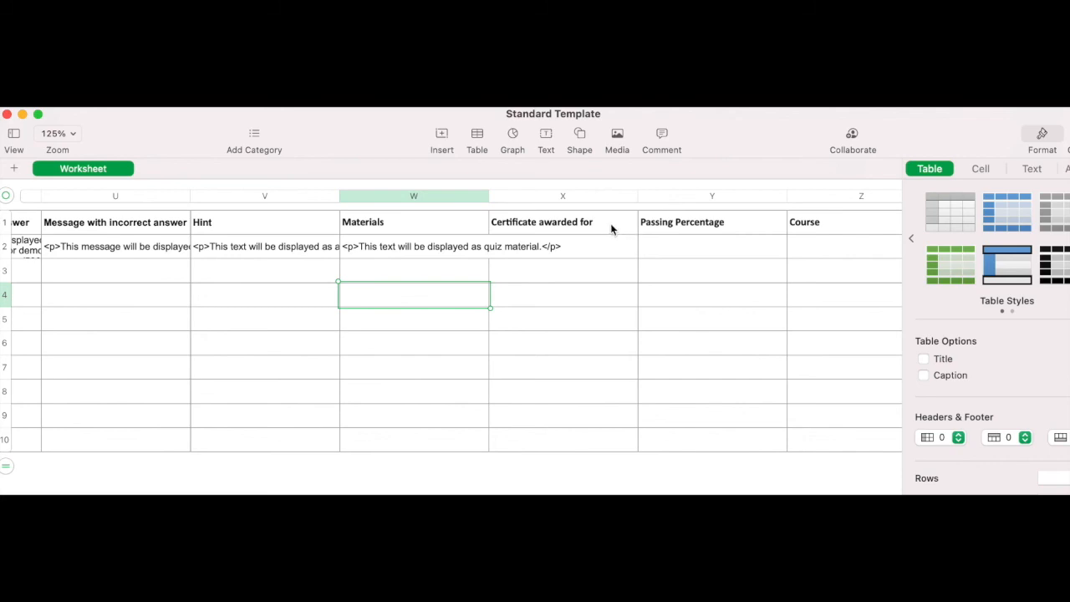
mouse_move(605, 228)
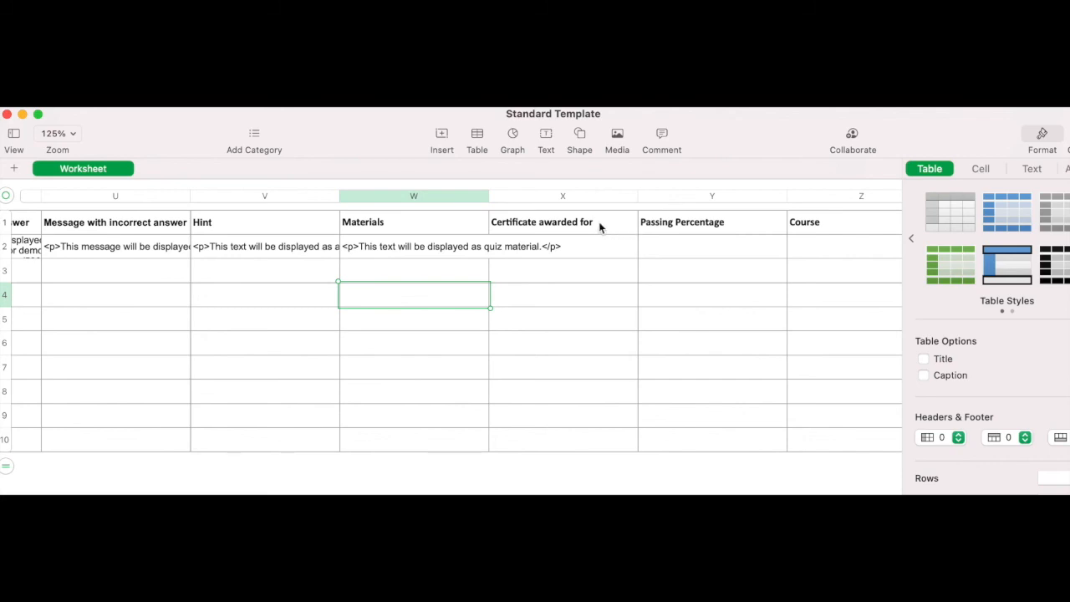
Reach the Shared Question column past Certificate and enter 1 in its first data row.
scroll(right, 3)
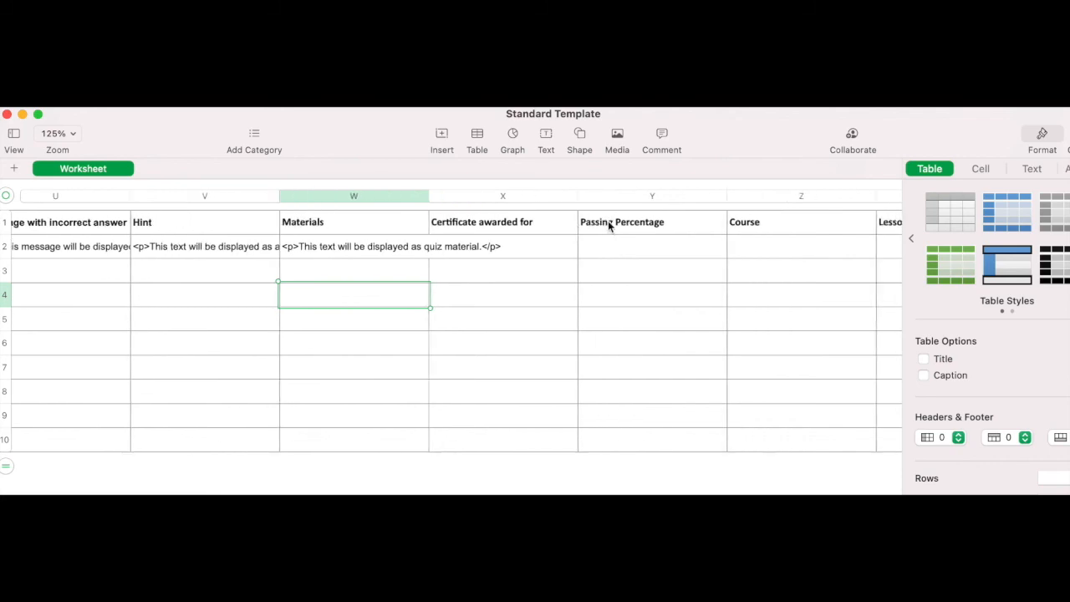
scroll(right, 3)
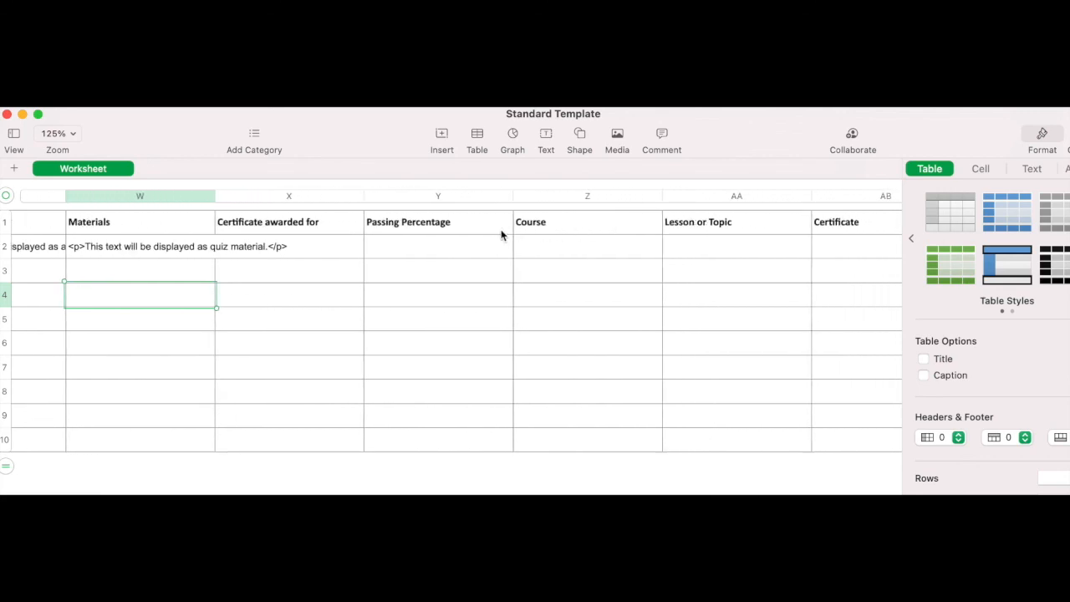
mouse_move(477, 227)
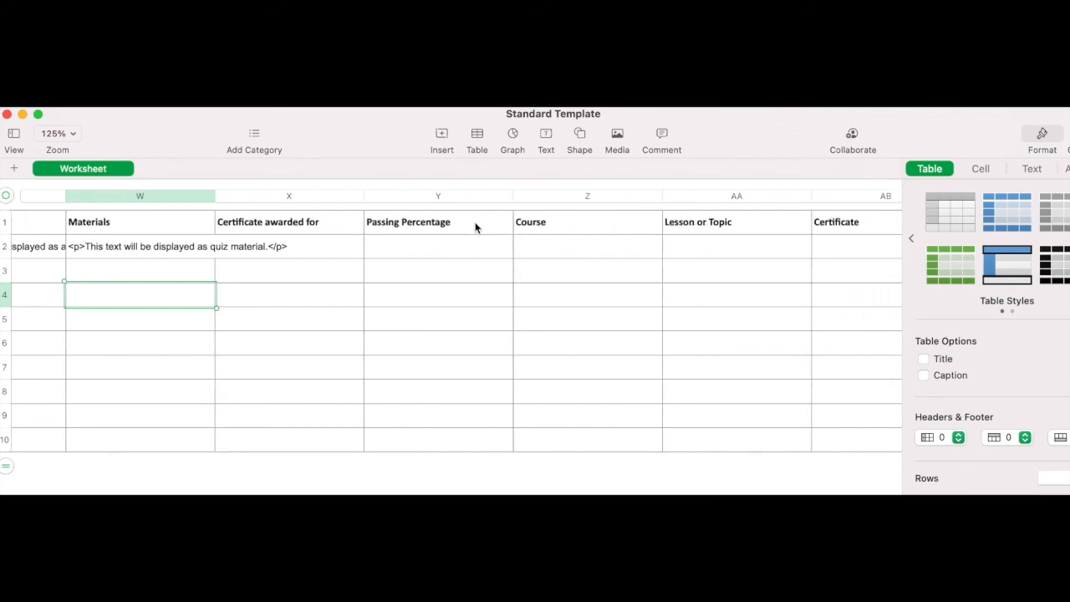
mouse_move(584, 224)
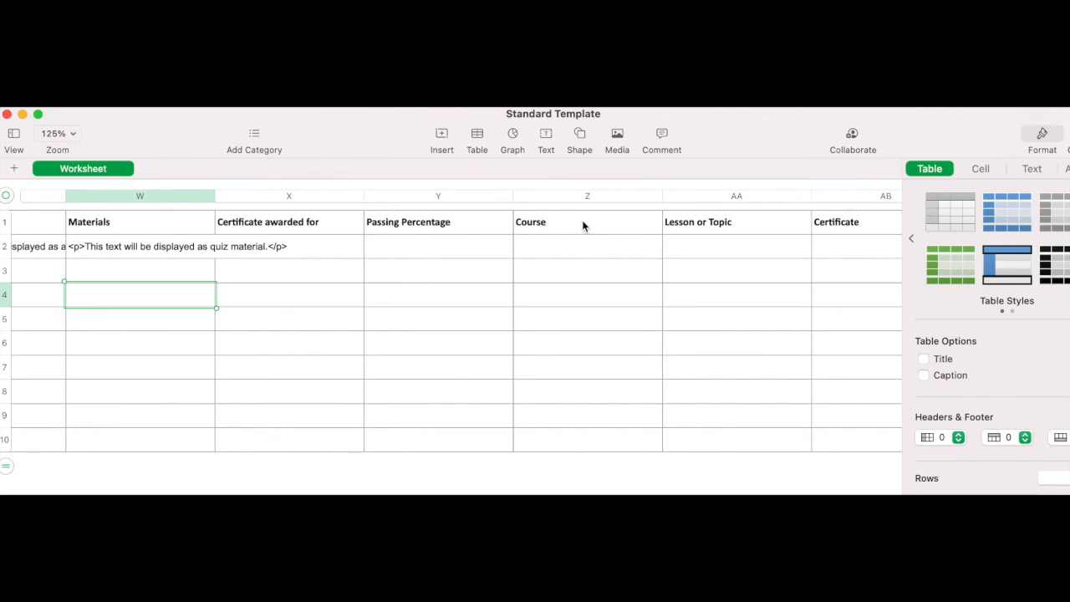
scroll(right, 3)
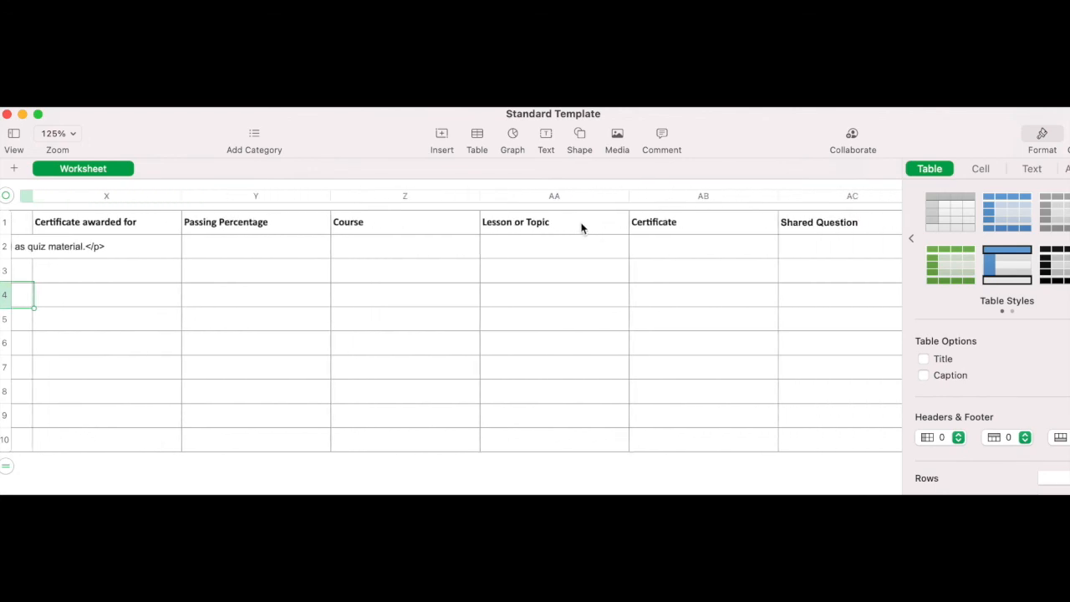
mouse_move(709, 232)
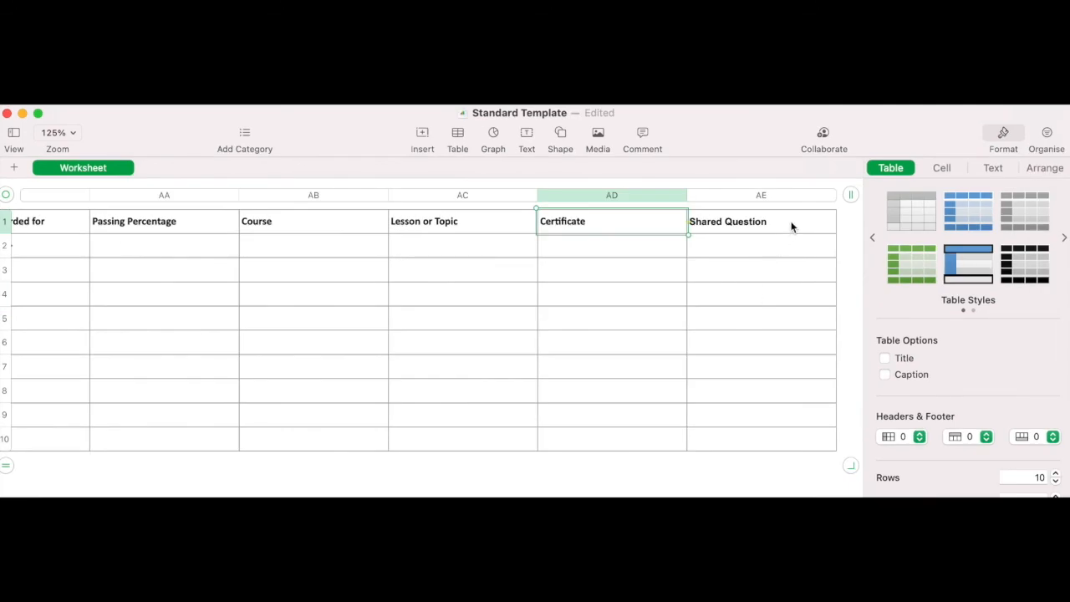
click(761, 221)
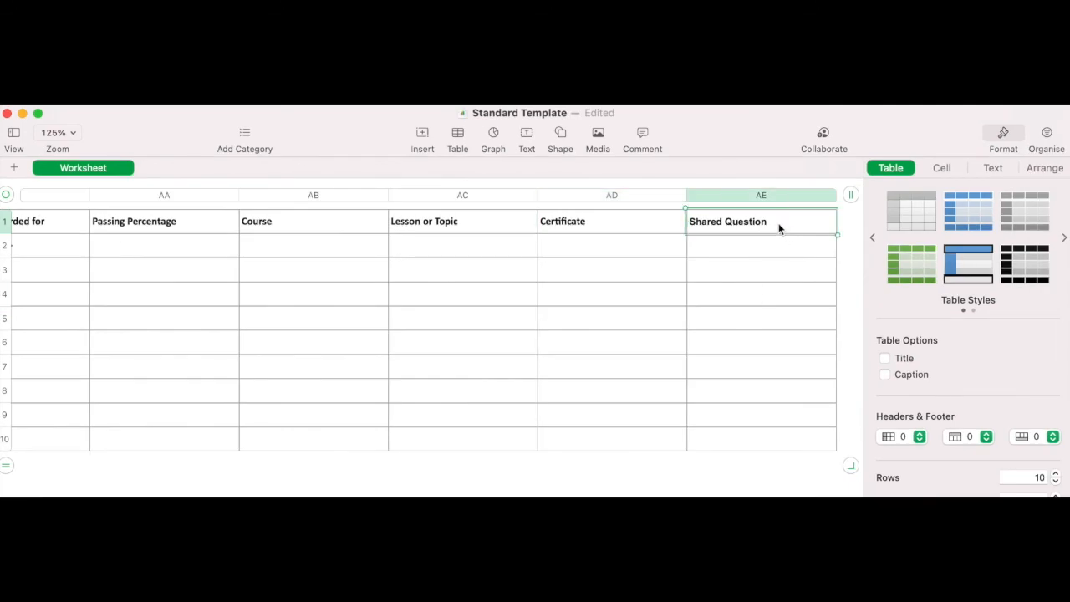
mouse_move(796, 227)
text(1)
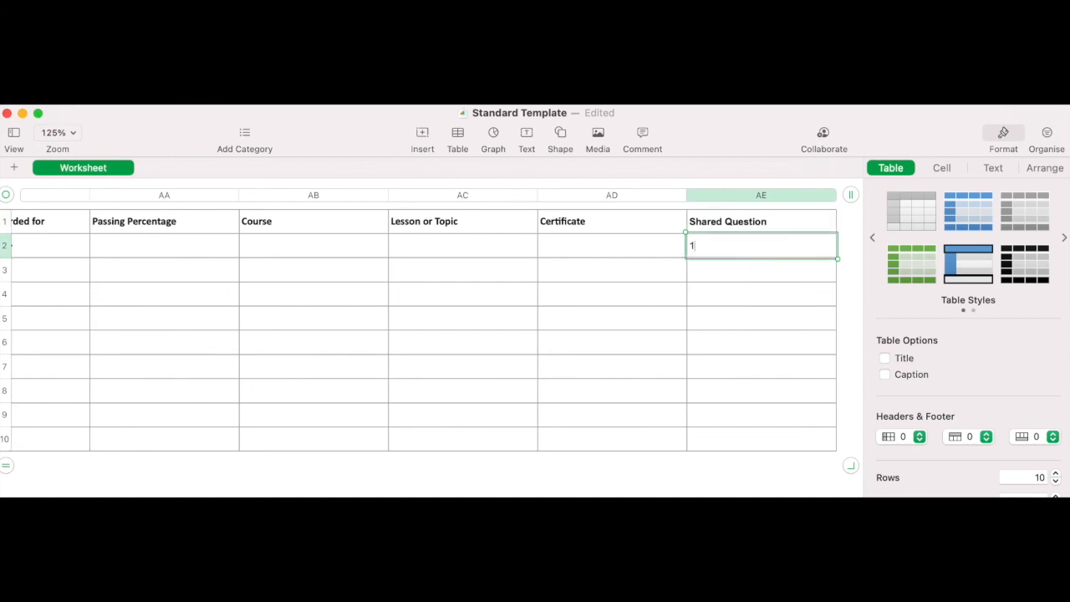
key(Return)
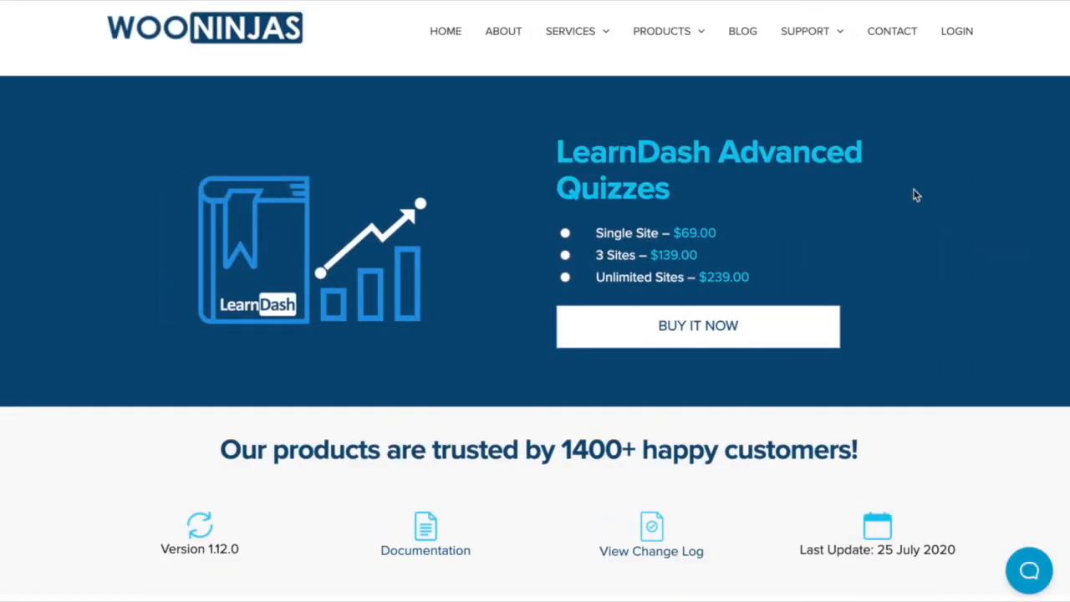
mouse_move(845, 191)
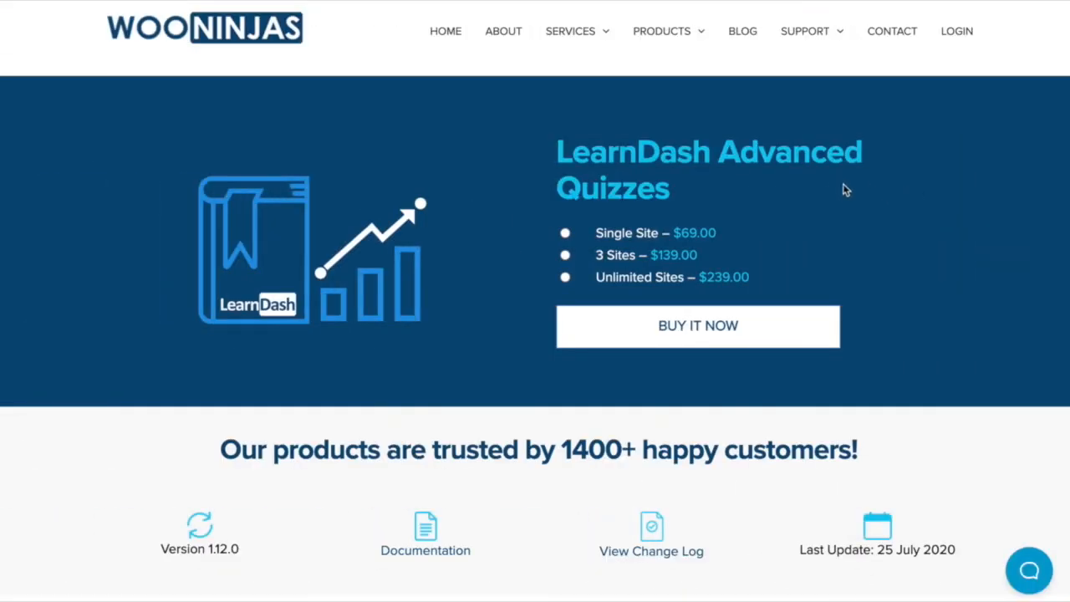
mouse_move(818, 351)
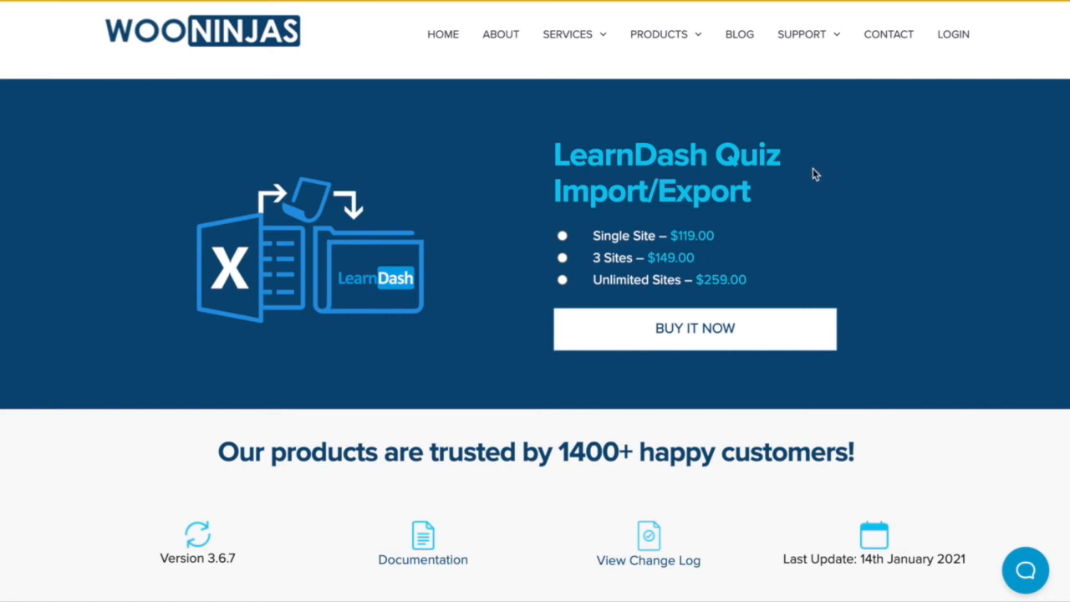
Open the add-on's View Documentation link to reach the Quiz Import/Export overview.
scroll(down, 3)
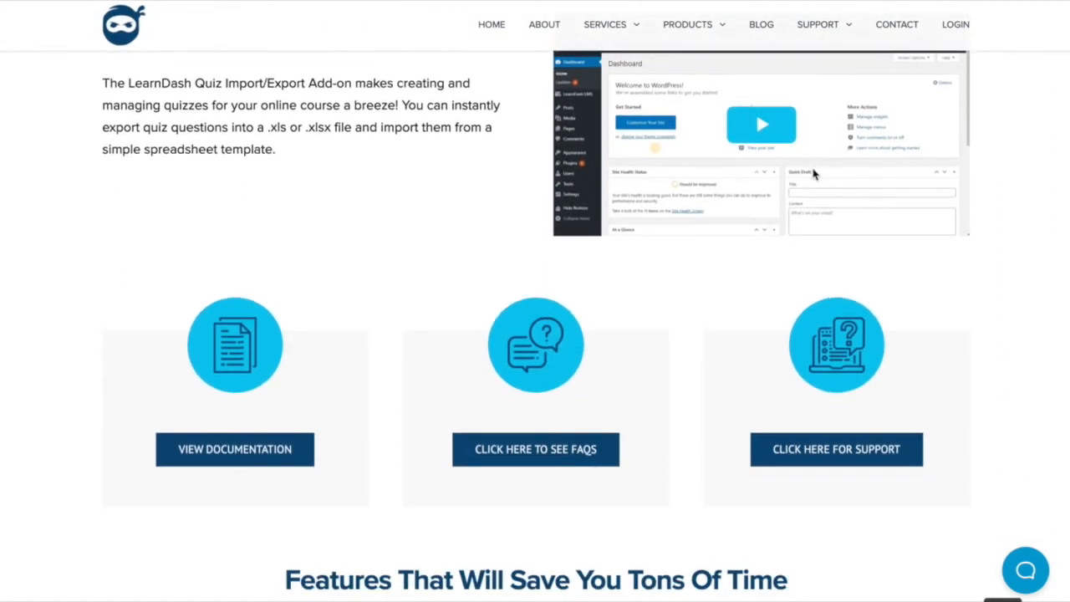
mouse_move(292, 402)
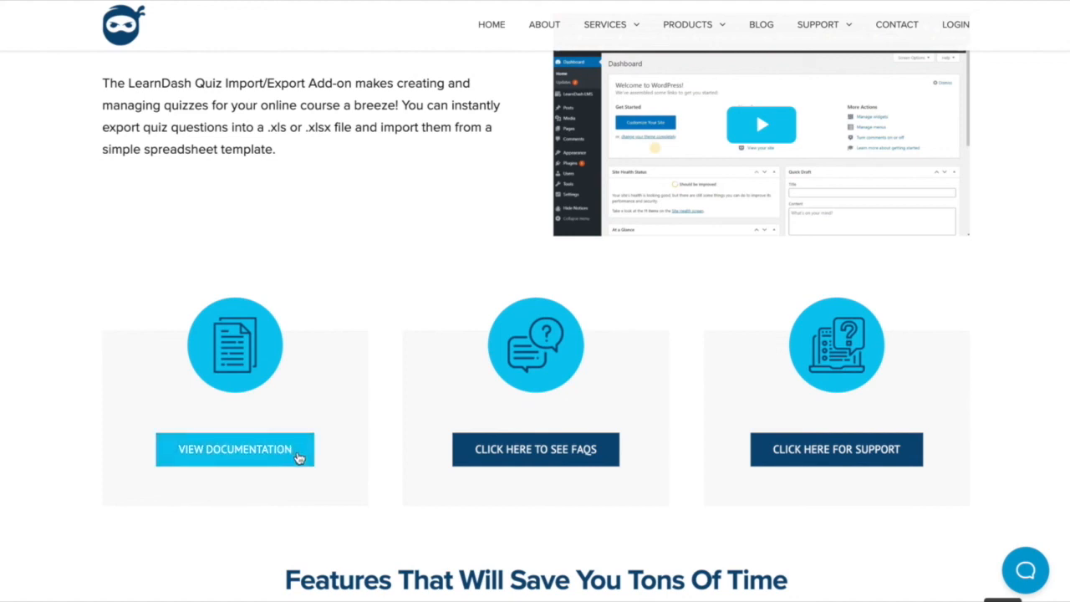
click(234, 448)
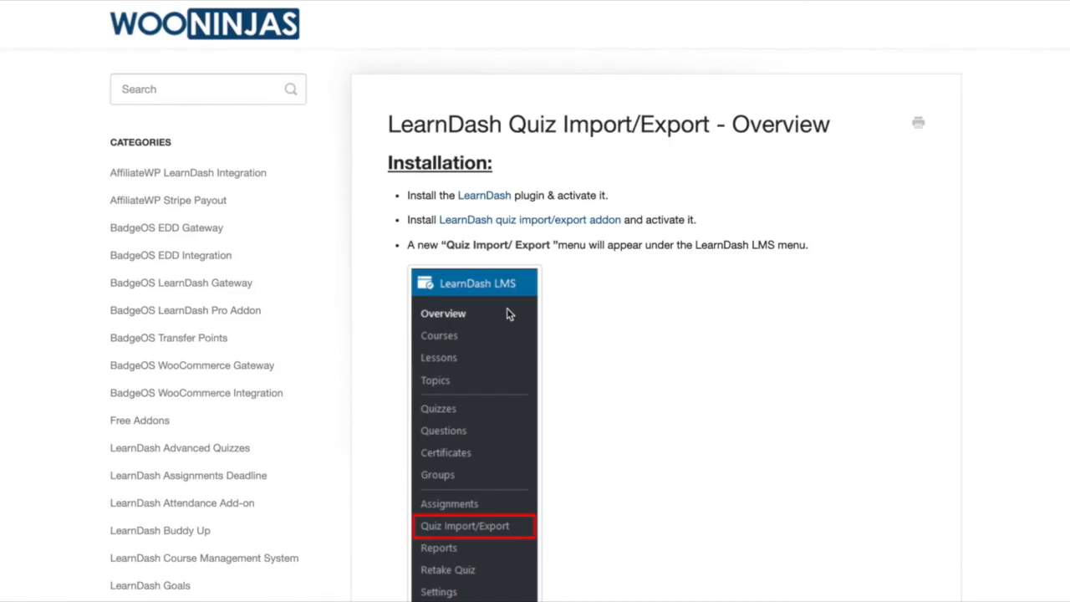